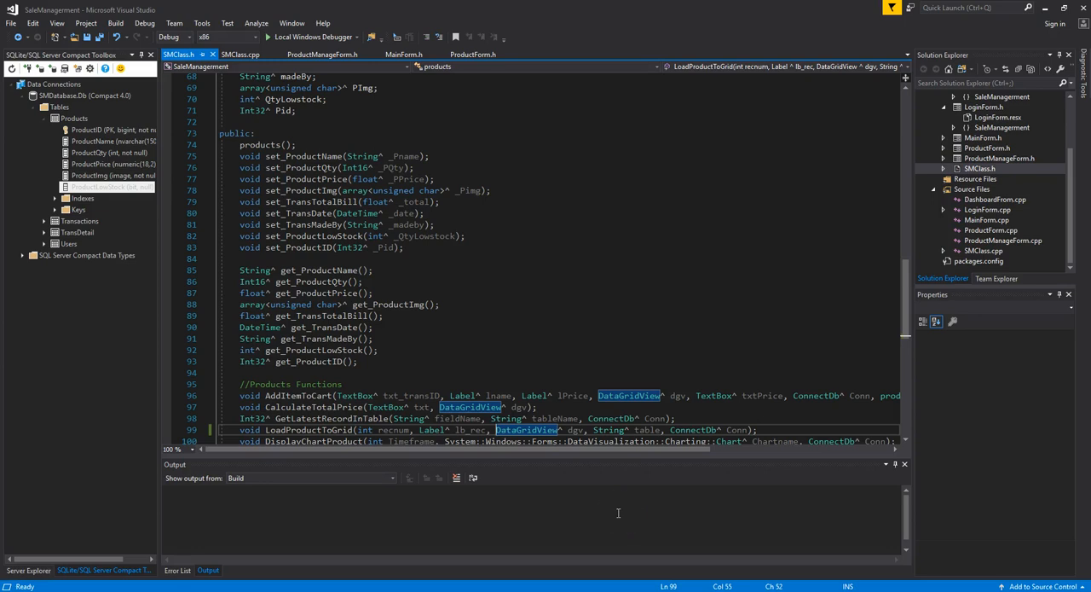
mouse_move(574, 521)
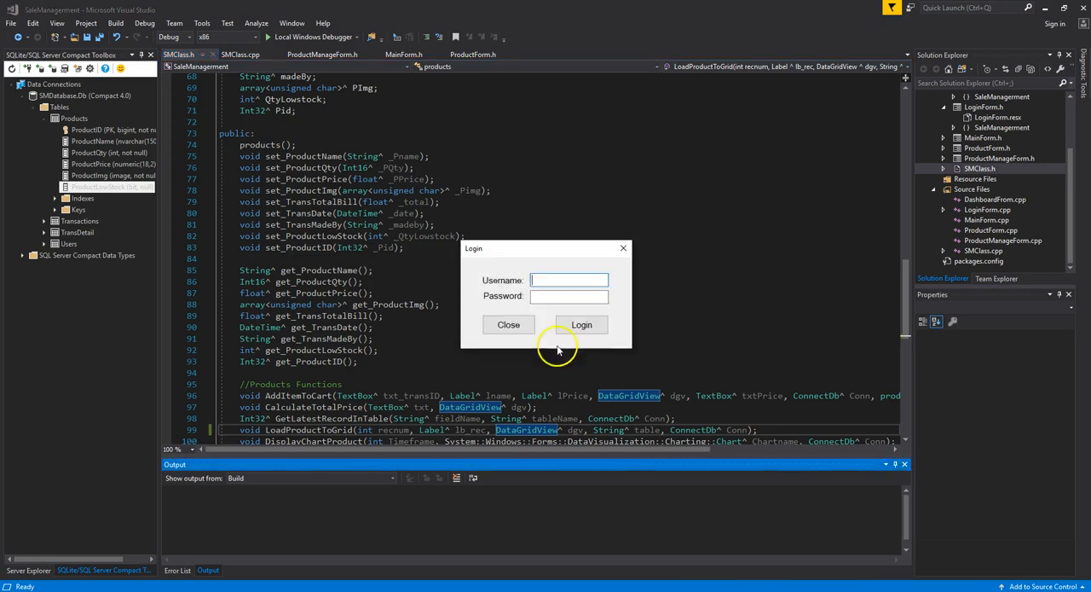
Step: Enter the username Admin and a password in the login form
click(569, 280)
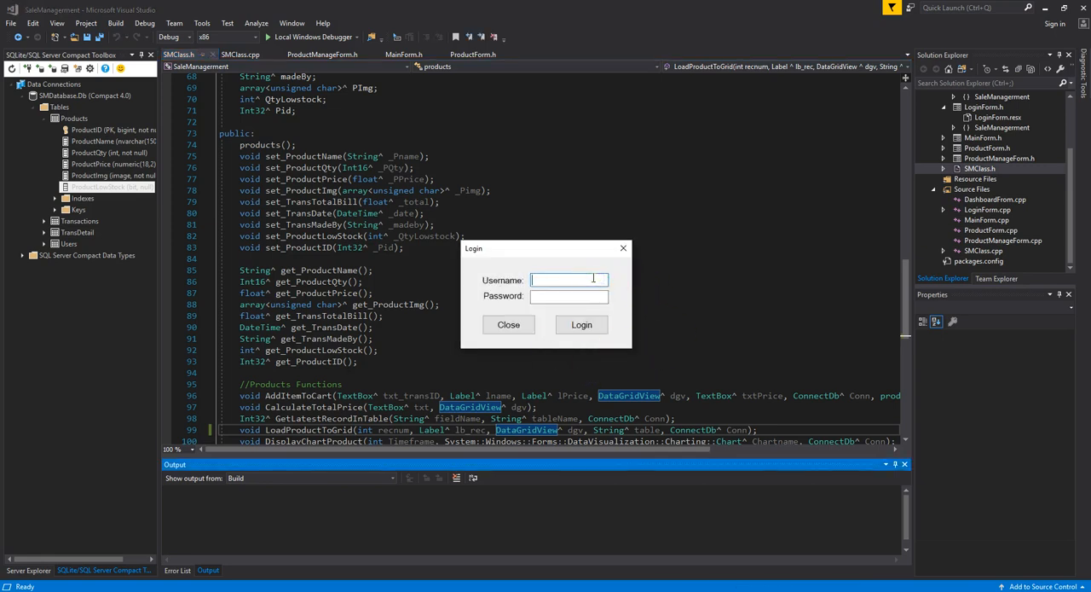
text(Admin)
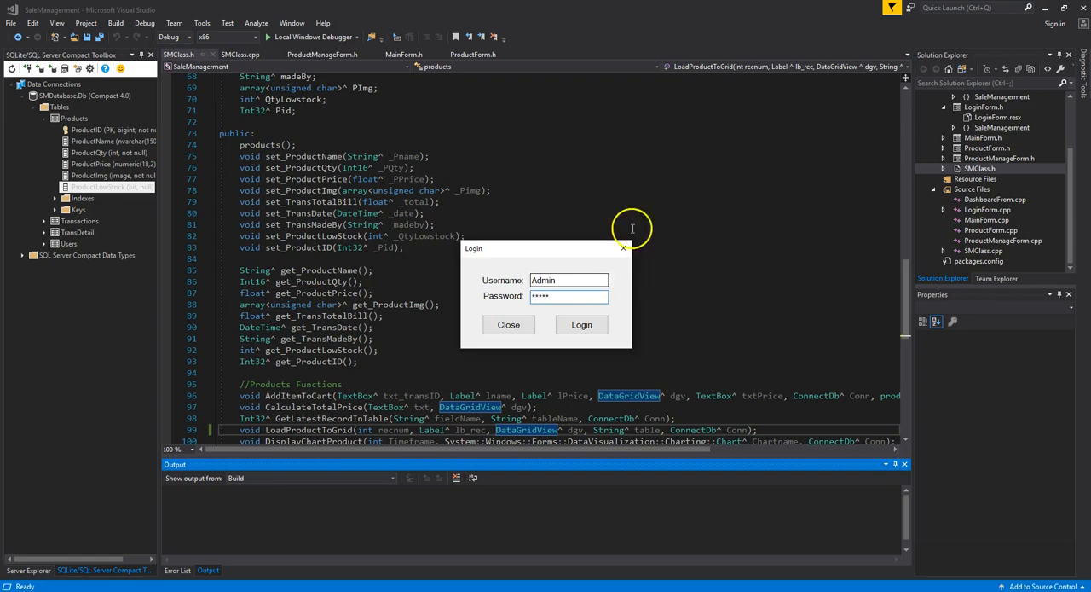
Step: Log in as Admin from the login window
click(581, 324)
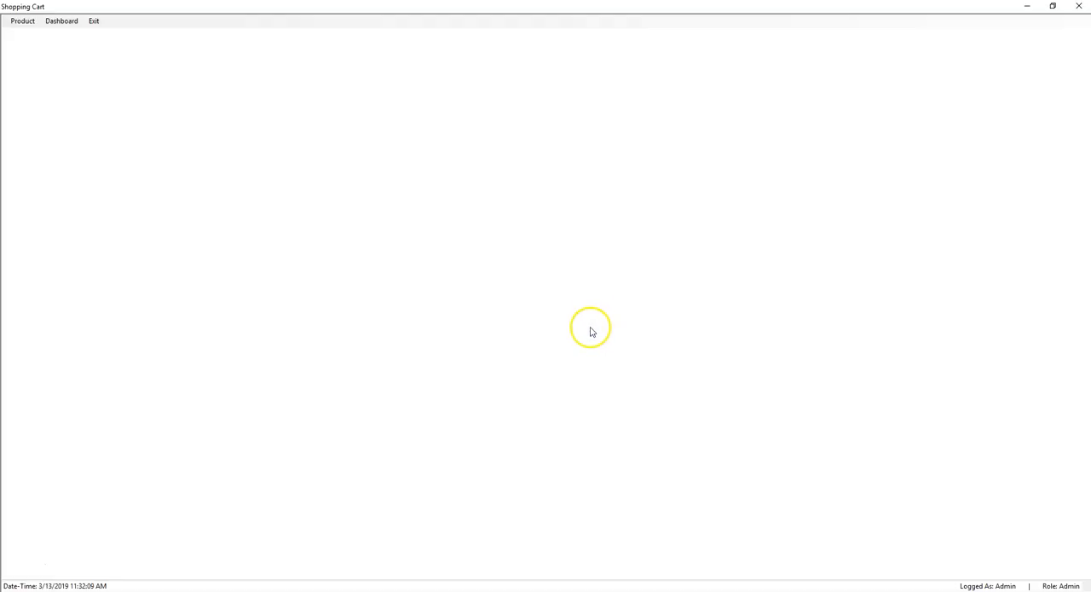
mouse_move(521, 194)
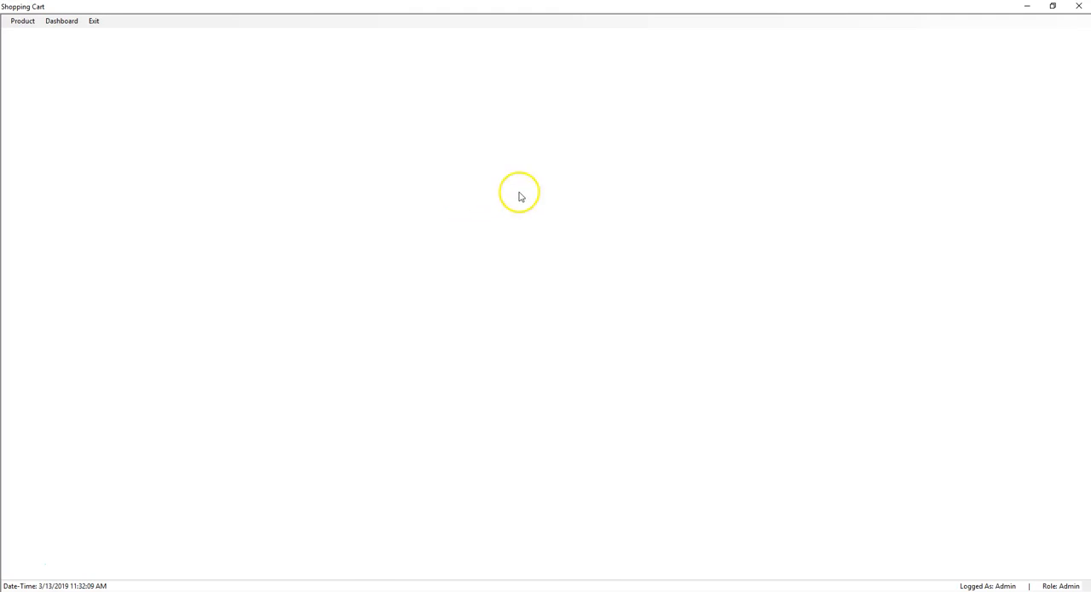
mouse_move(961, 563)
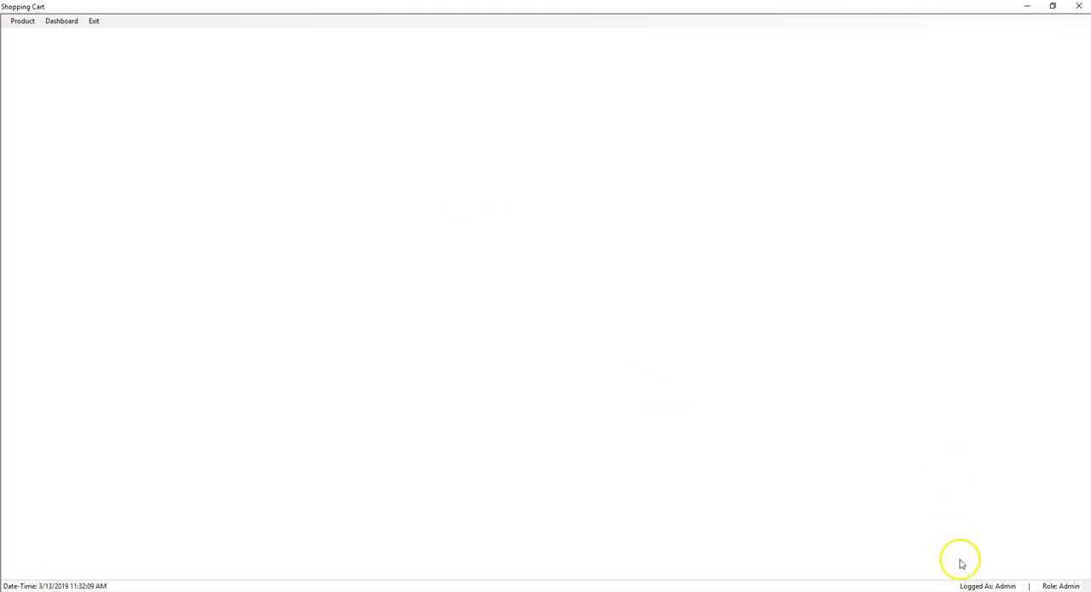
mouse_move(1044, 587)
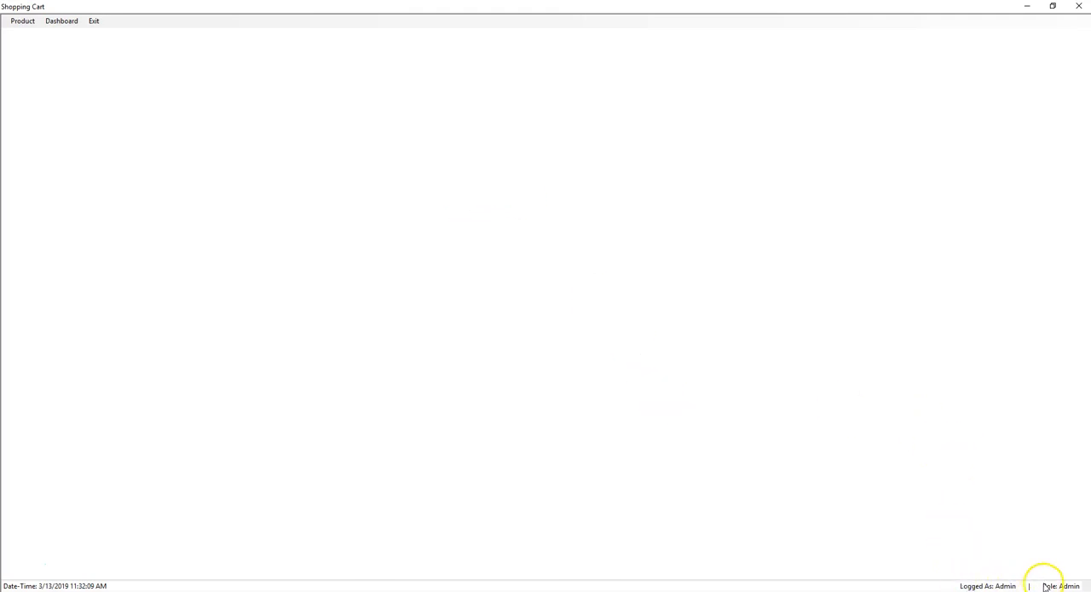
mouse_move(515, 358)
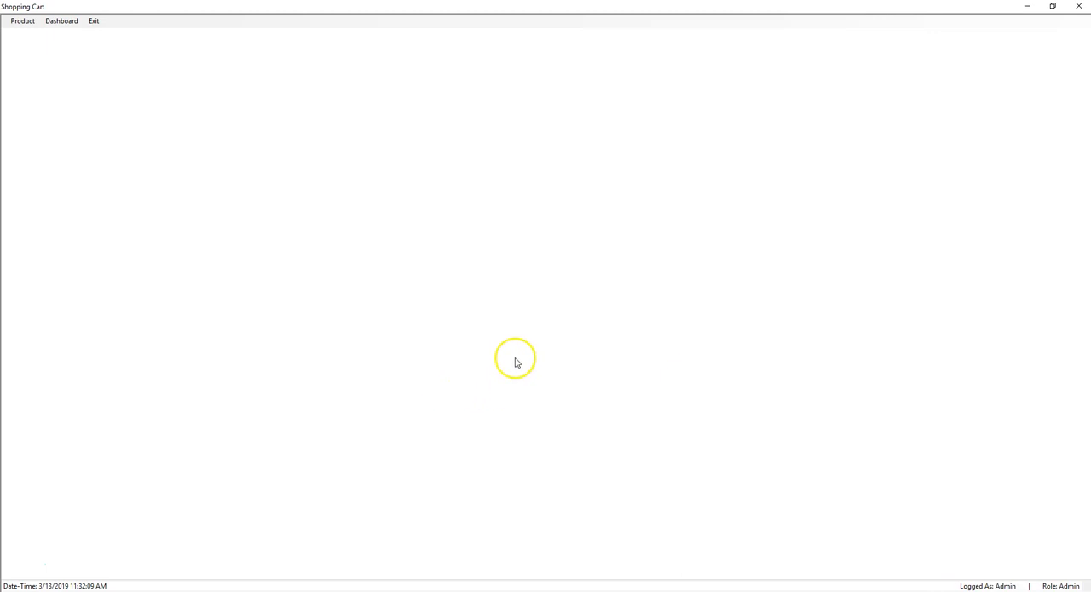
mouse_move(515, 362)
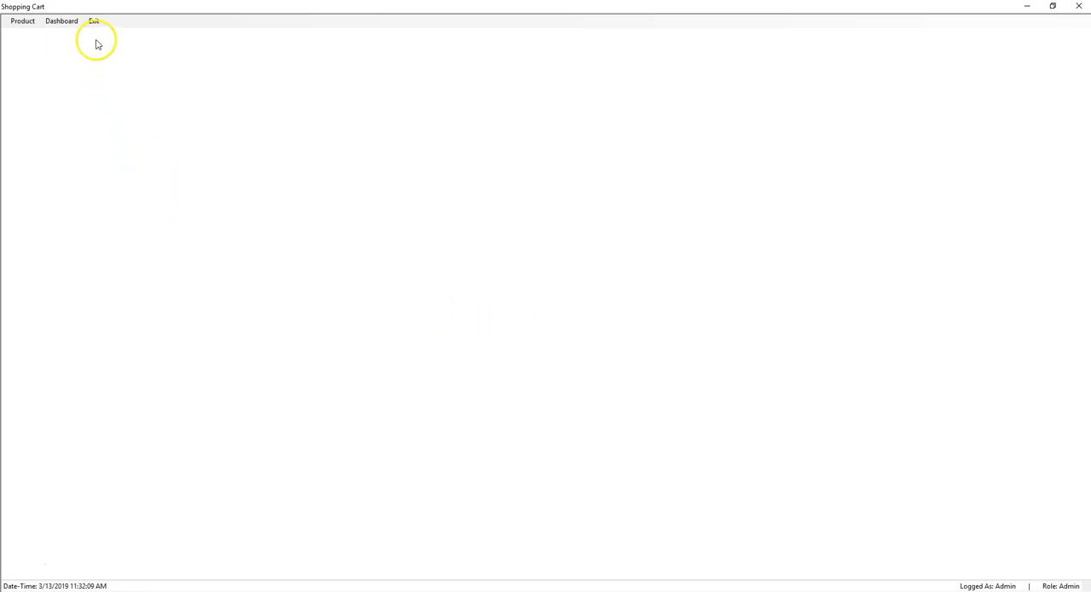
mouse_move(22, 20)
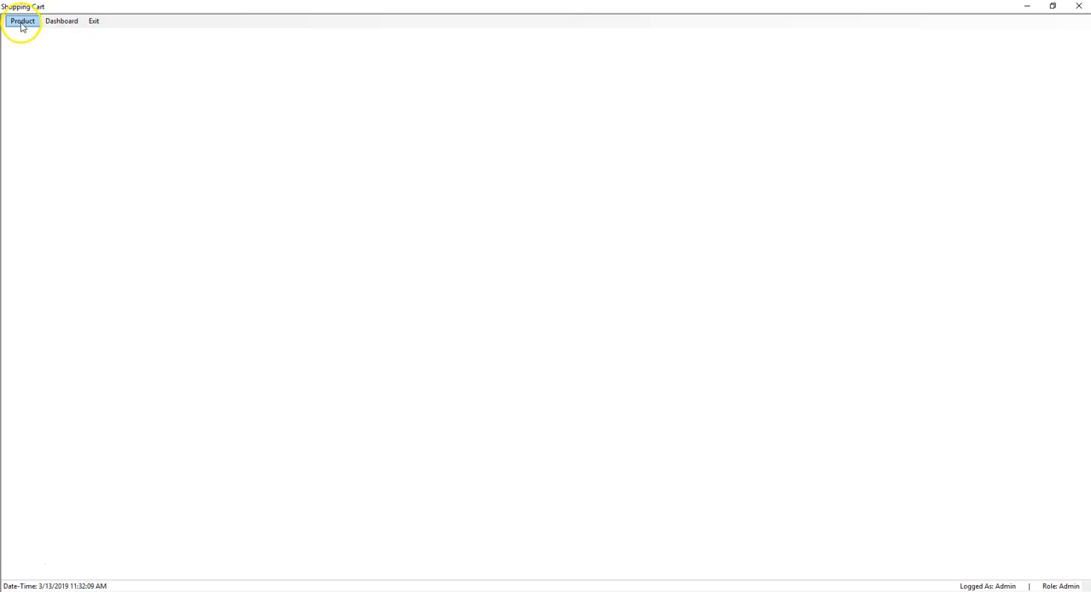
mouse_move(84, 52)
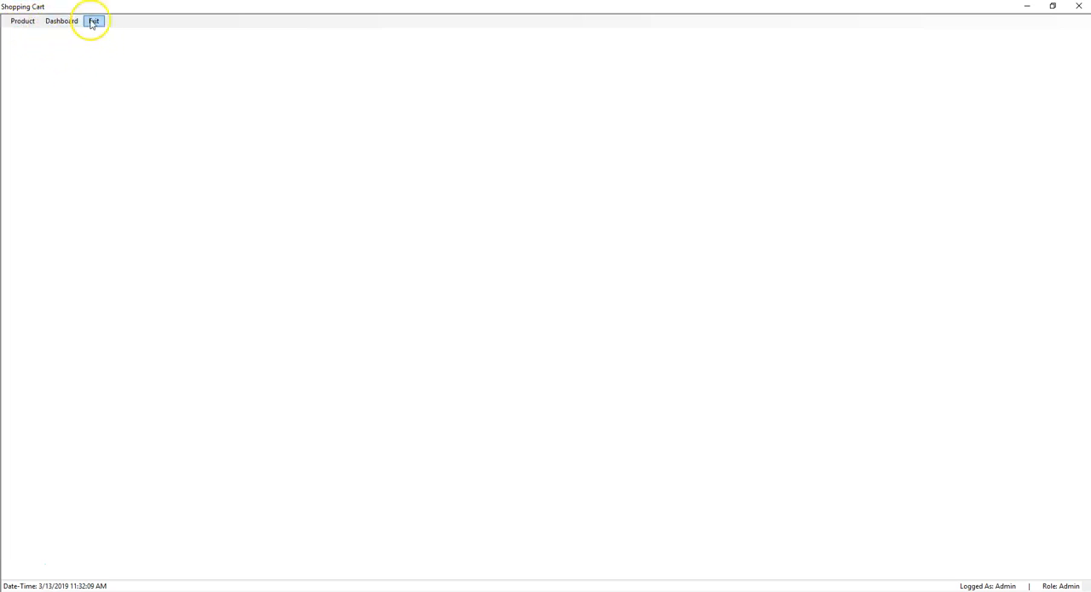
Step: Open the Product Inventory cart form and show page 1 of the products
click(22, 20)
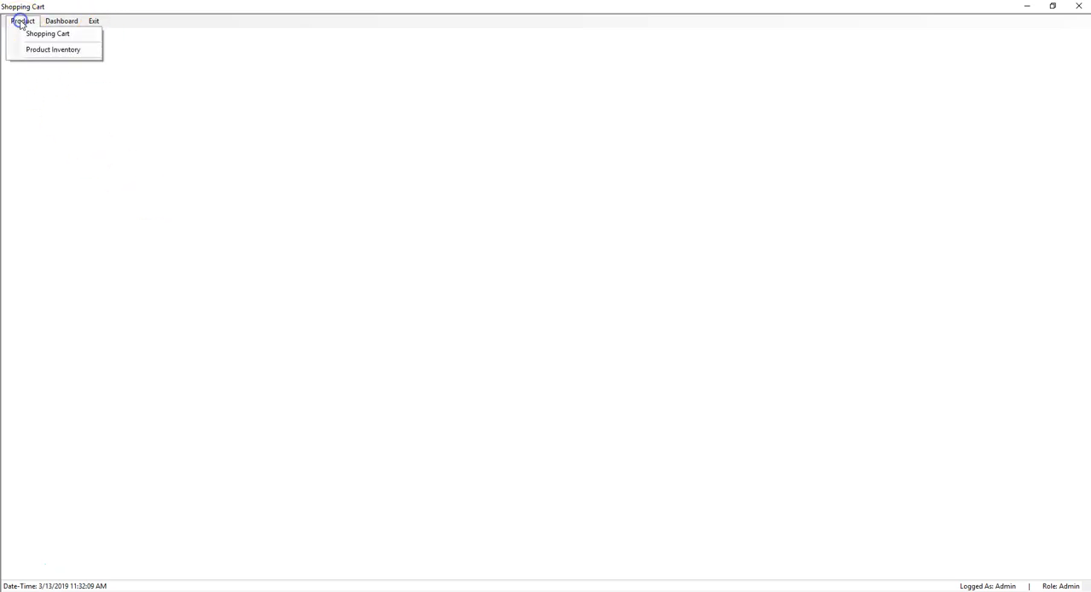
mouse_move(53, 48)
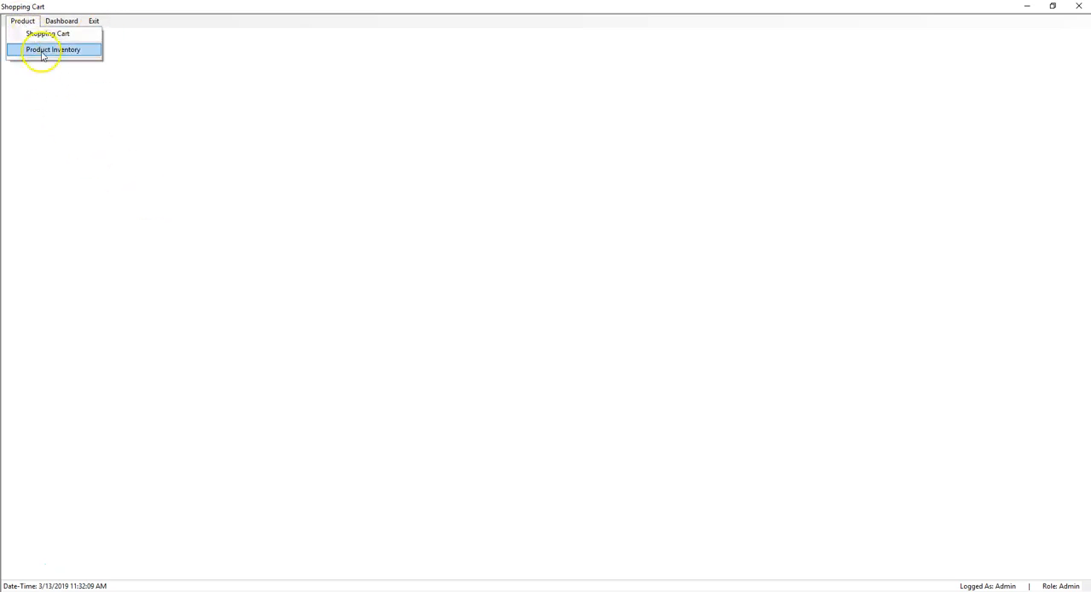
mouse_move(57, 50)
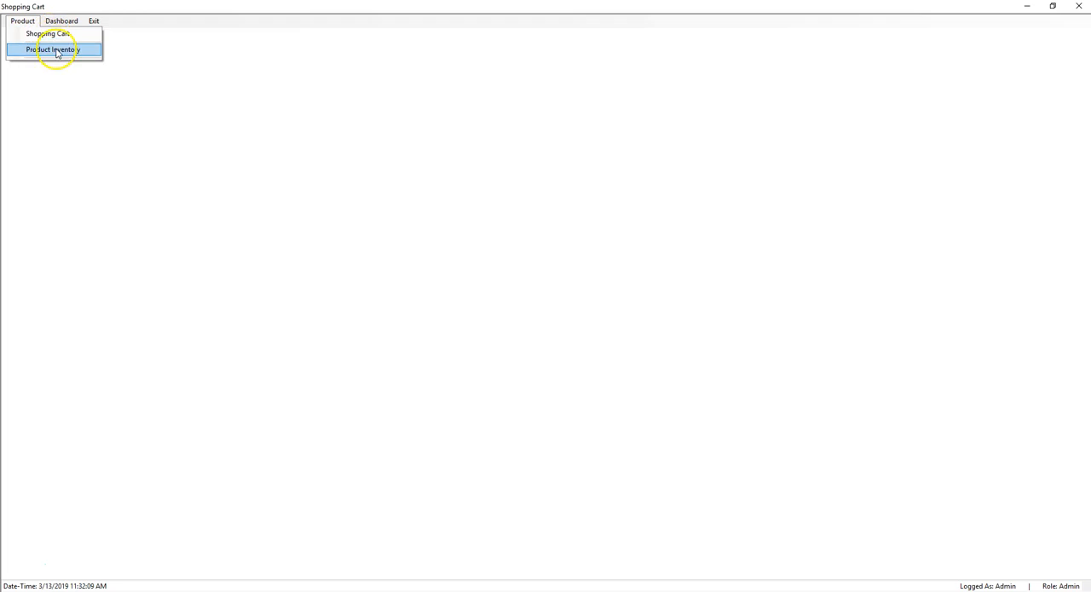
click(47, 34)
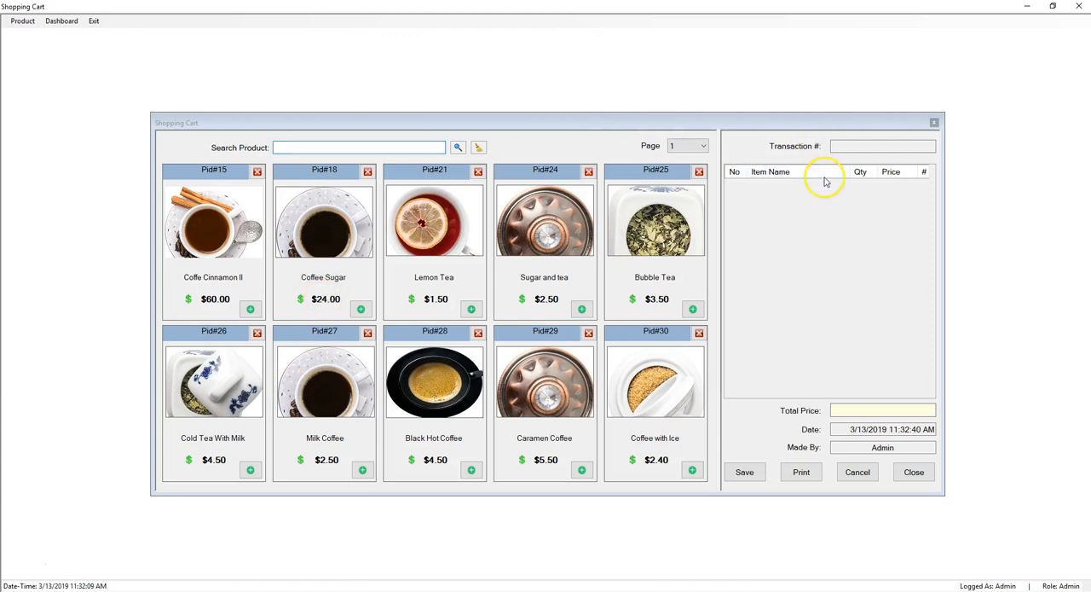
mouse_move(842, 295)
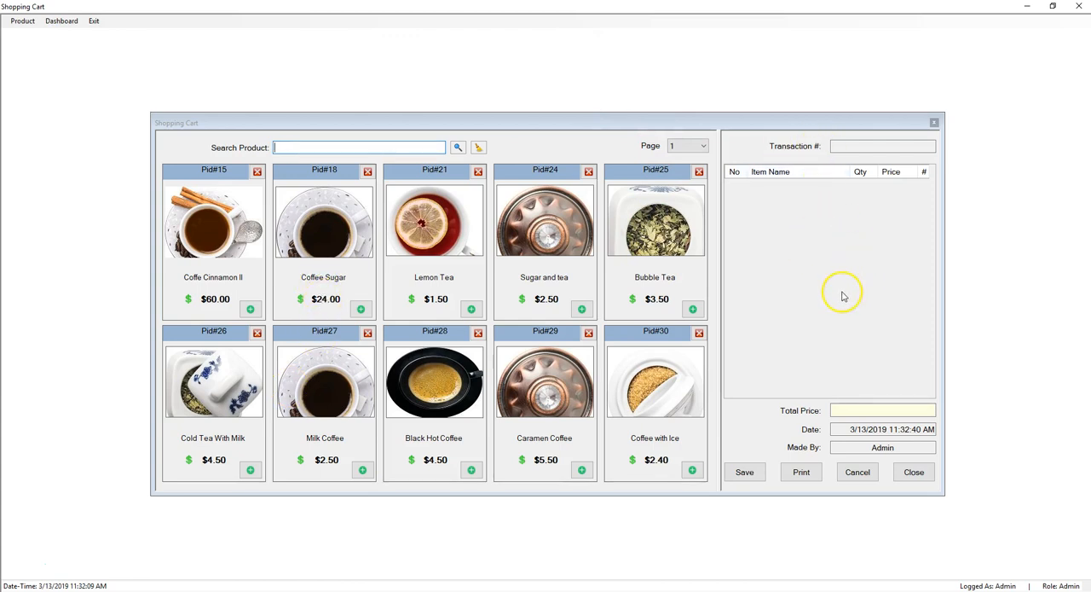
mouse_move(744, 345)
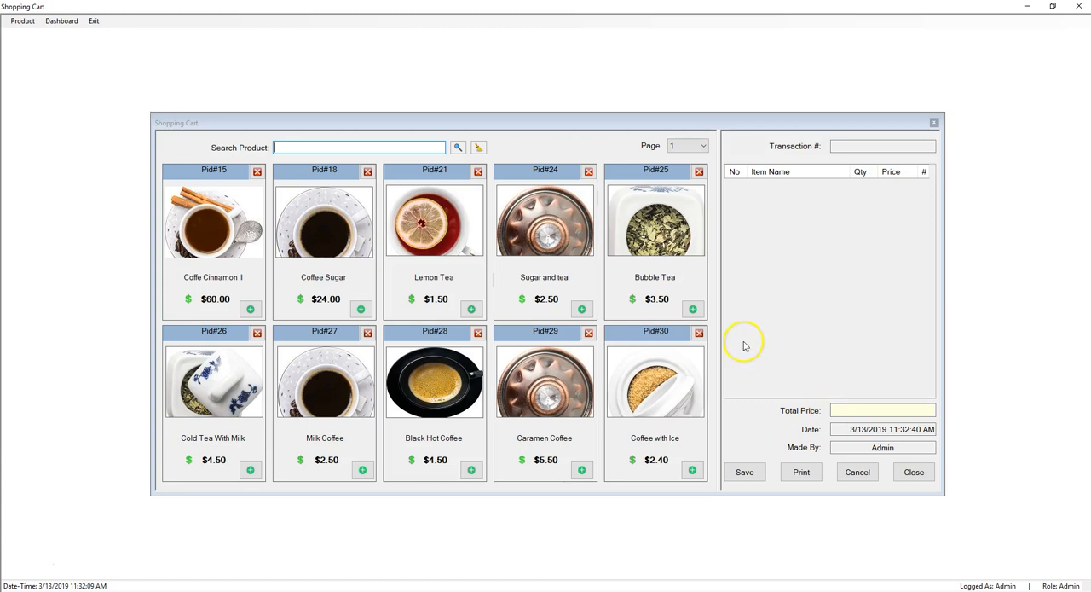
mouse_move(302, 230)
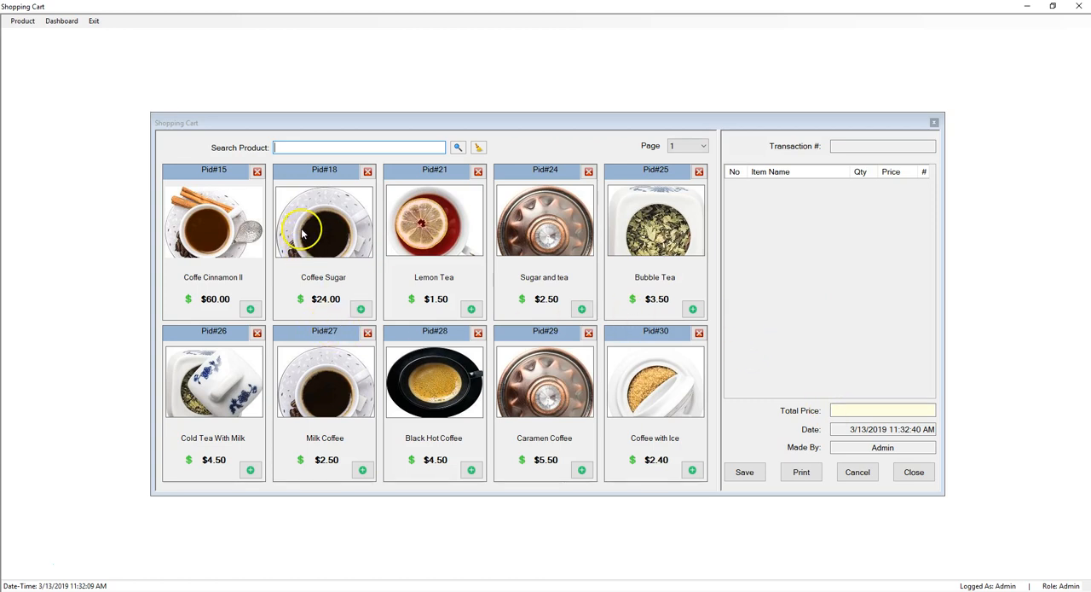
mouse_move(265, 158)
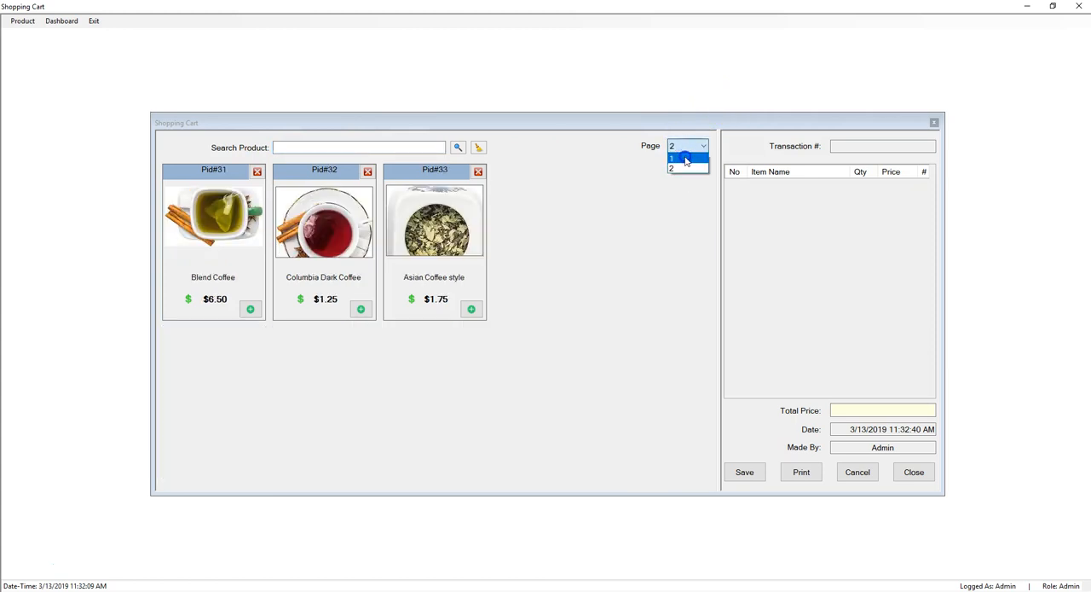
click(672, 158)
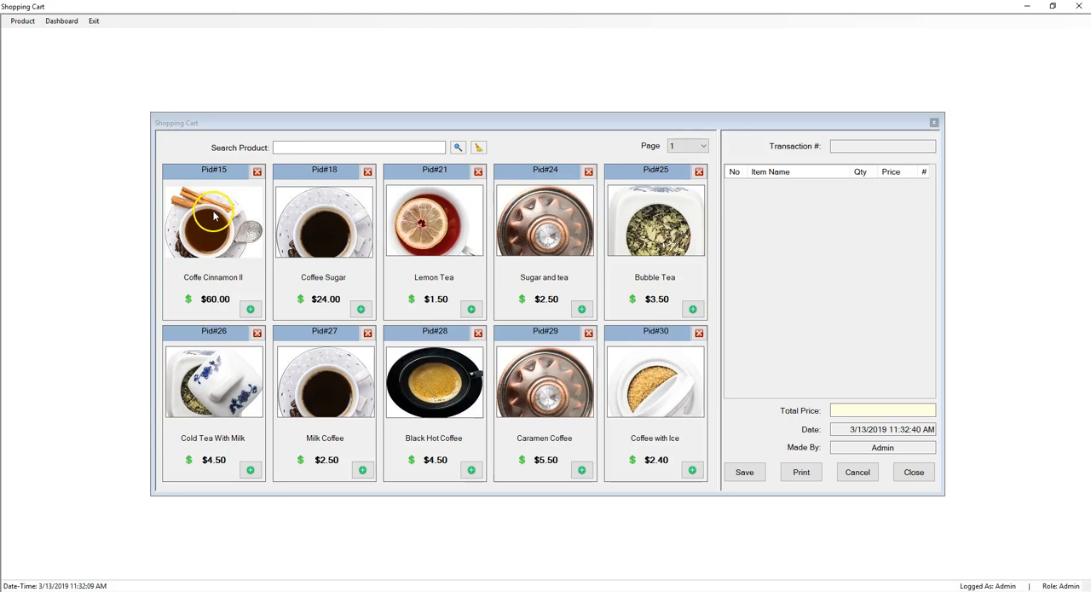
mouse_move(195, 240)
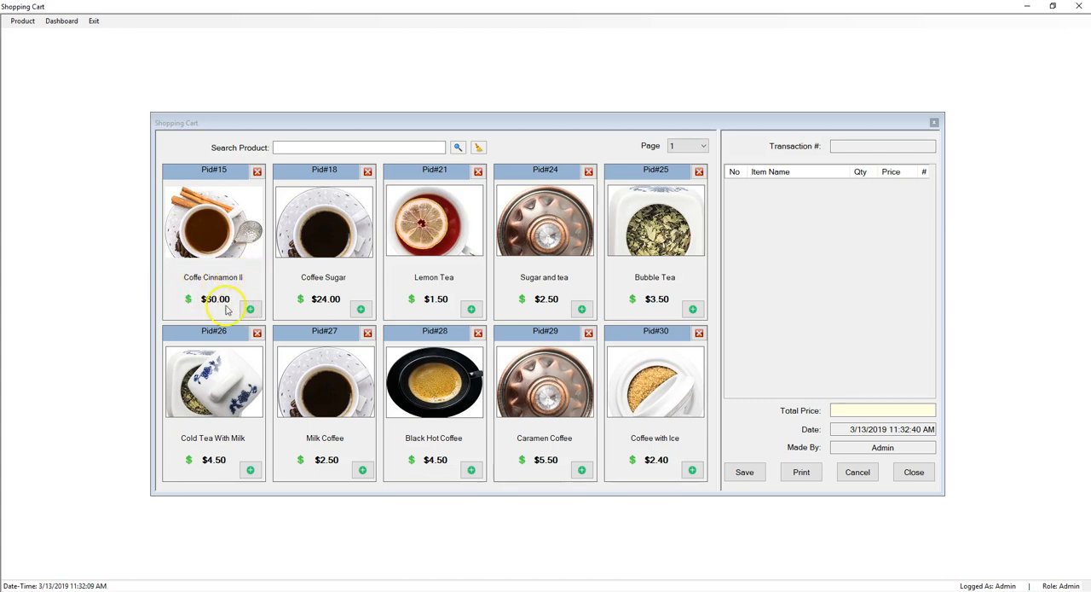
Step: Add Coffe Cinnamon II to transaction 104's cart, bringing the total to $120.00
click(250, 309)
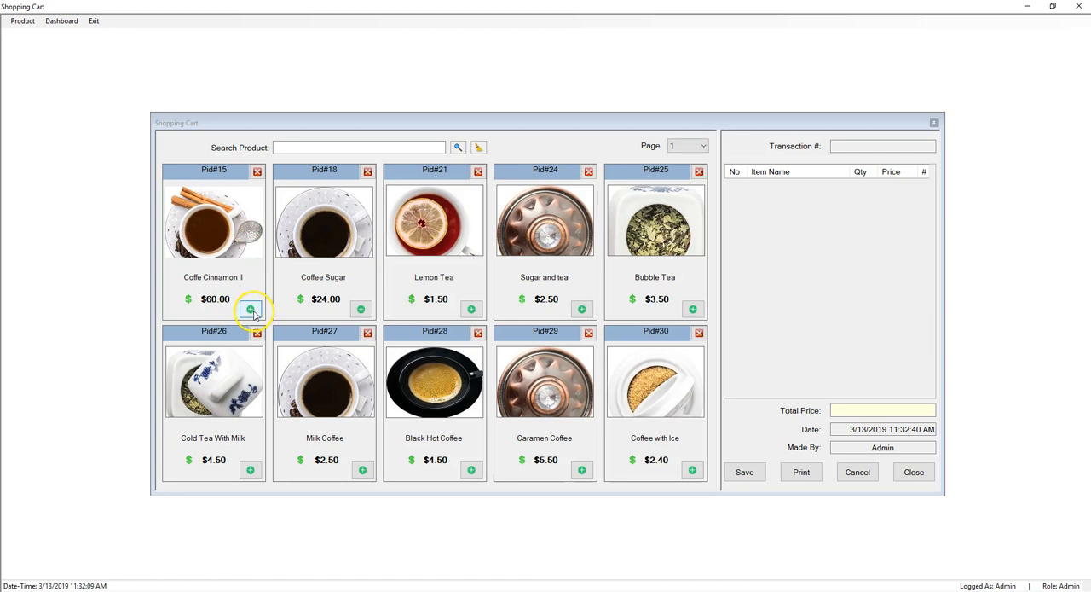
click(249, 309)
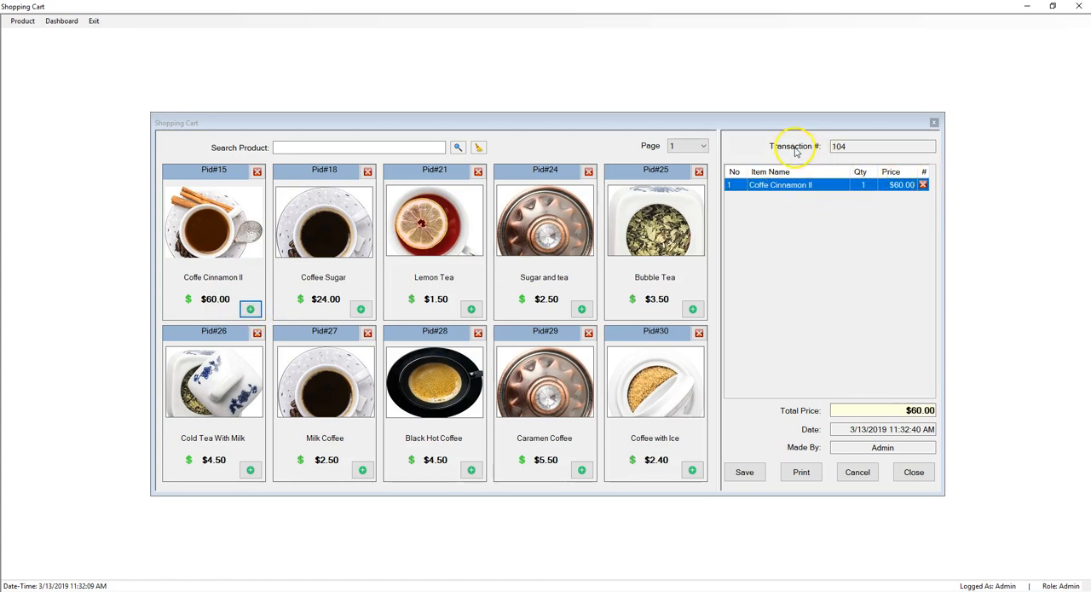
mouse_move(871, 155)
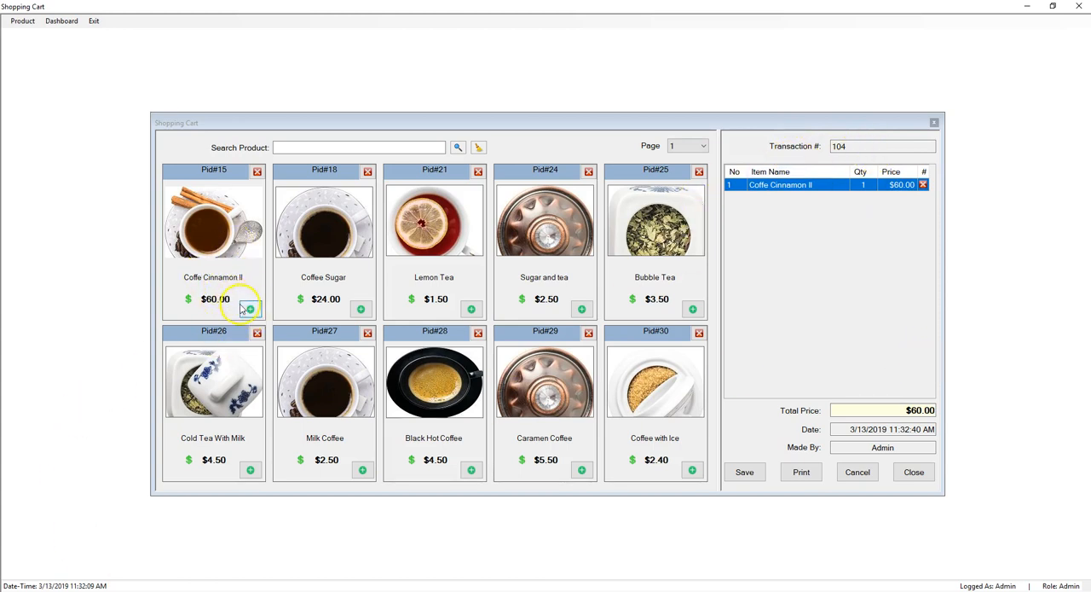
click(250, 309)
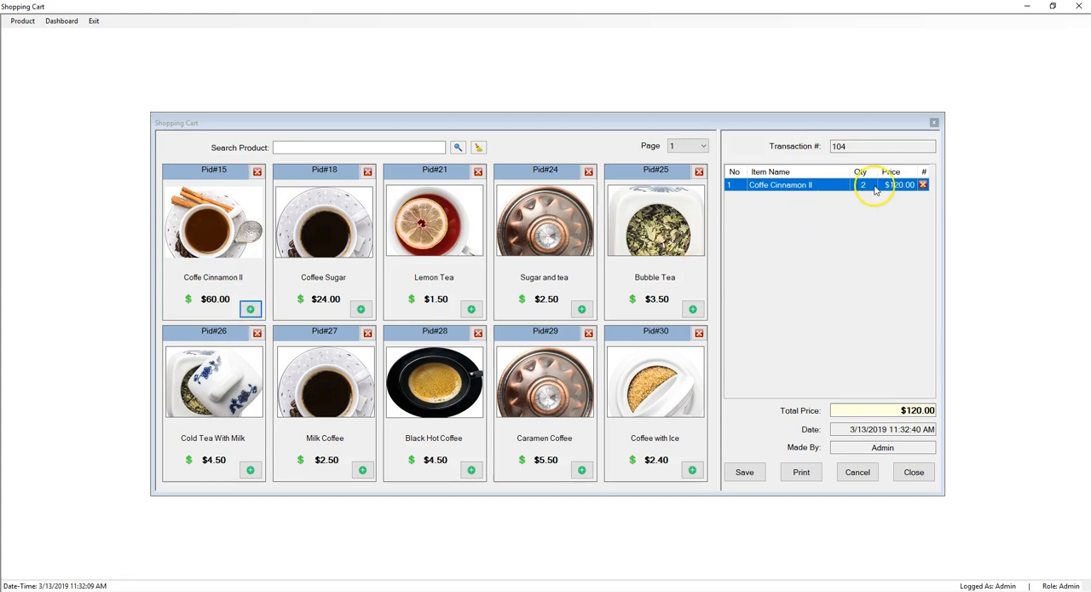
mouse_move(877, 192)
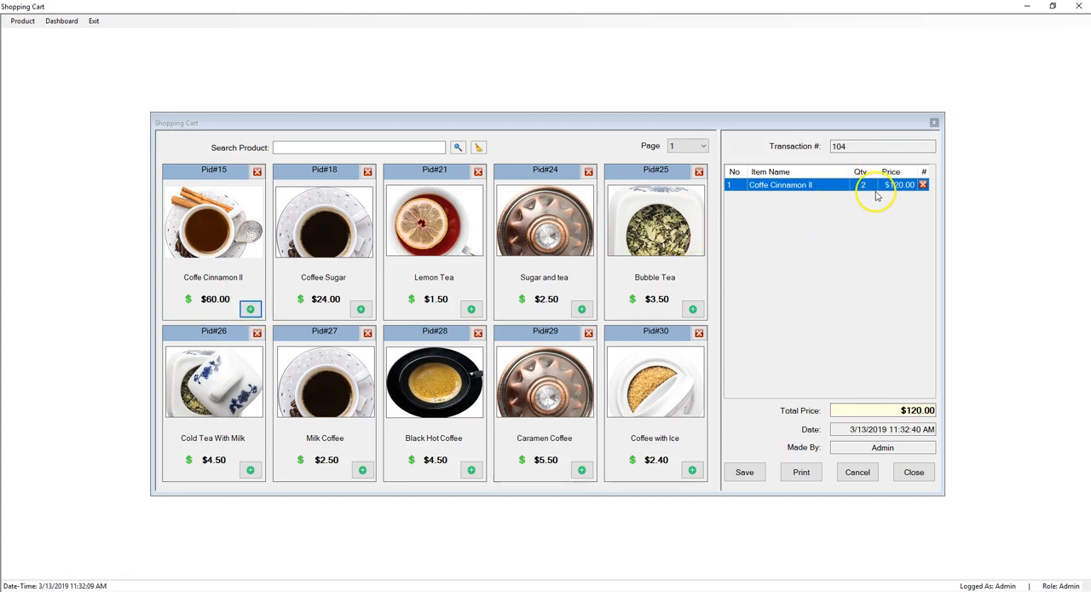
mouse_move(889, 191)
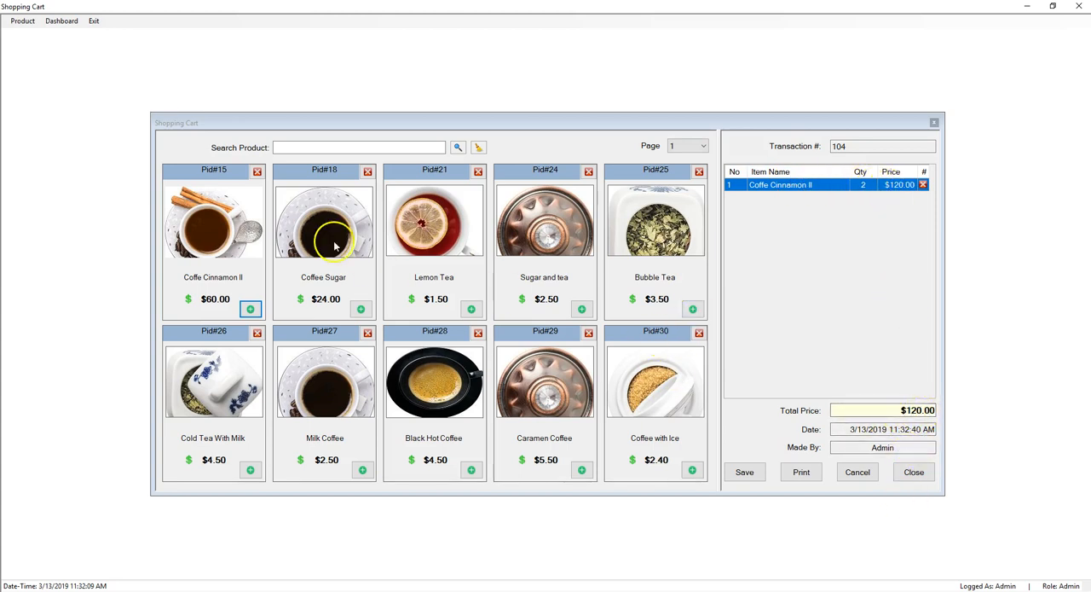
Step: Search the products for 'Bubble Tea', leaving only its $3.50 card
click(702, 146)
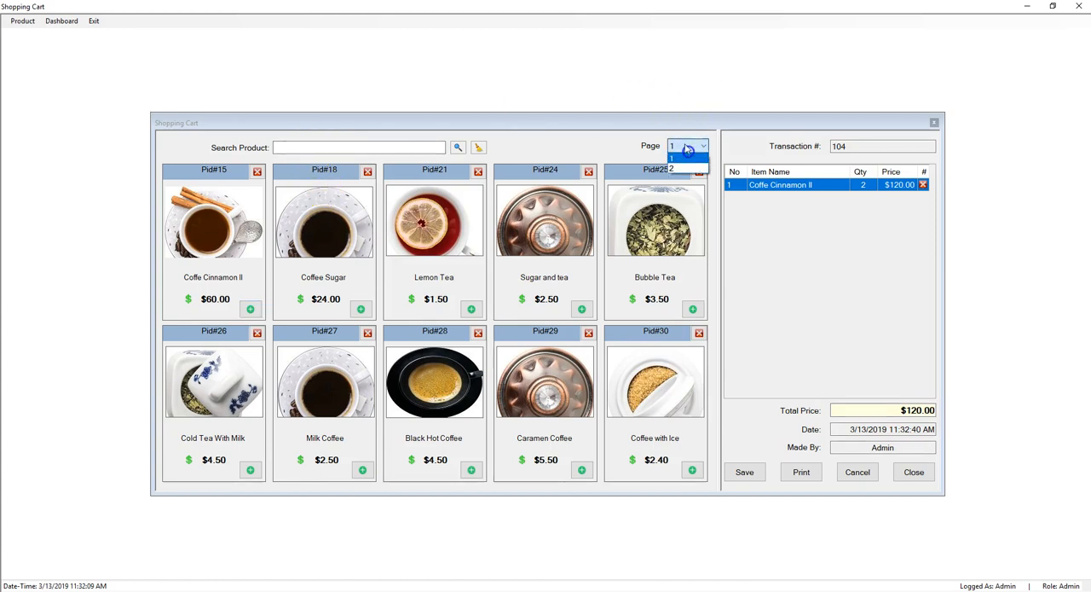
click(333, 147)
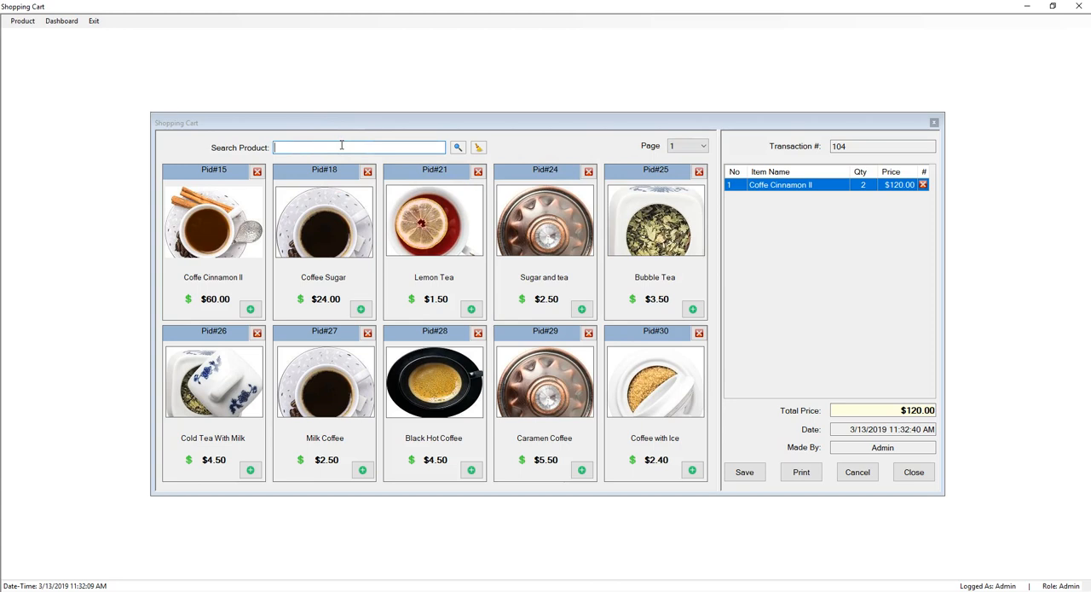
text(Bubble)
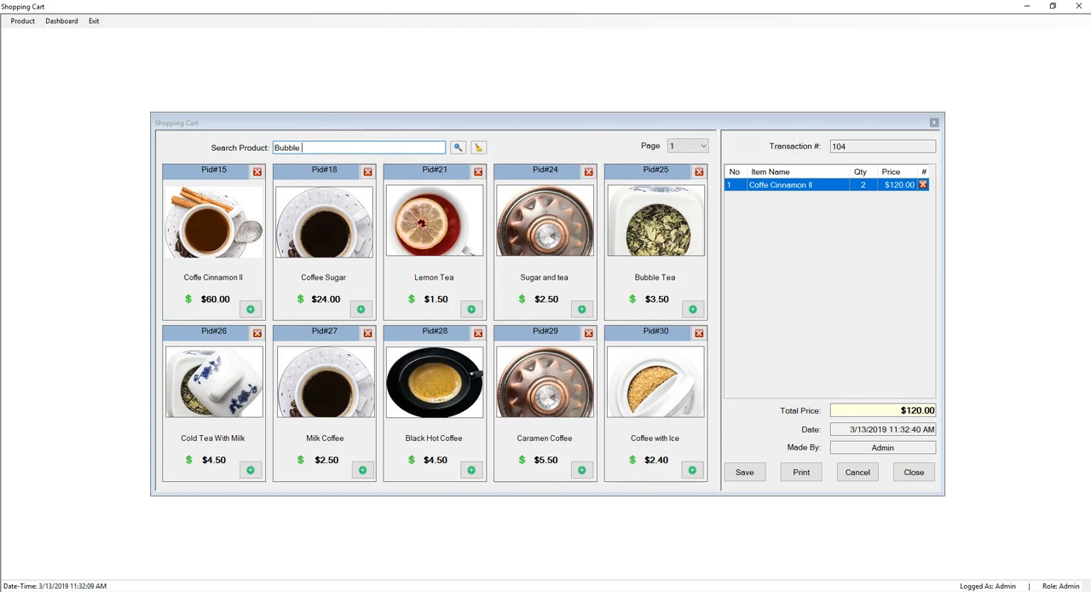
text(Tea)
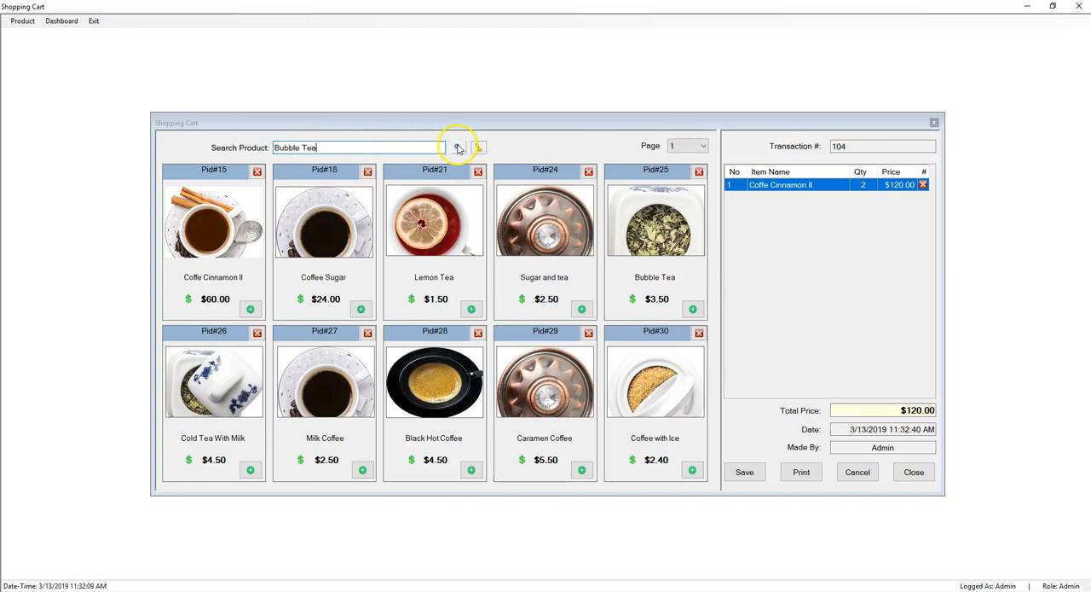
click(458, 146)
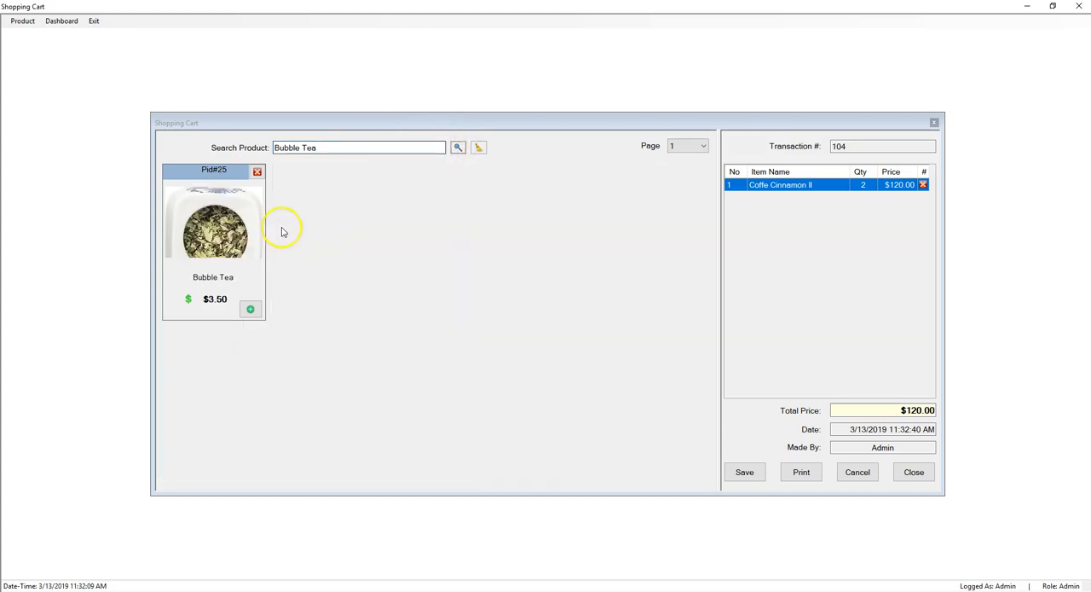
mouse_move(197, 282)
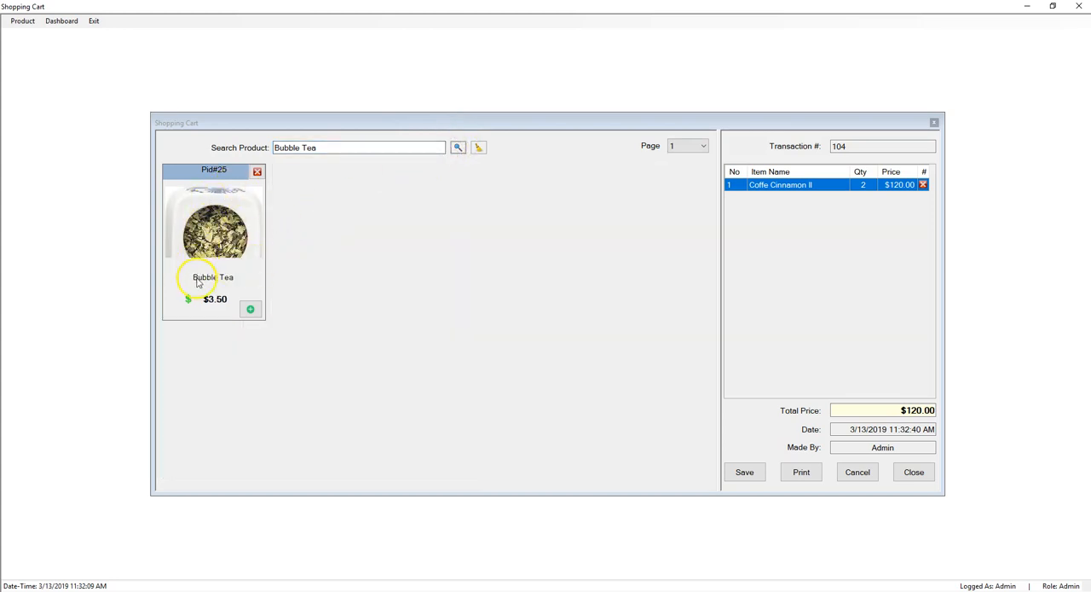
mouse_move(365, 158)
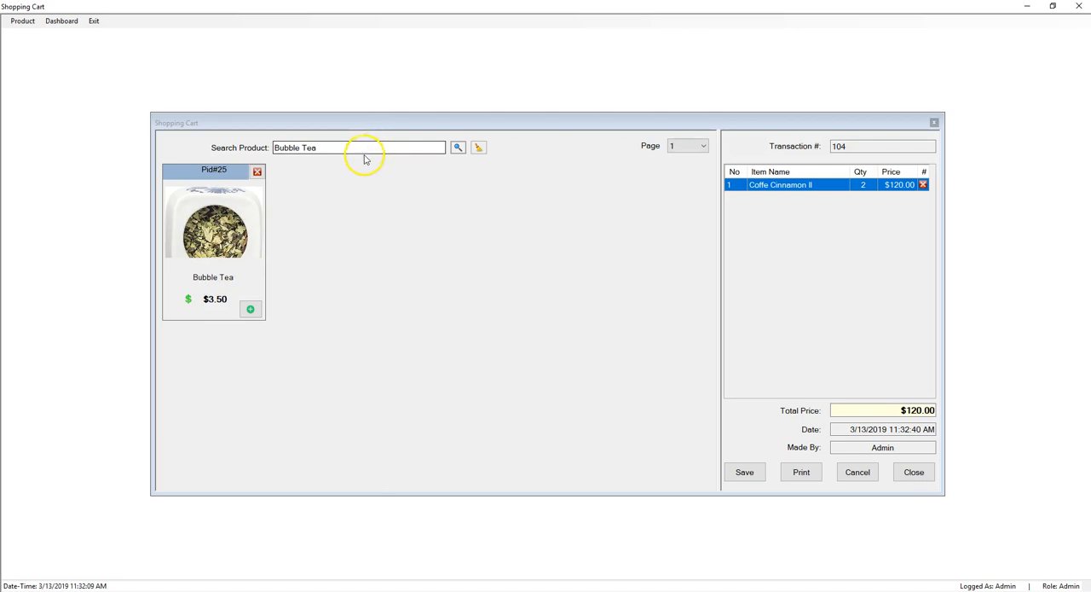
mouse_move(463, 152)
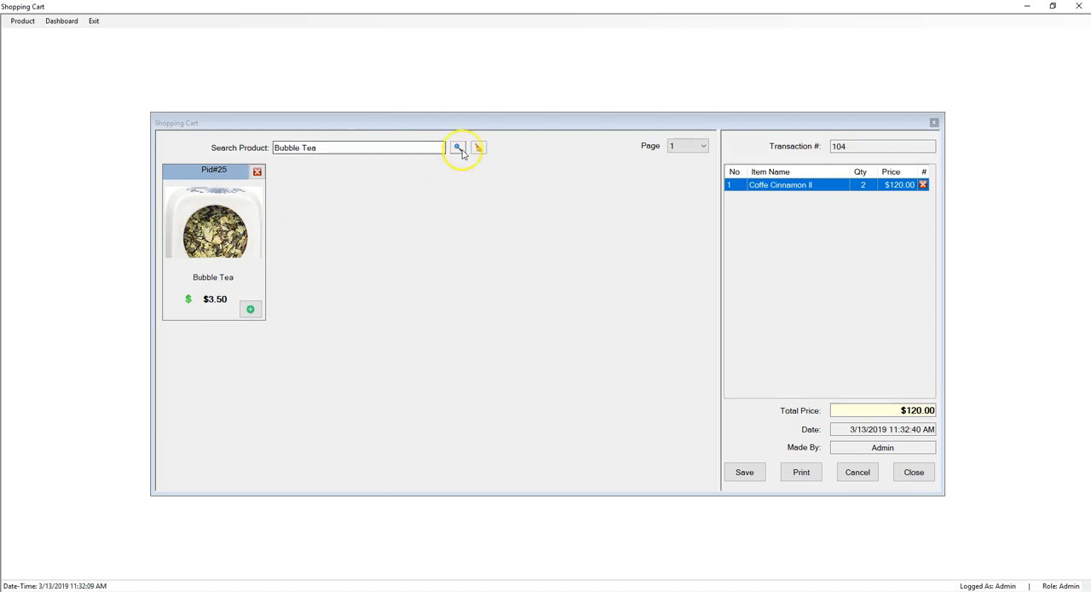
Step: Clear the search and add Sugar and tea, Caramen Coffee, Black Hot Coffee and four Bubble Tea
click(478, 148)
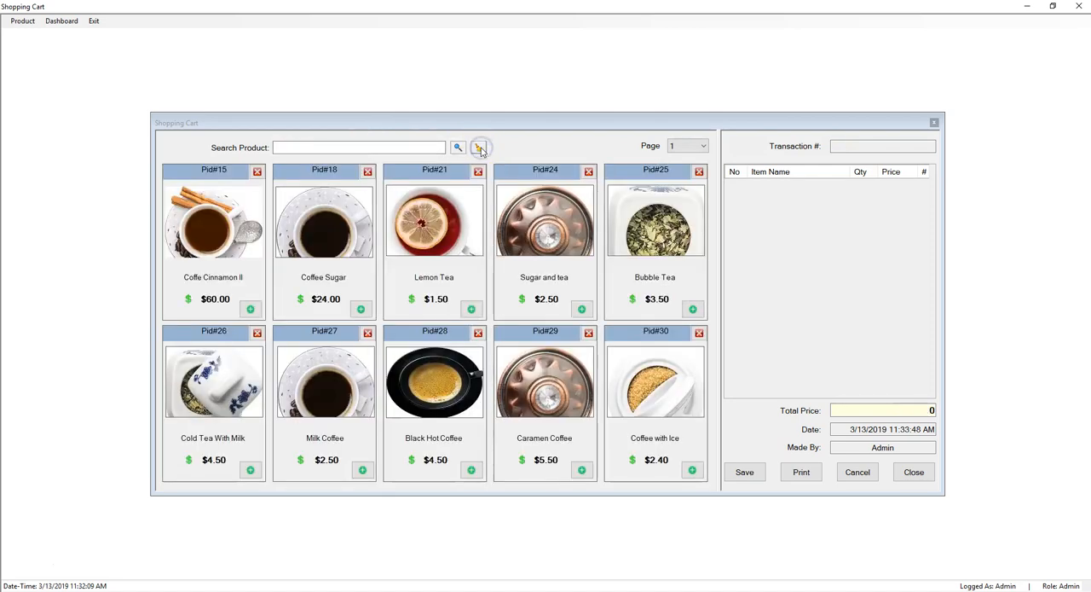
mouse_move(753, 189)
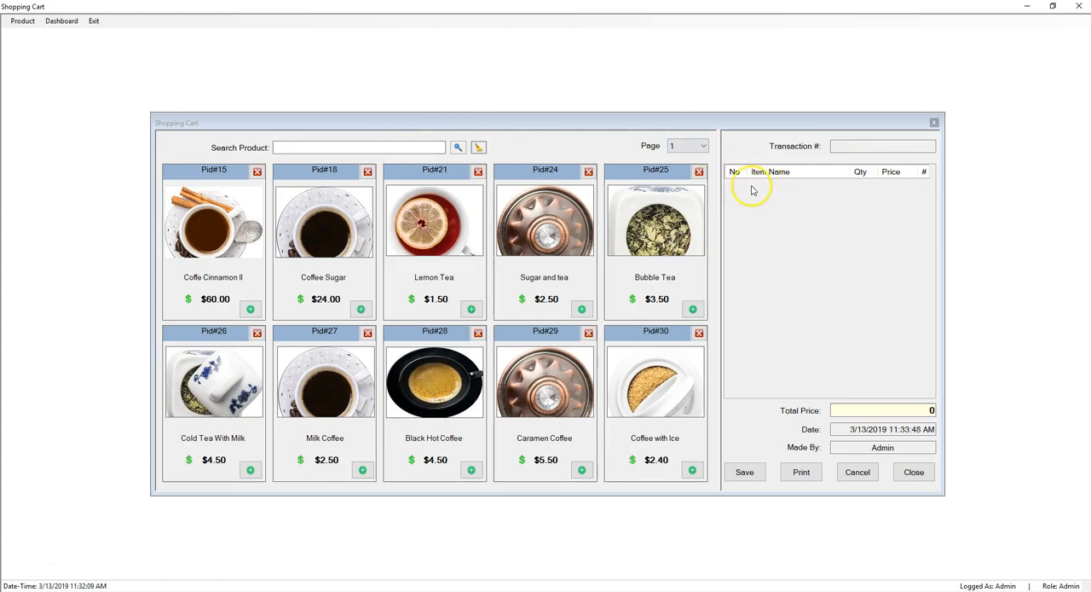
mouse_move(895, 189)
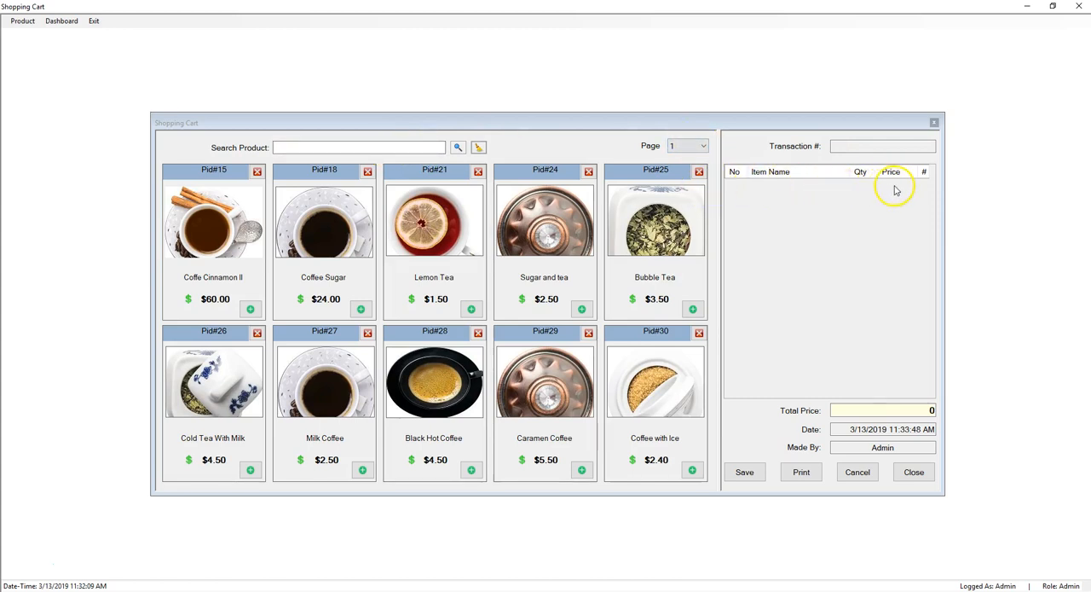
click(581, 309)
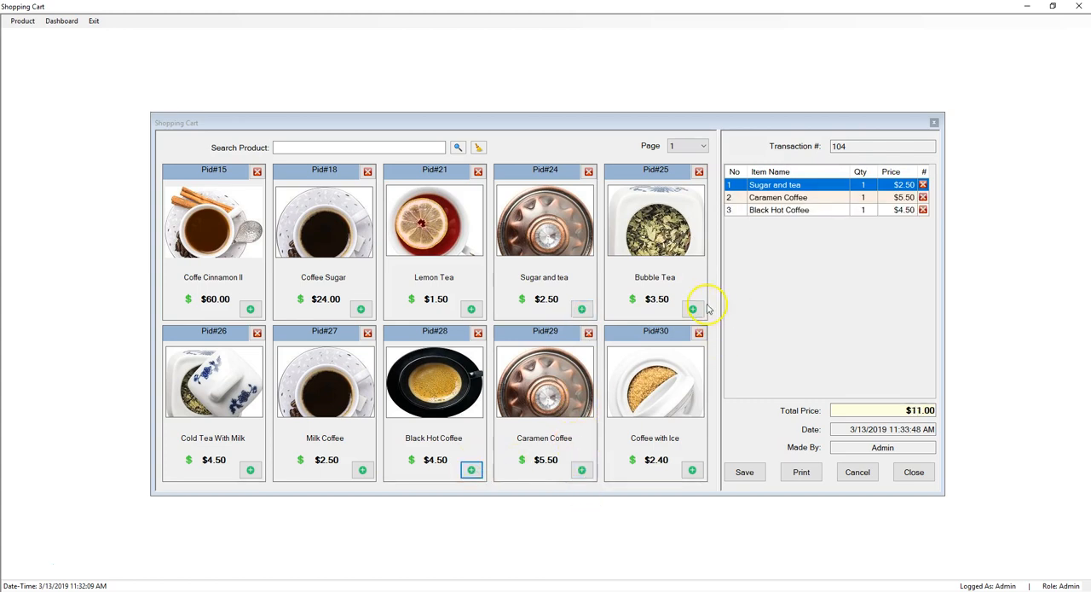
click(693, 309)
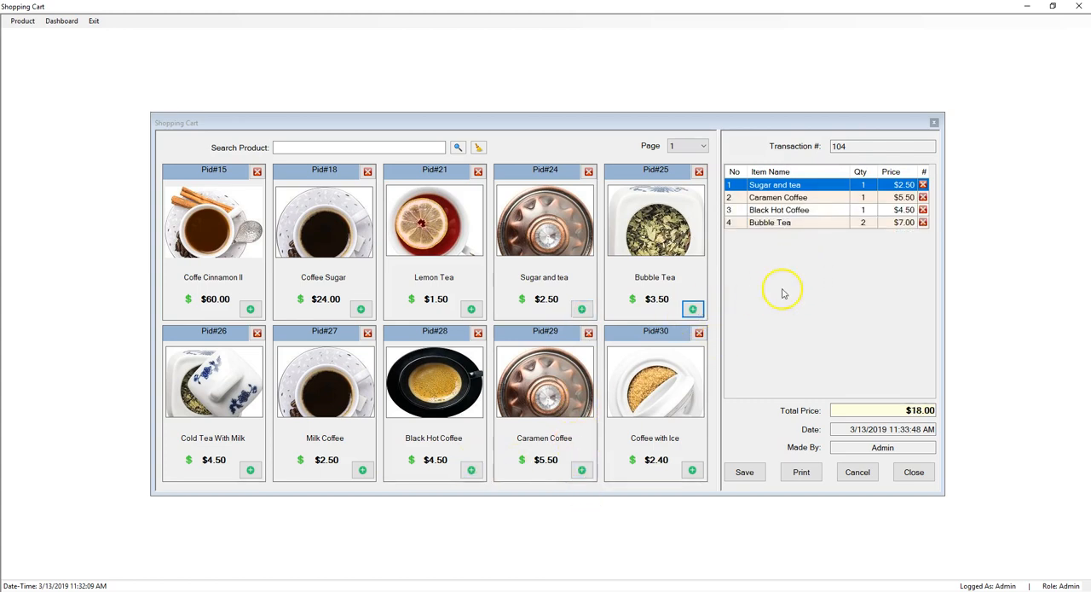
click(692, 308)
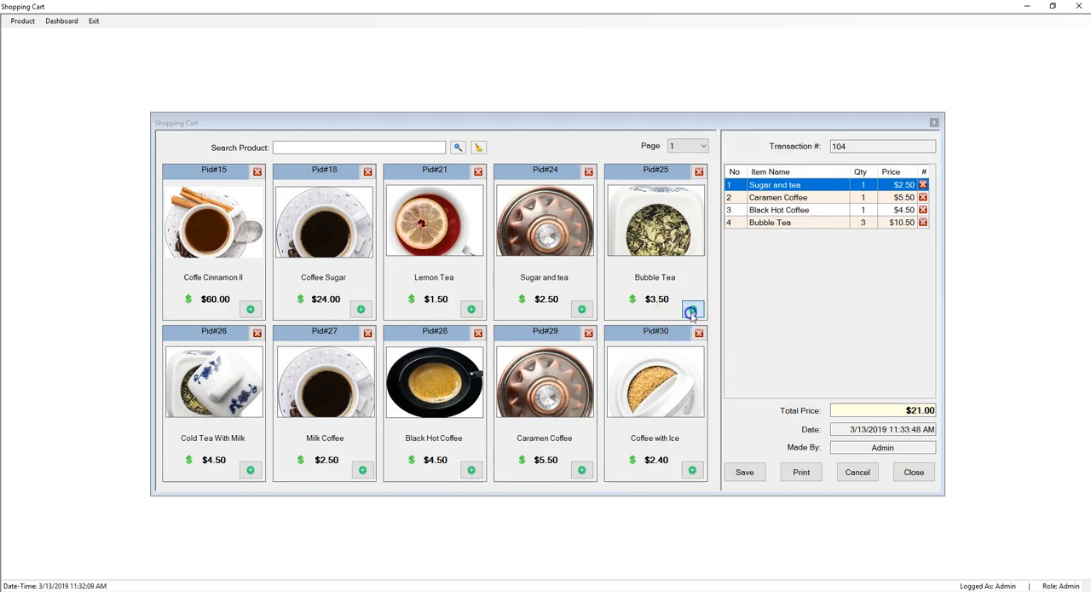
click(693, 309)
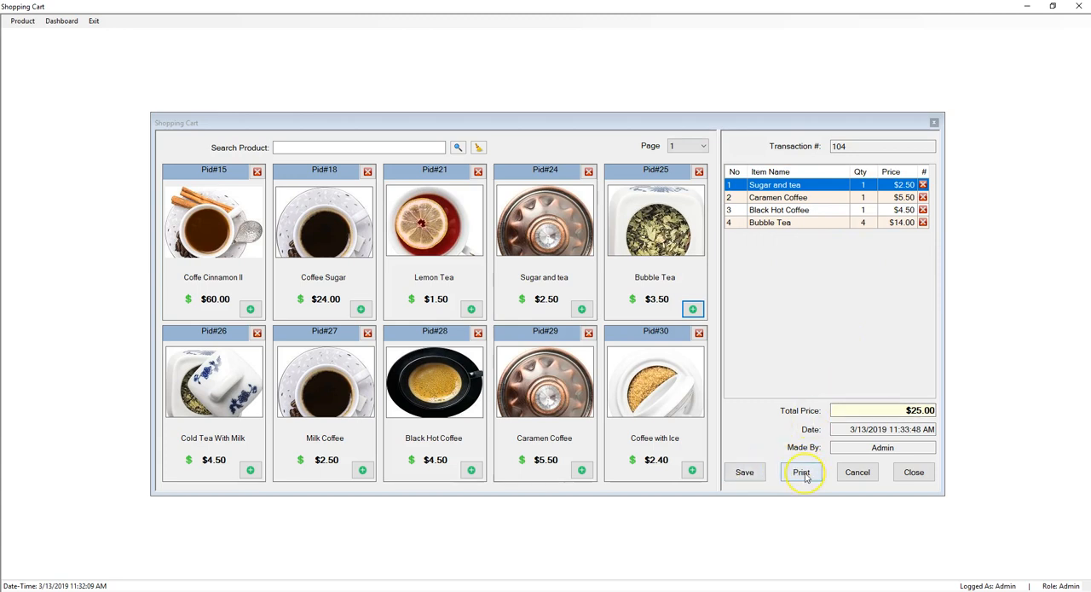
click(801, 472)
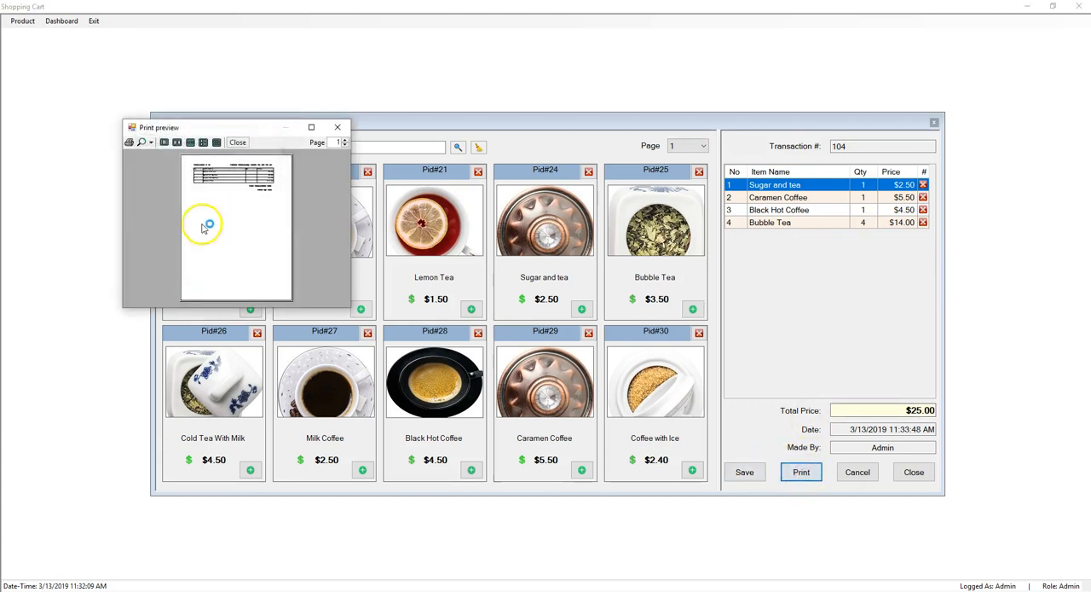
mouse_move(350, 309)
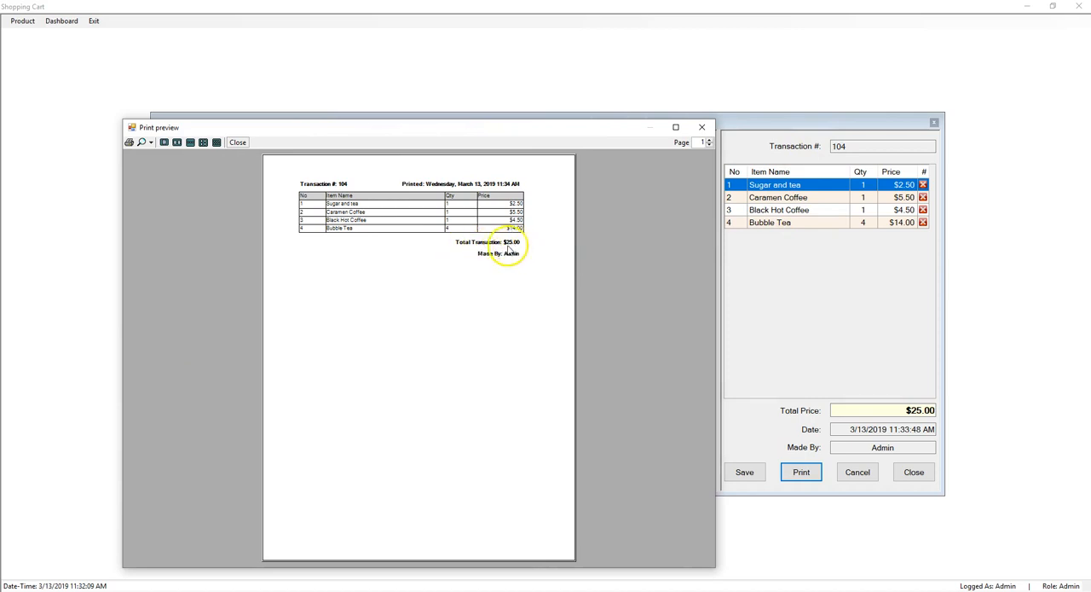
mouse_move(512, 262)
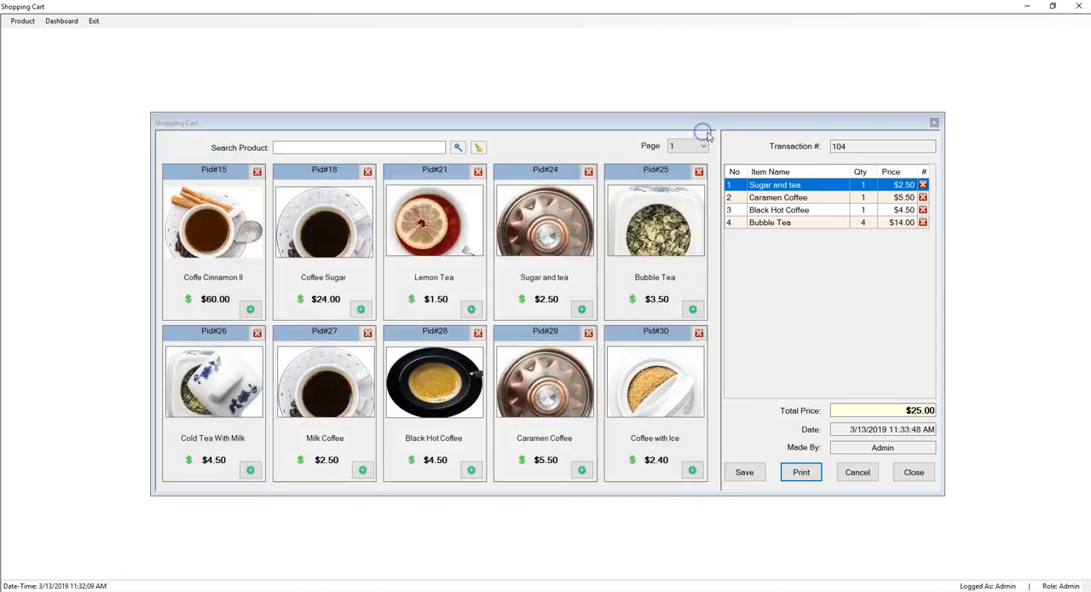
mouse_move(744, 486)
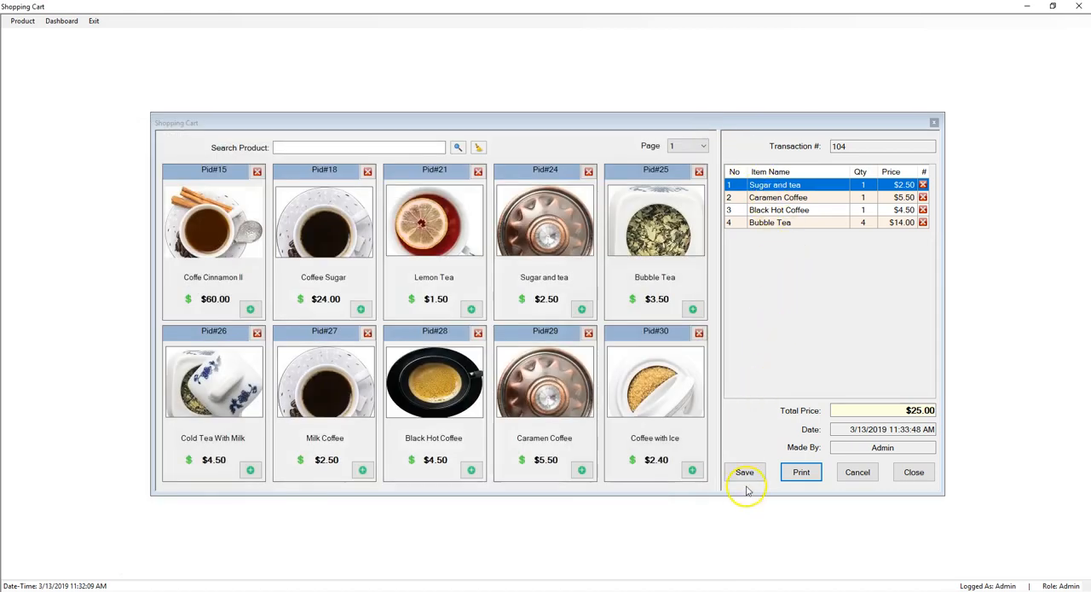
Step: Save transaction 104 and add two Lemon Tea to a new cart
click(744, 472)
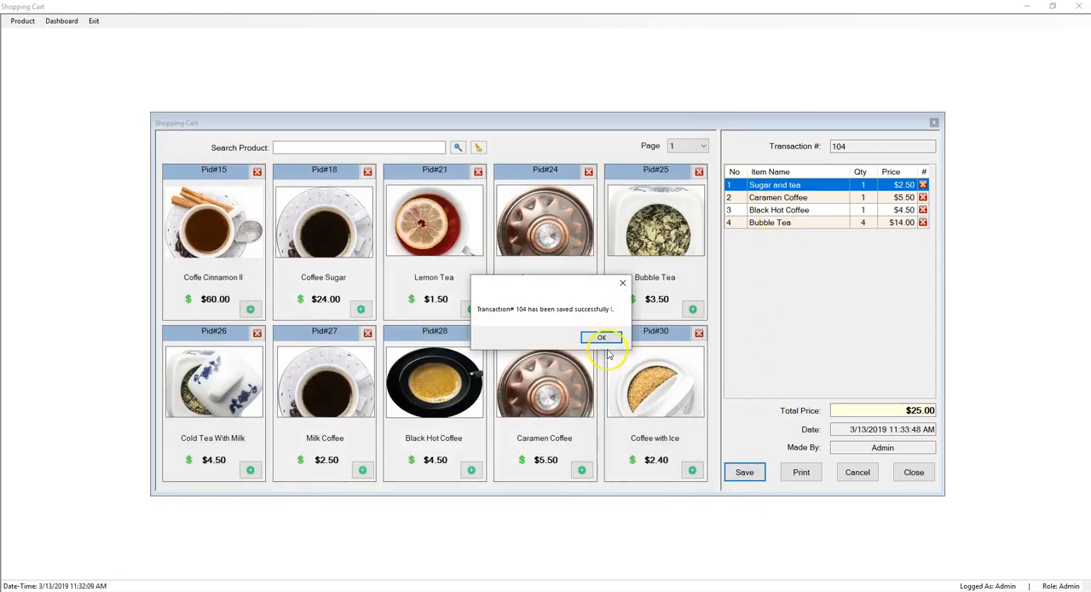
click(602, 337)
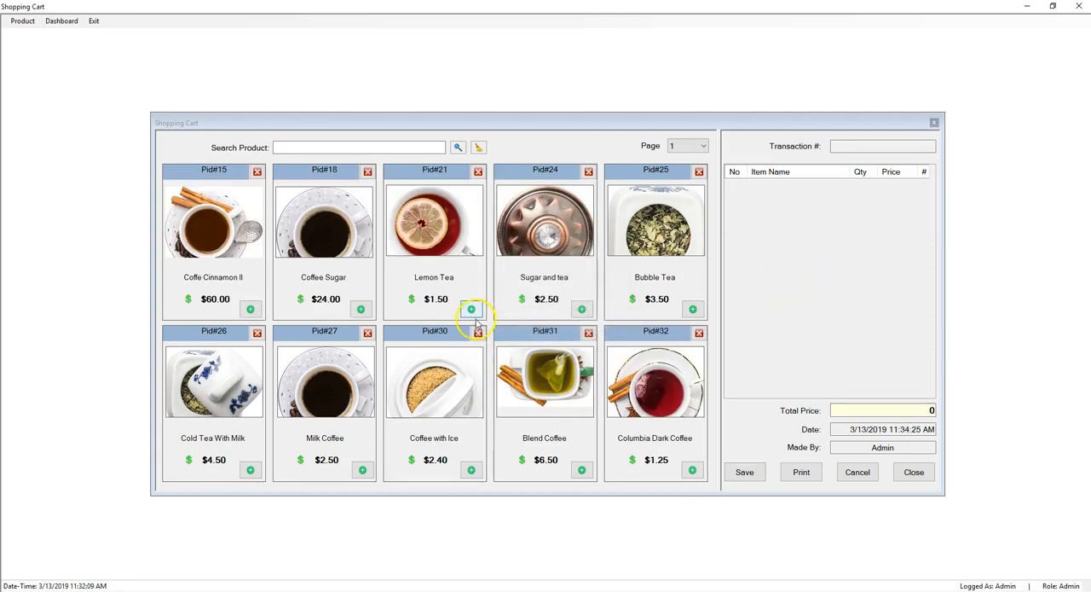
click(471, 308)
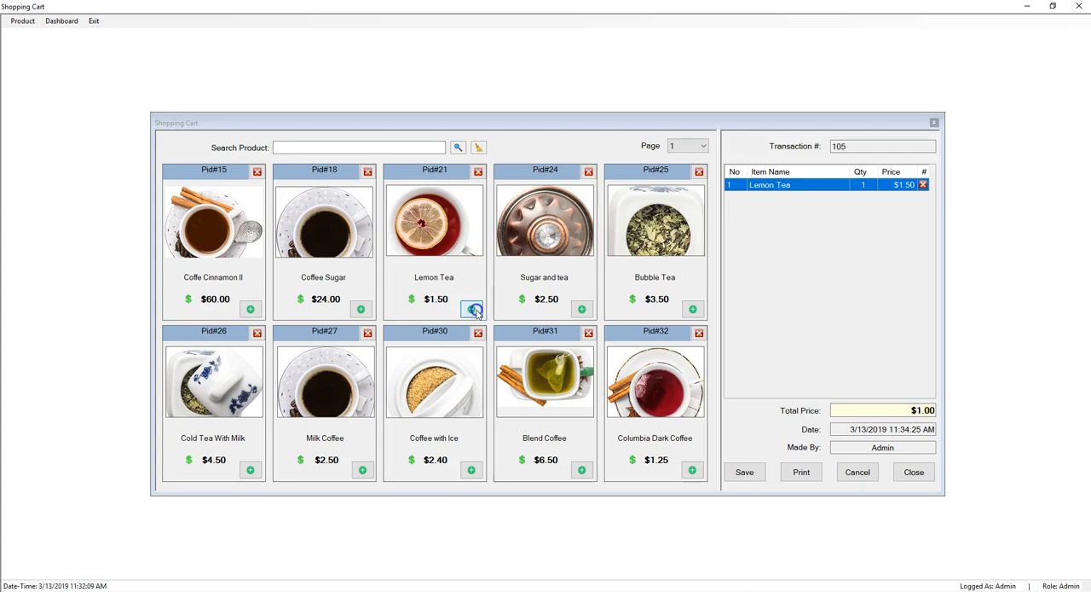
mouse_move(452, 392)
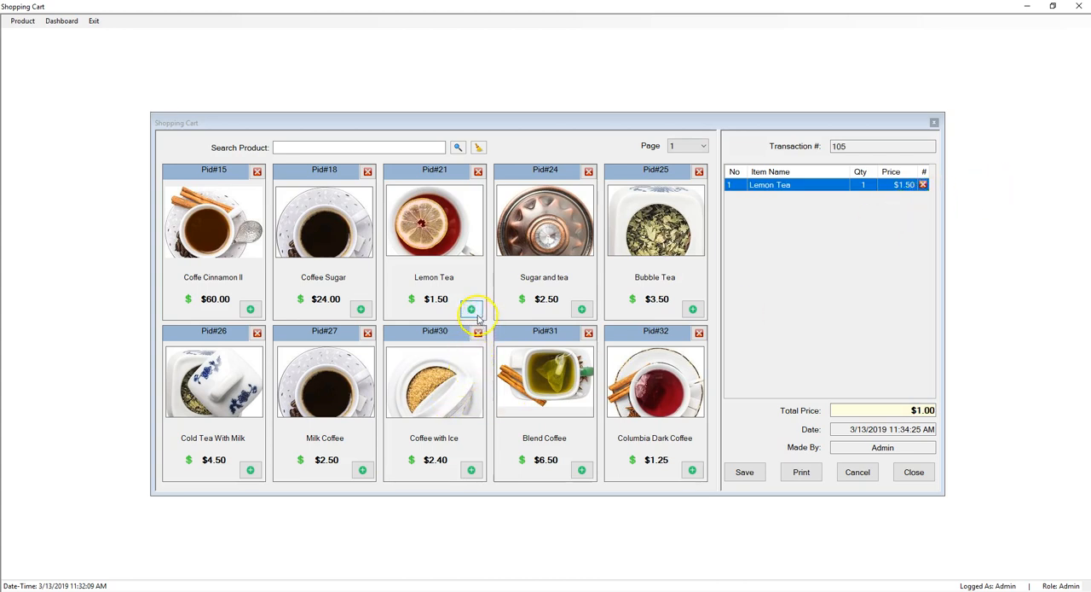
click(472, 308)
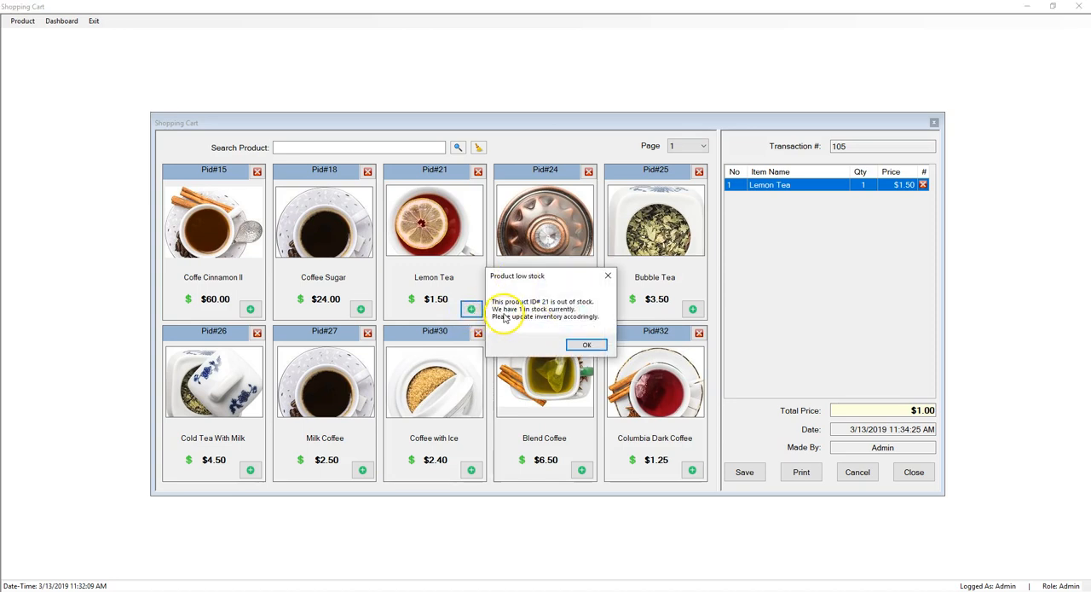
Step: Dismiss the low-stock warning and remove Lemon Tea from the cart
drag(517, 276, 528, 267)
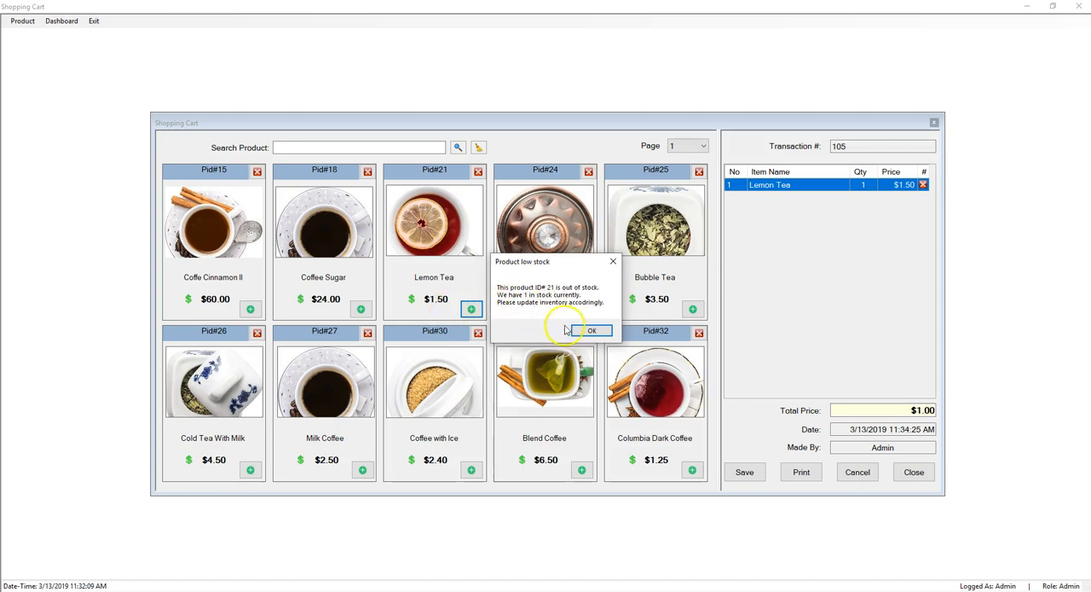
click(591, 331)
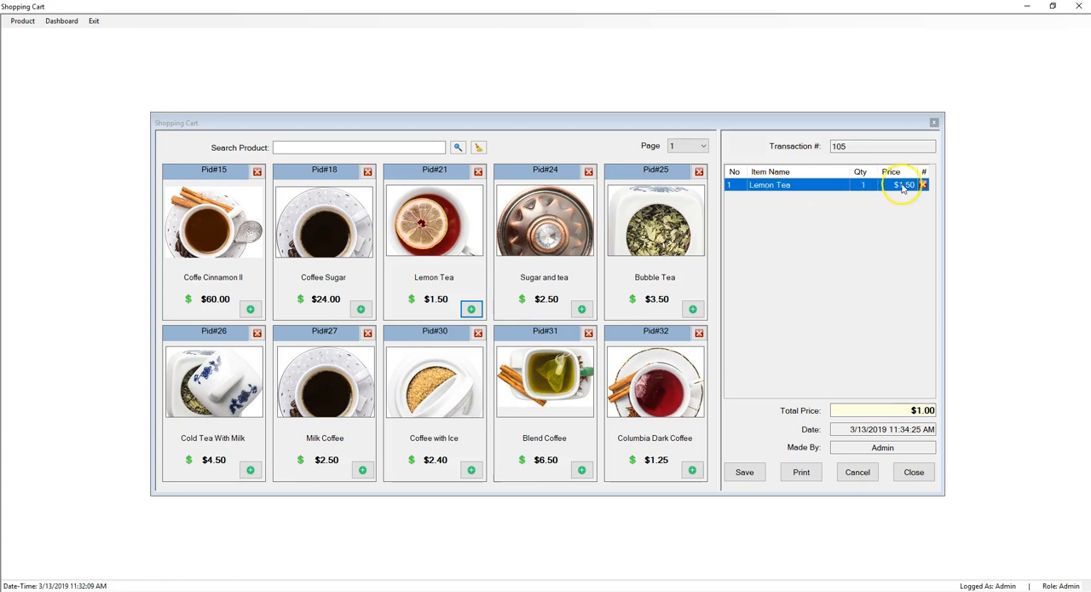
click(923, 185)
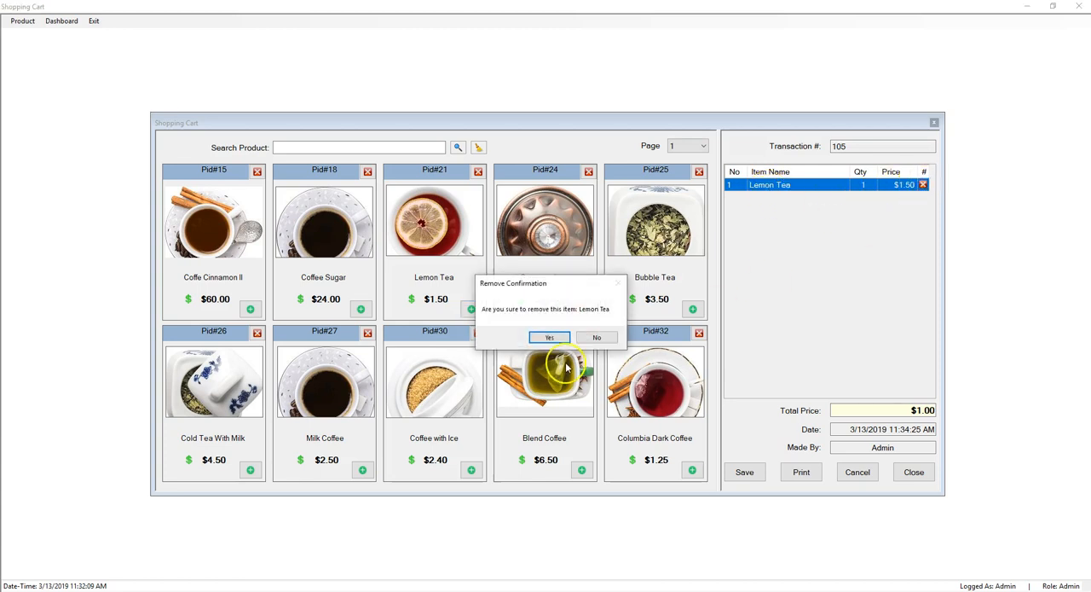
click(549, 337)
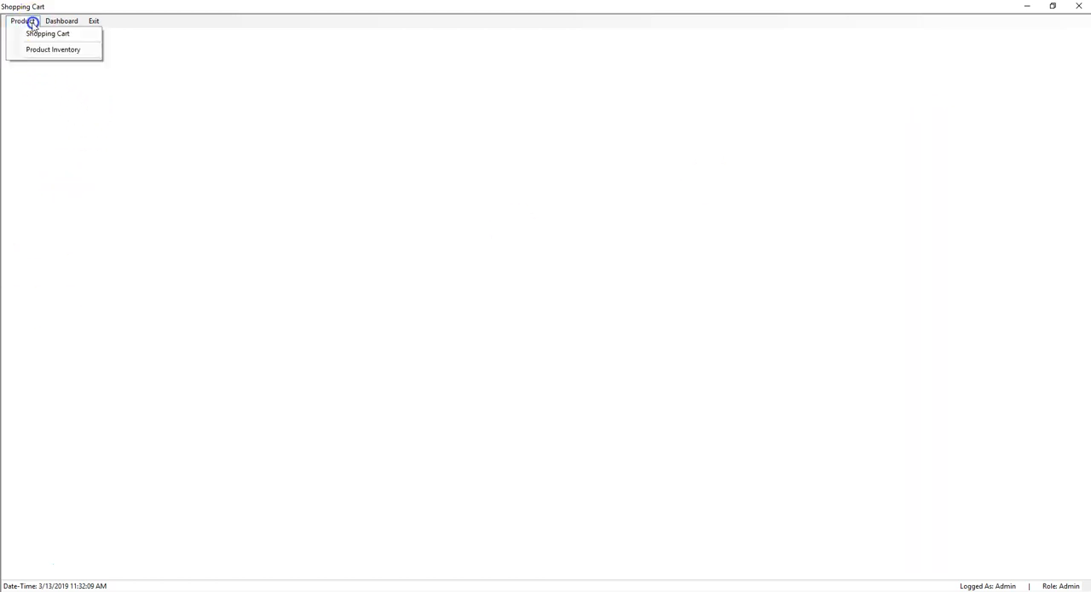
click(53, 48)
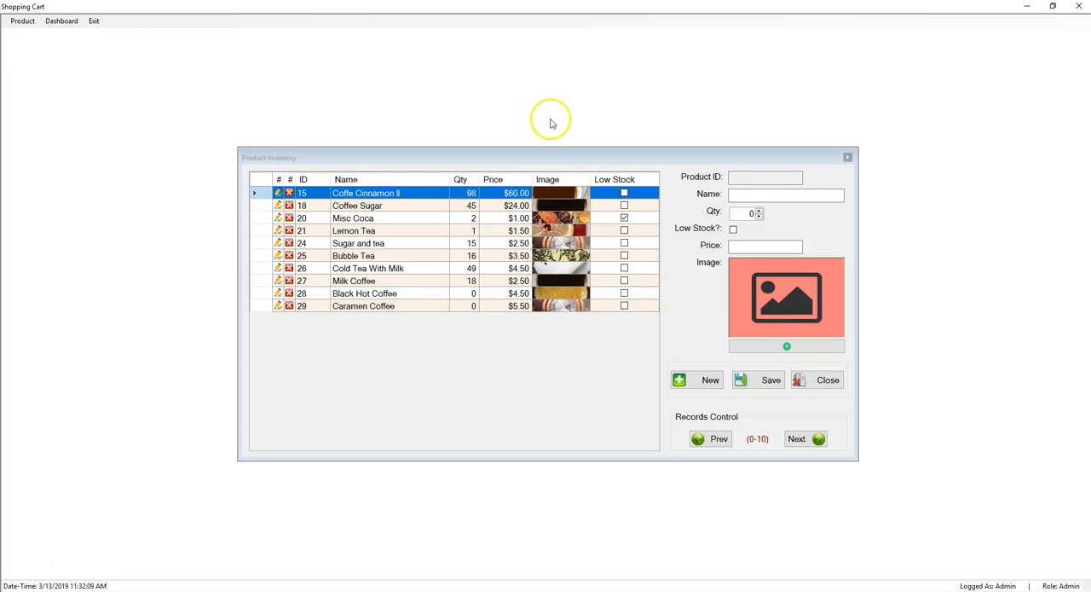
mouse_move(671, 218)
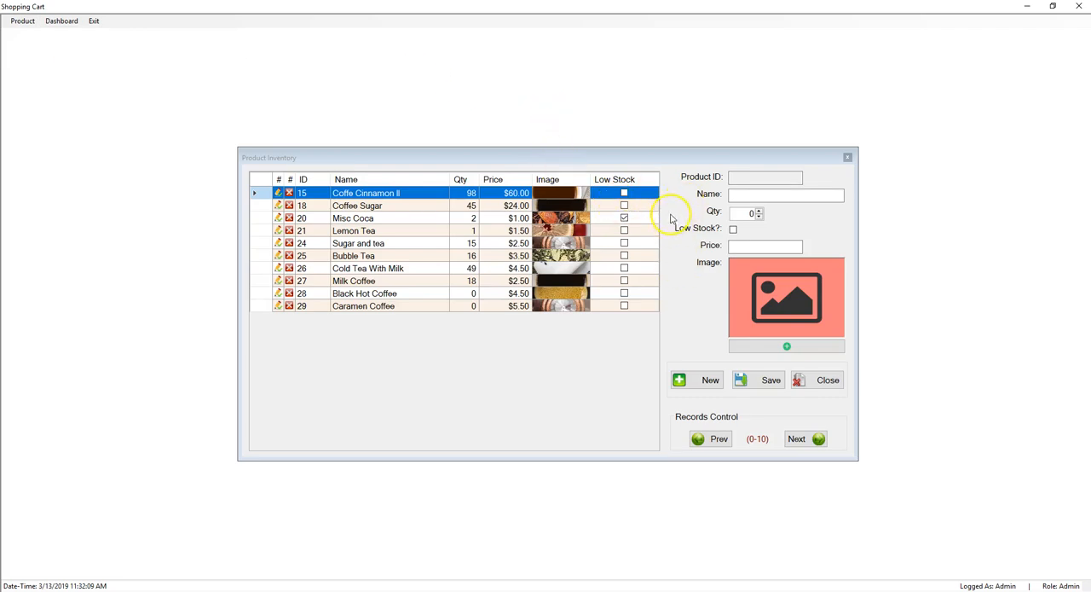
mouse_move(399, 208)
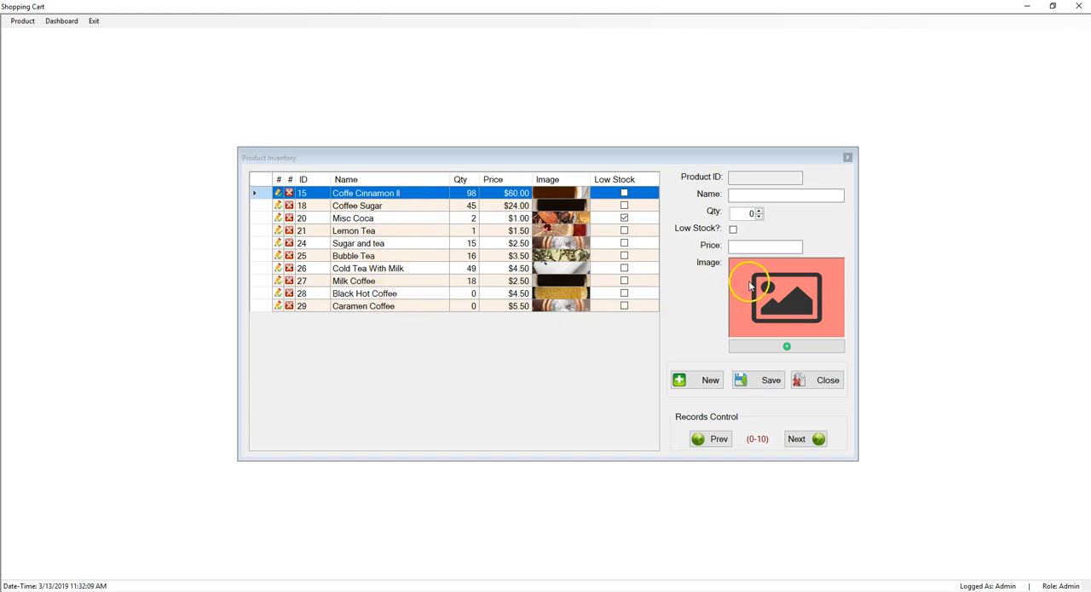
mouse_move(514, 370)
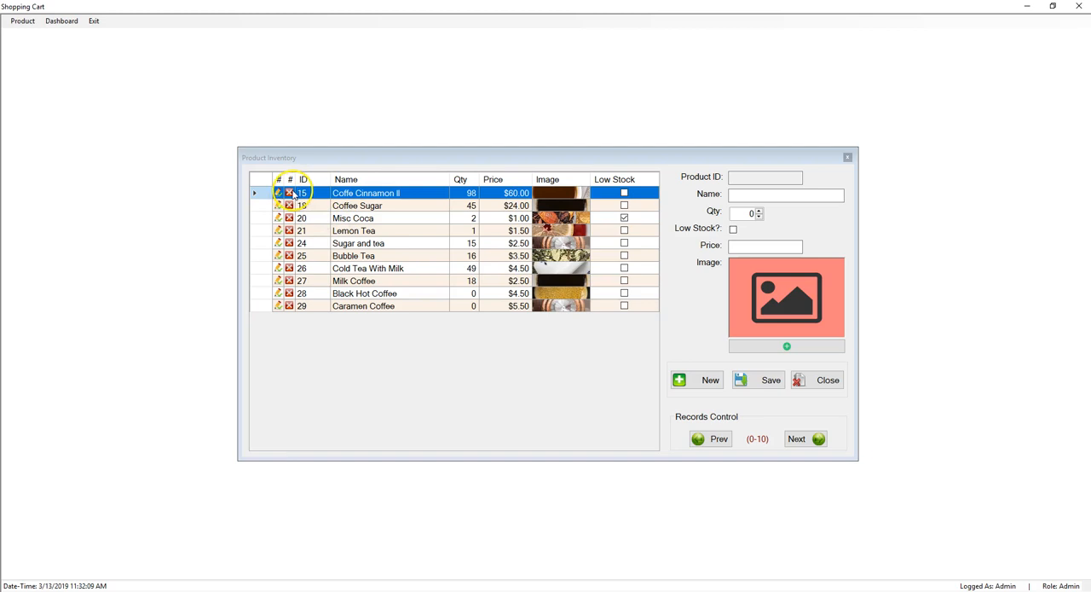
mouse_move(289, 192)
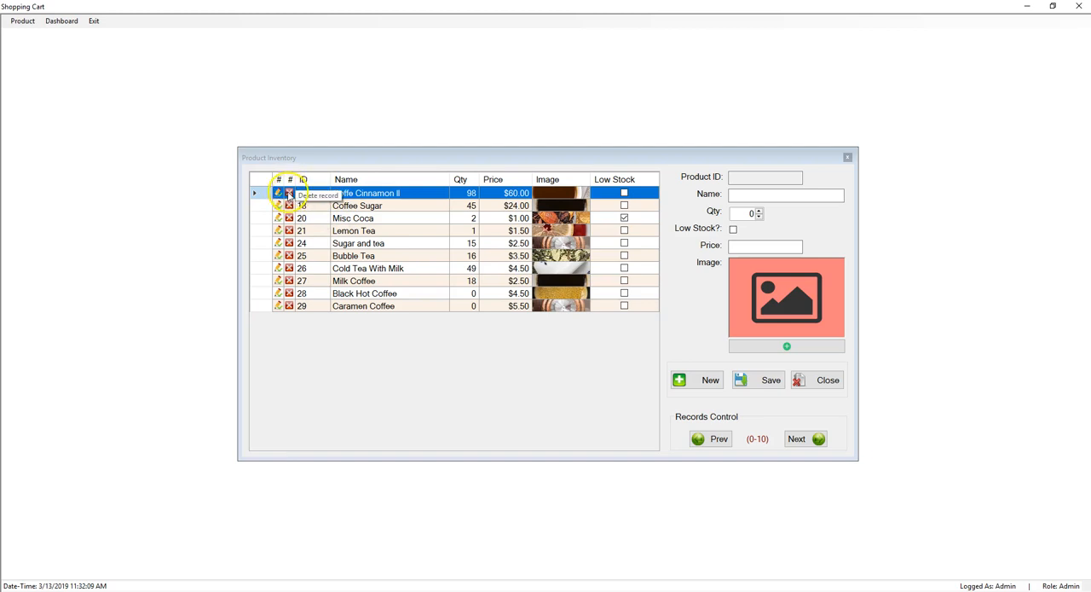
mouse_move(631, 179)
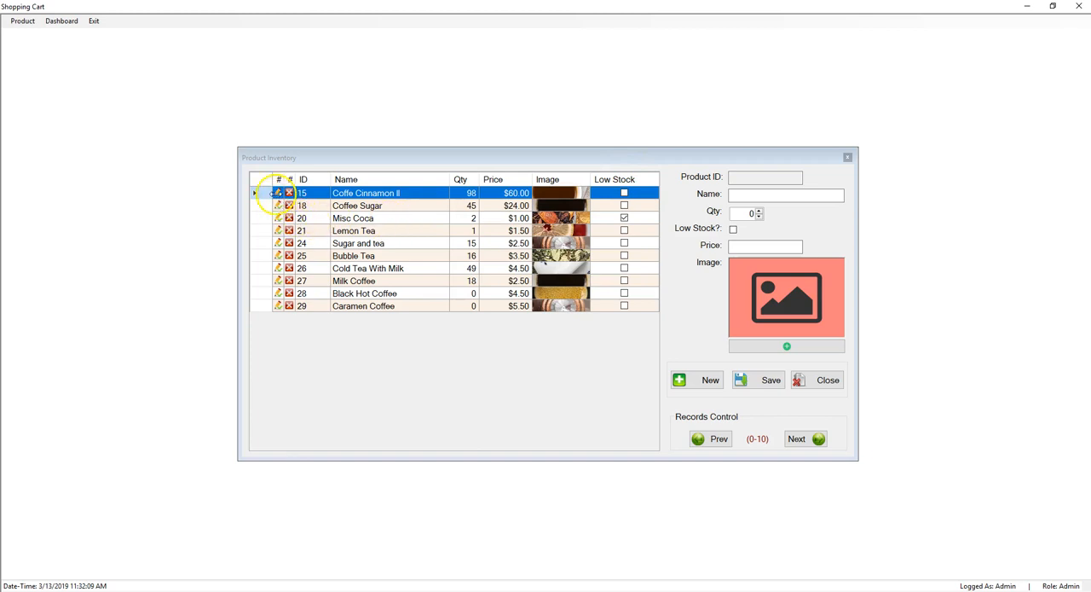
mouse_move(689, 196)
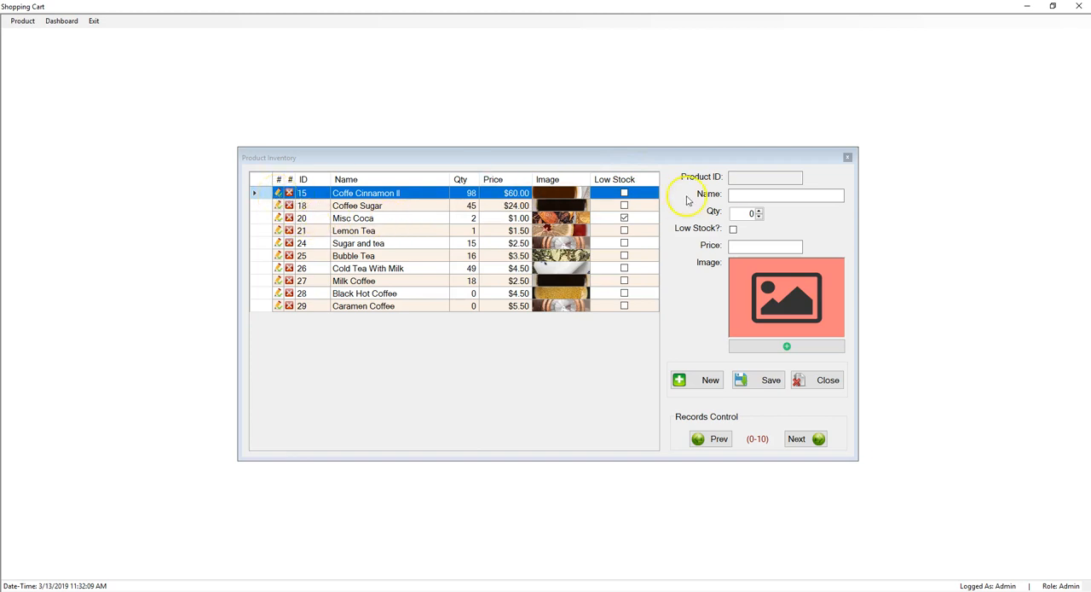
mouse_move(669, 281)
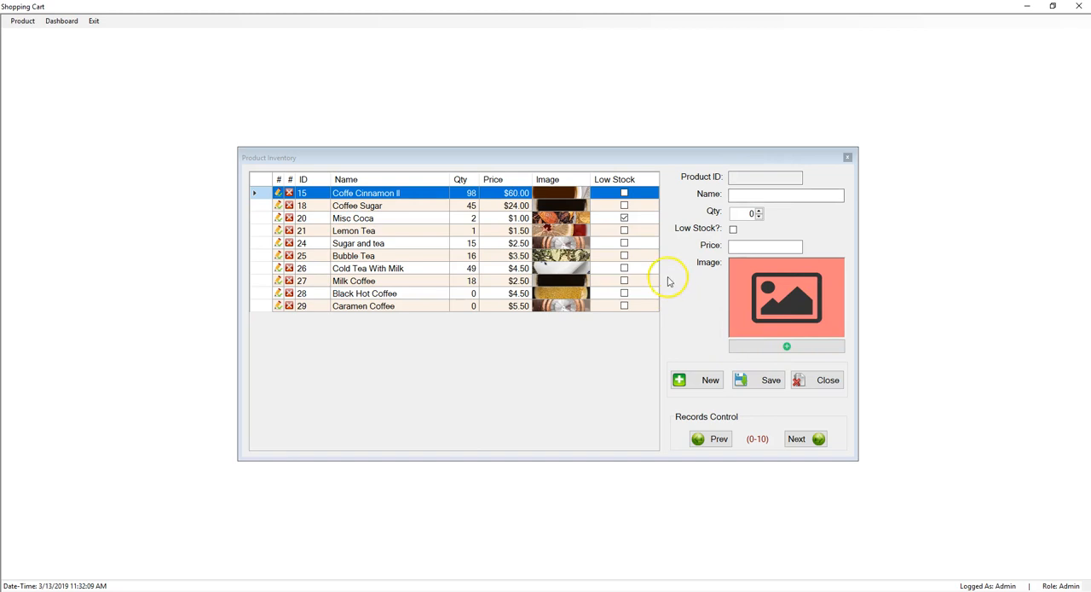
click(624, 193)
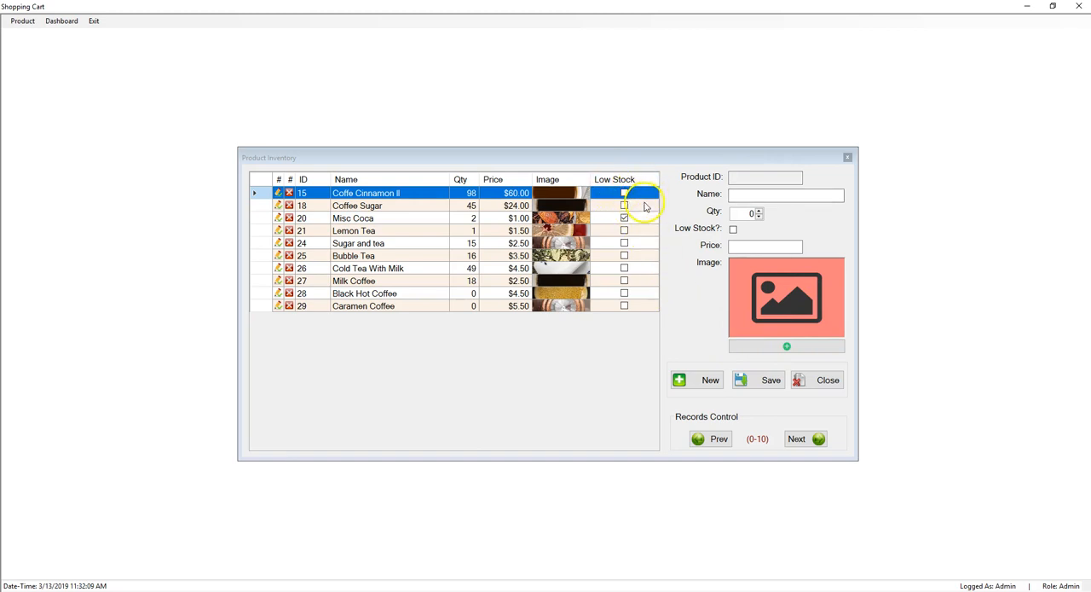
click(624, 193)
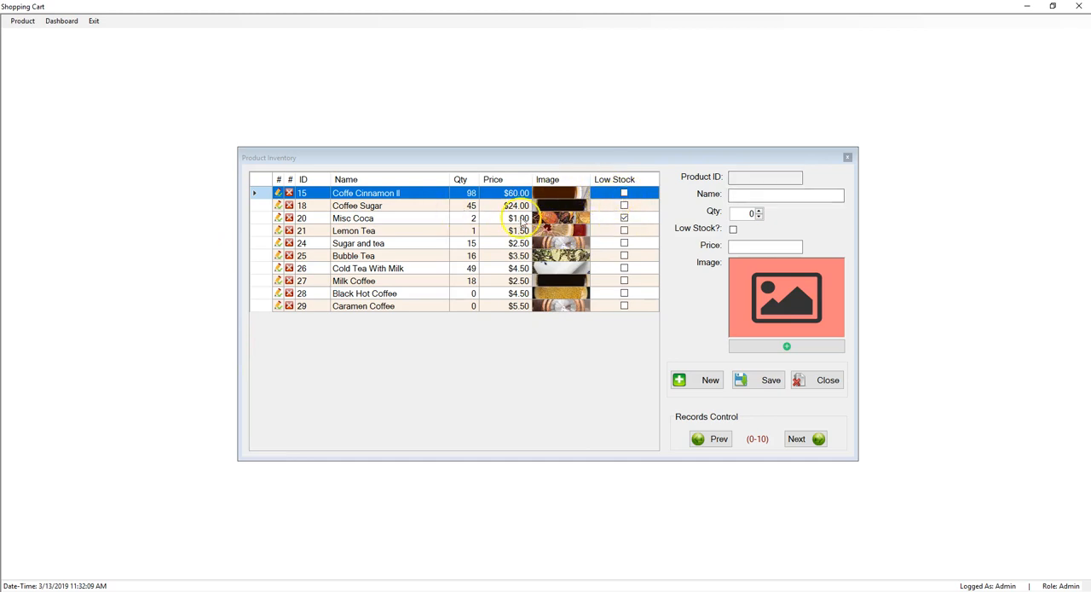
mouse_move(433, 236)
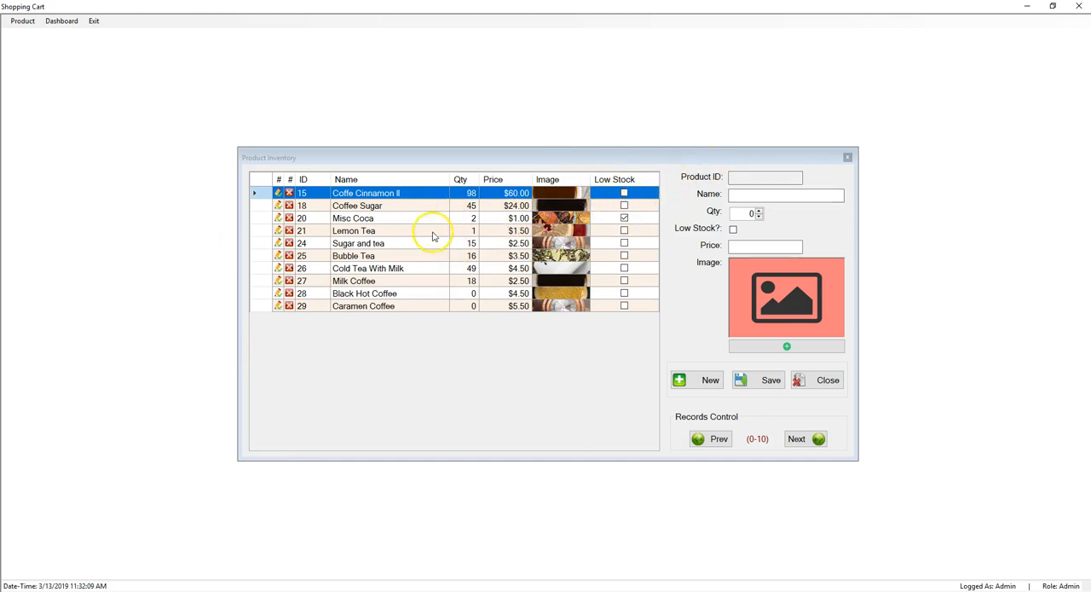
Step: Mark Lemon Tea as low stock, then close the inventory and shopping cart windows
click(353, 230)
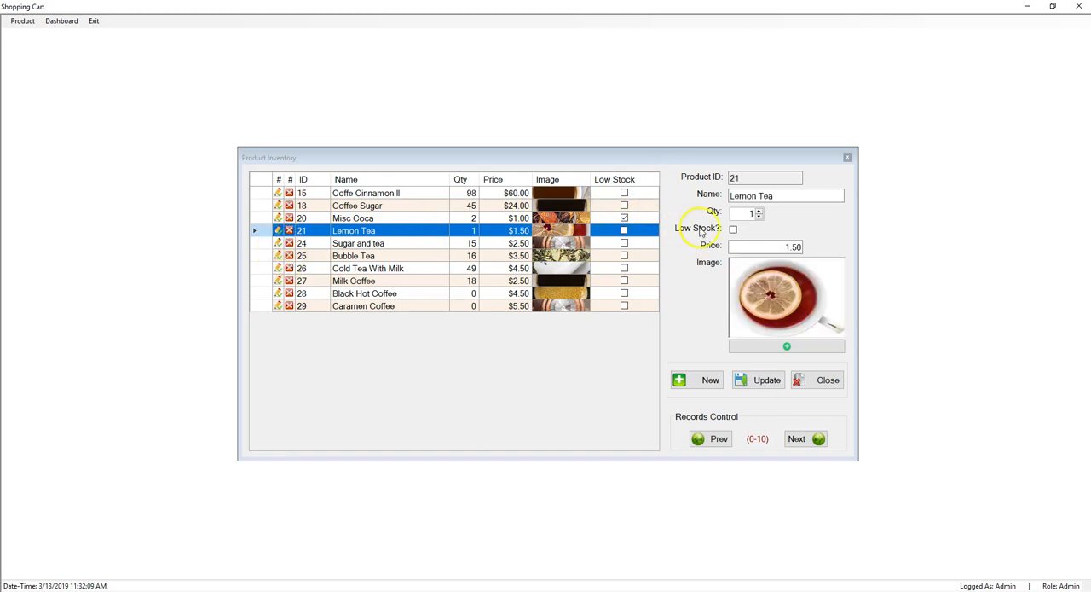
click(758, 379)
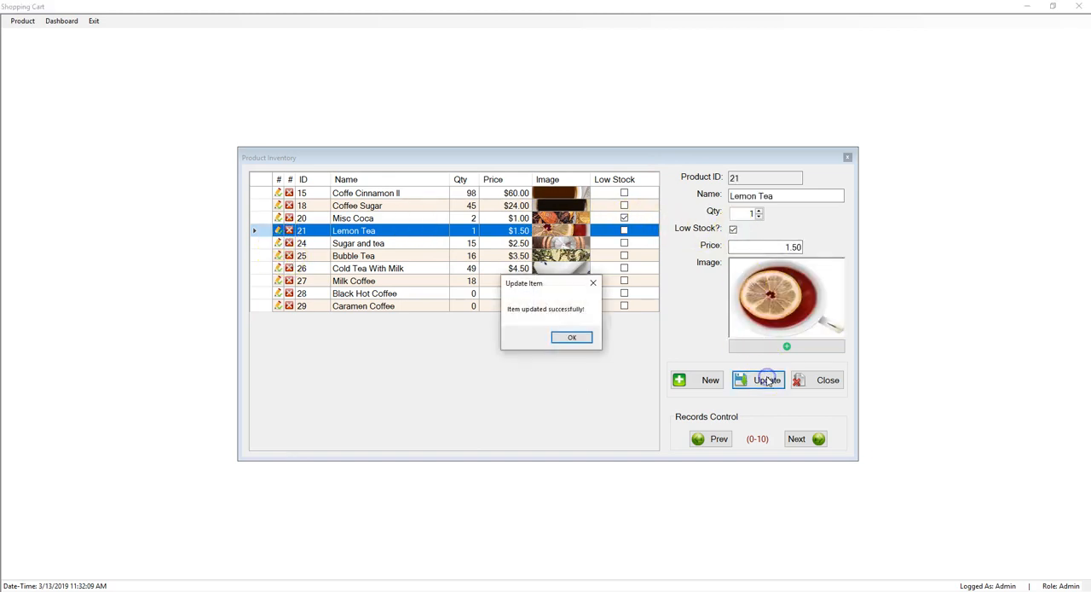
click(571, 337)
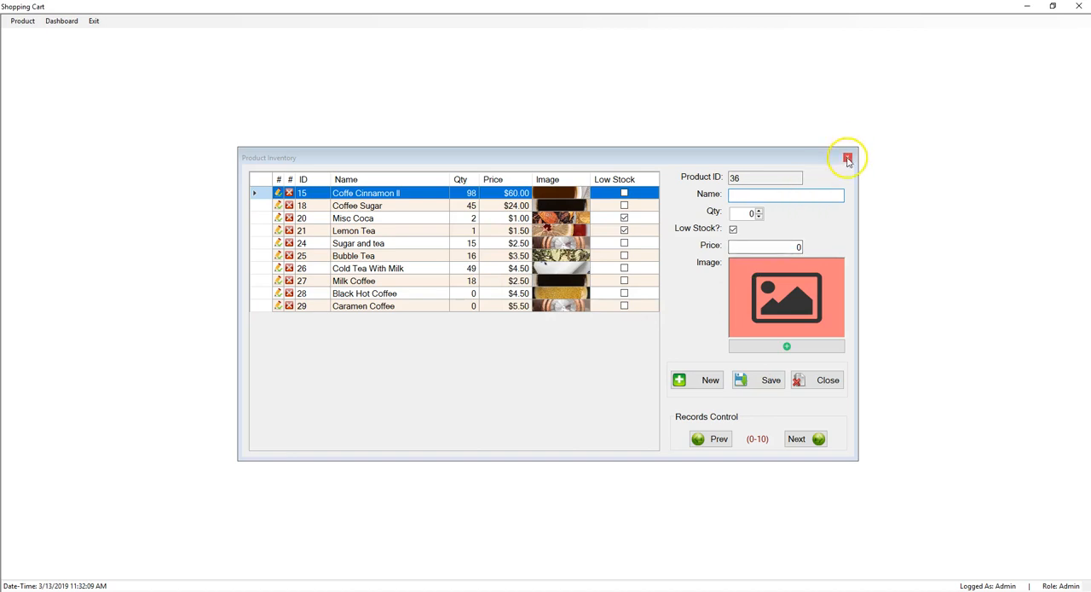
click(22, 20)
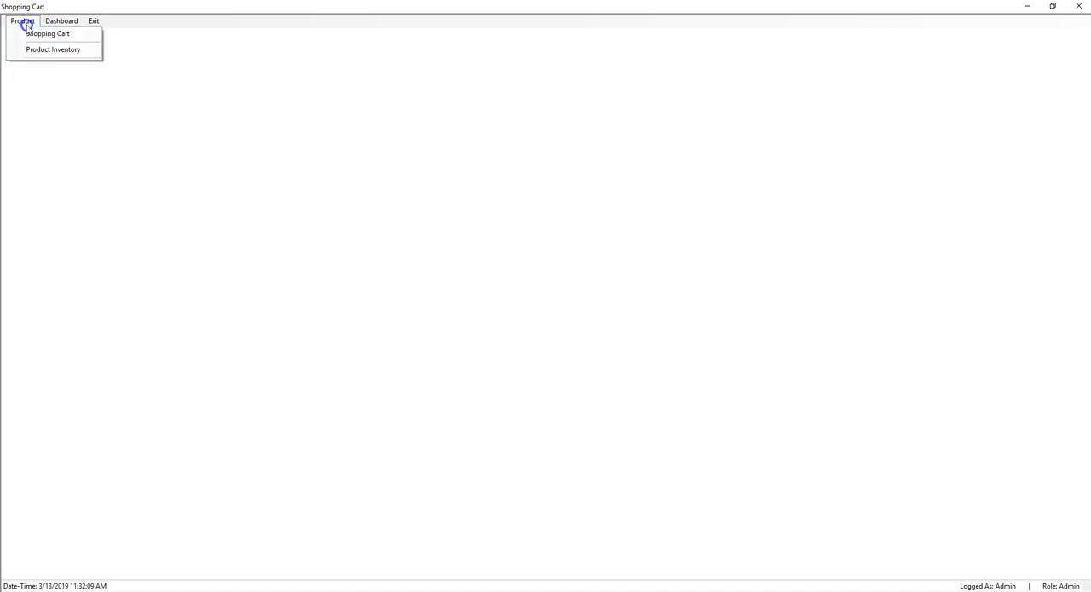
click(46, 34)
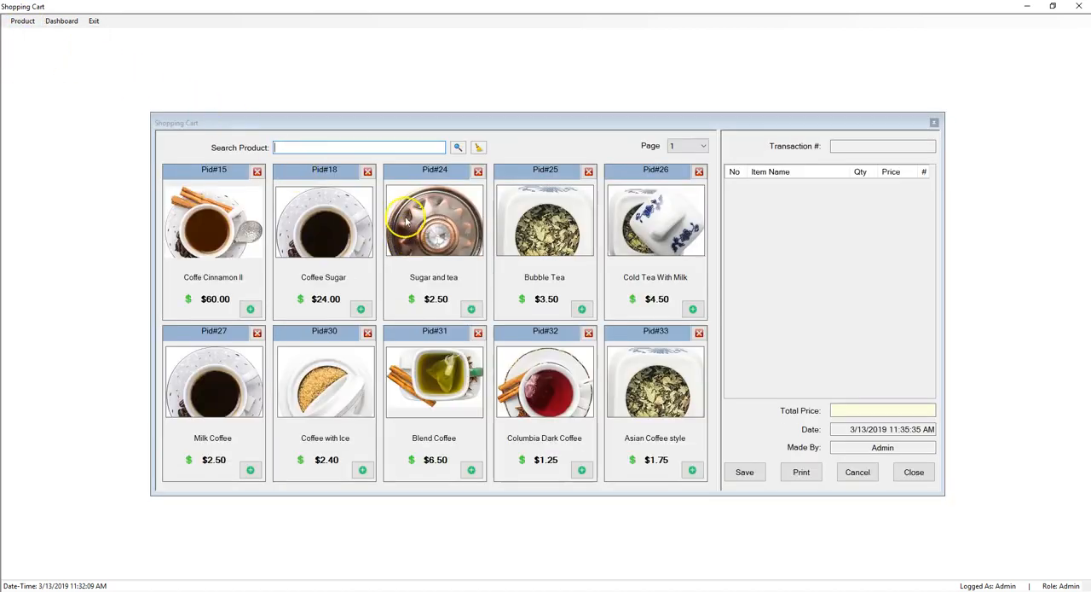
mouse_move(906, 152)
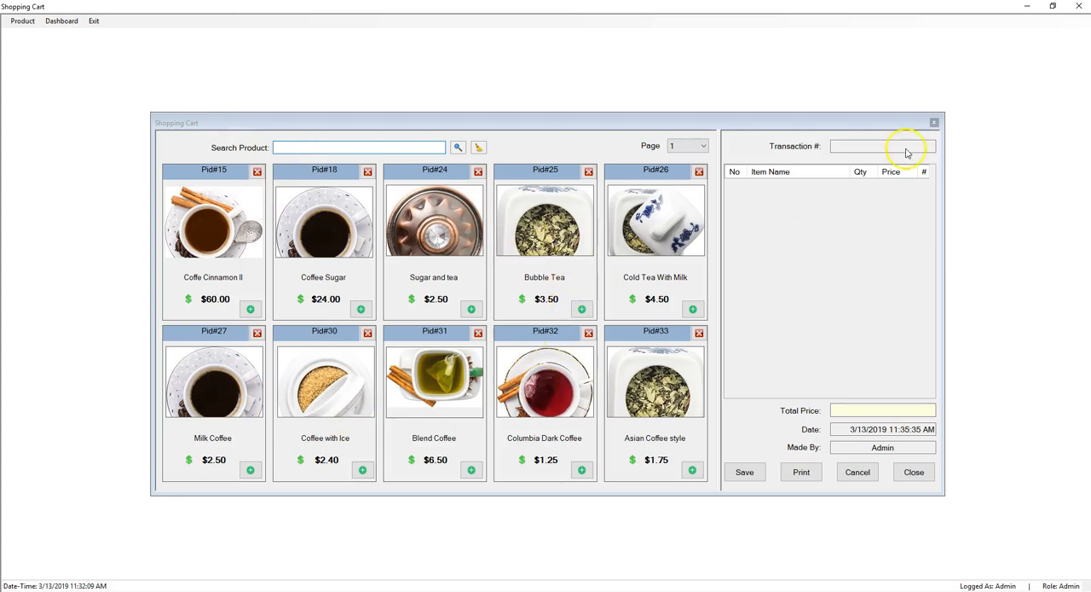
click(914, 471)
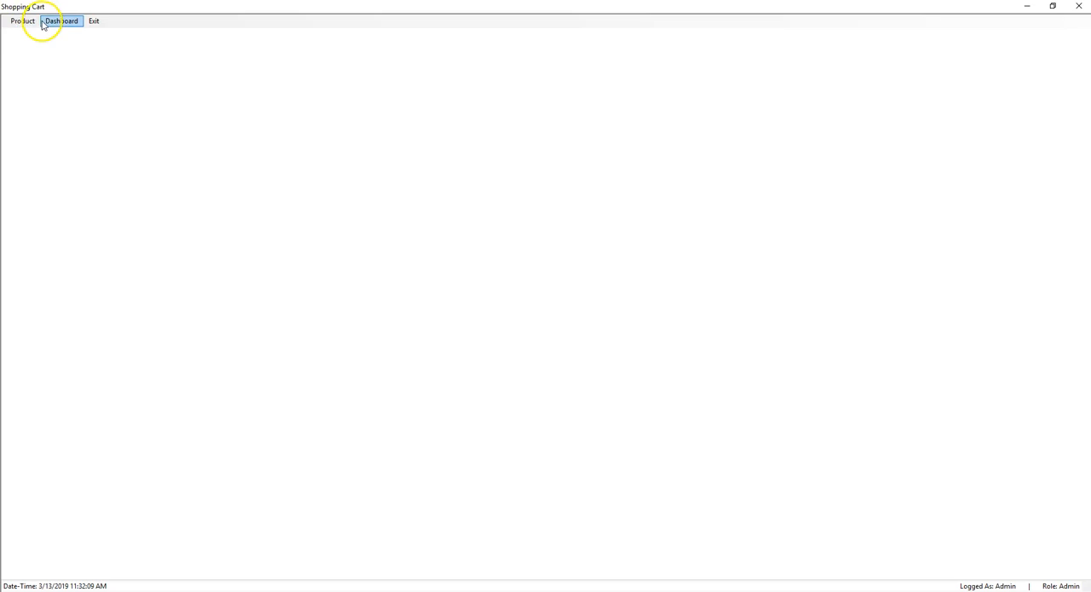
click(60, 21)
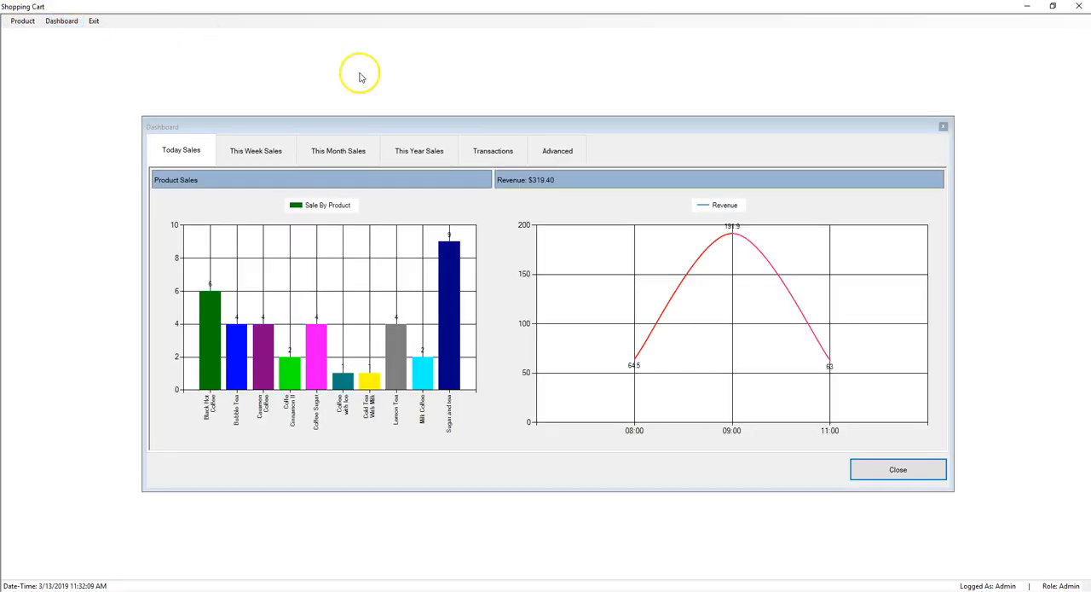
click(556, 150)
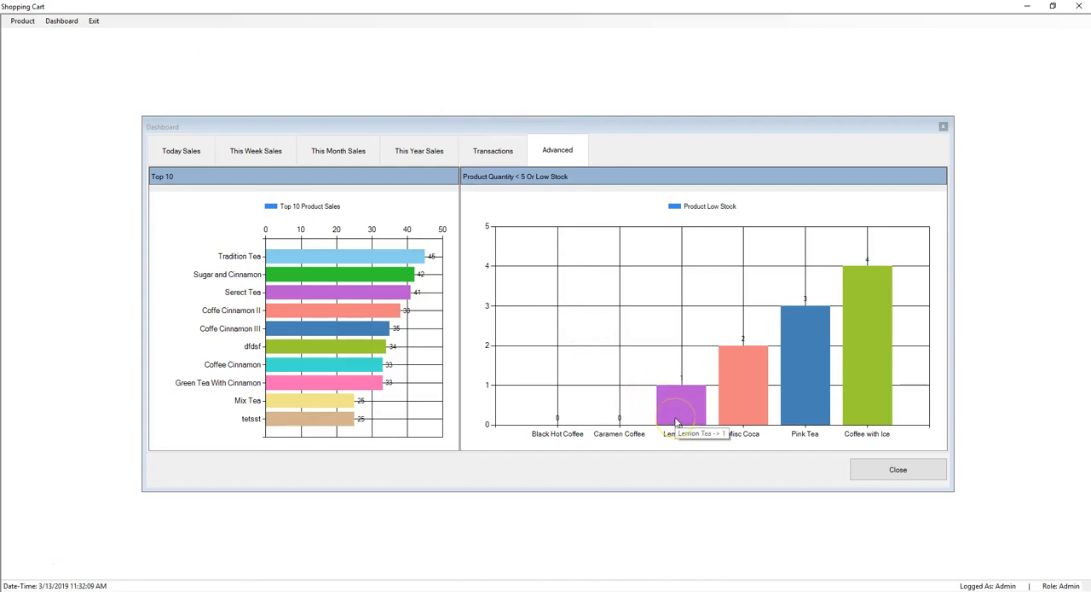
click(898, 469)
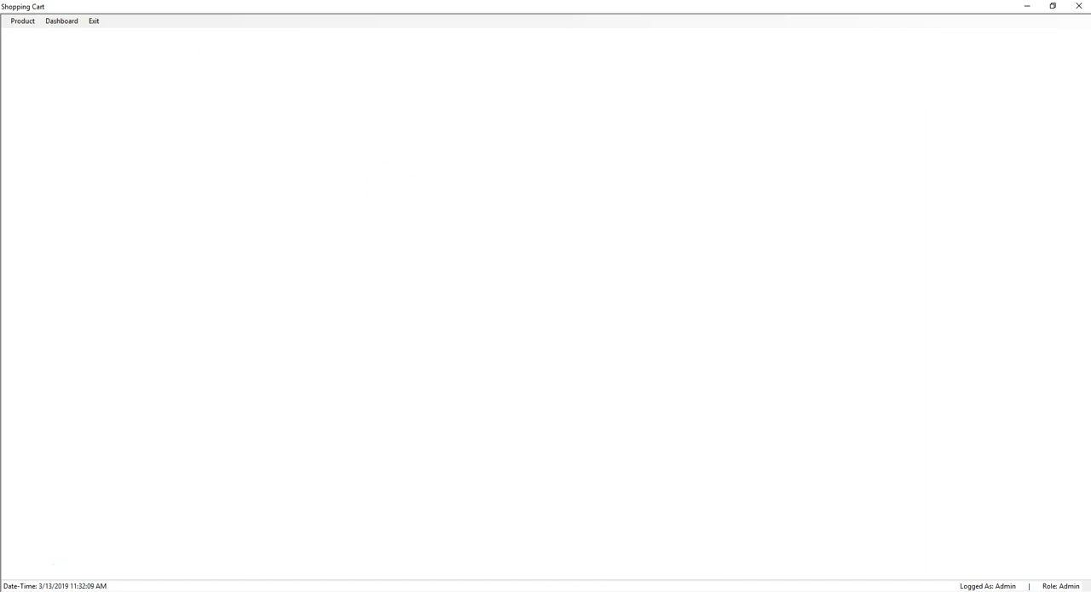
Step: Reopen Product Inventory and edit Coffe Cinnamon II: name Coffee Cinnamon II, quantity 100, price 50
click(22, 21)
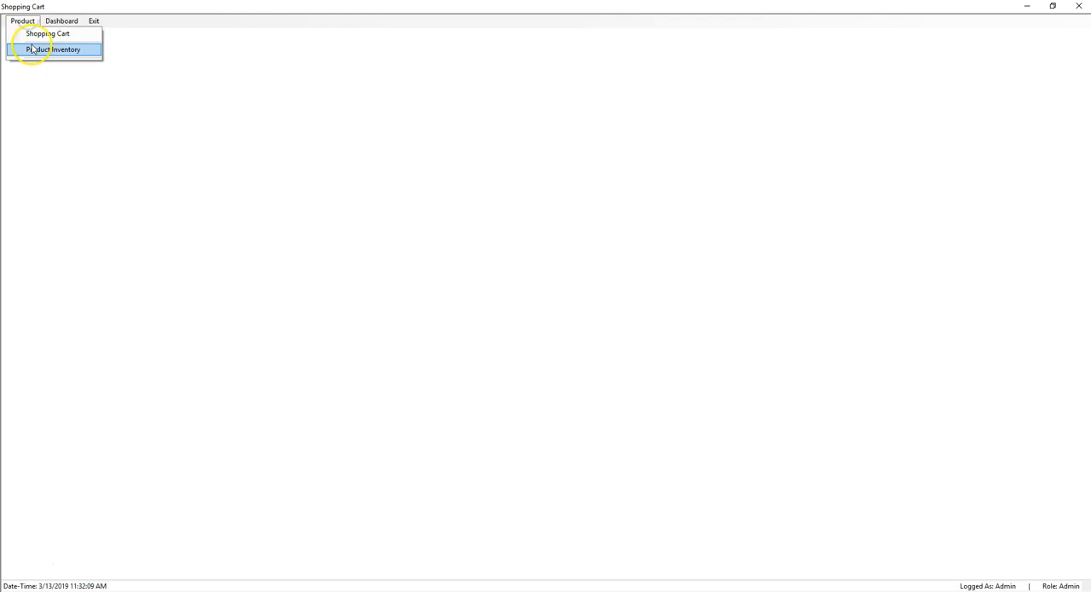
click(55, 49)
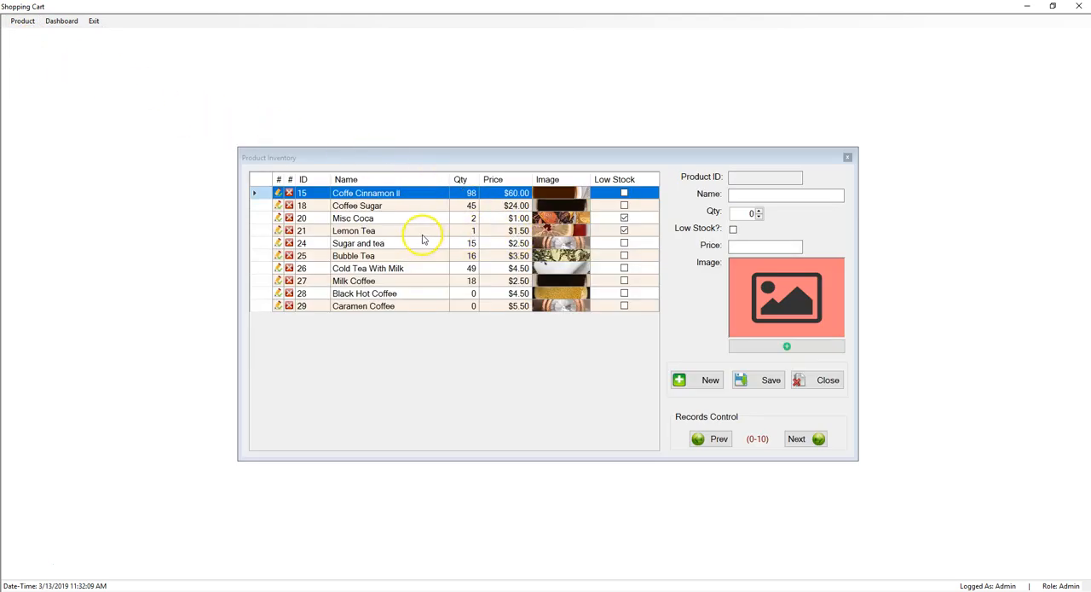
click(354, 230)
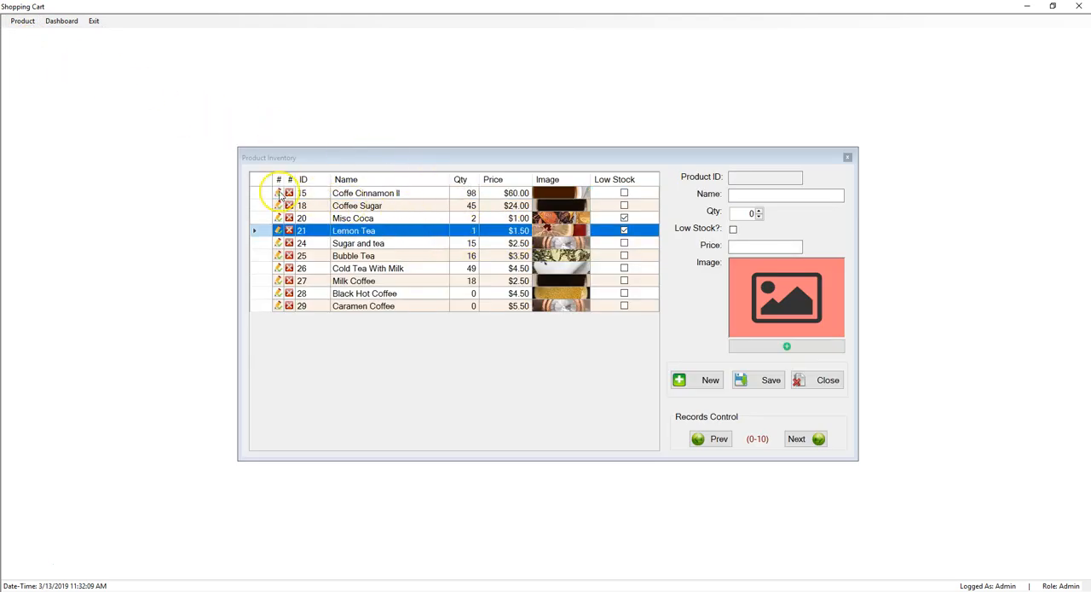
click(366, 193)
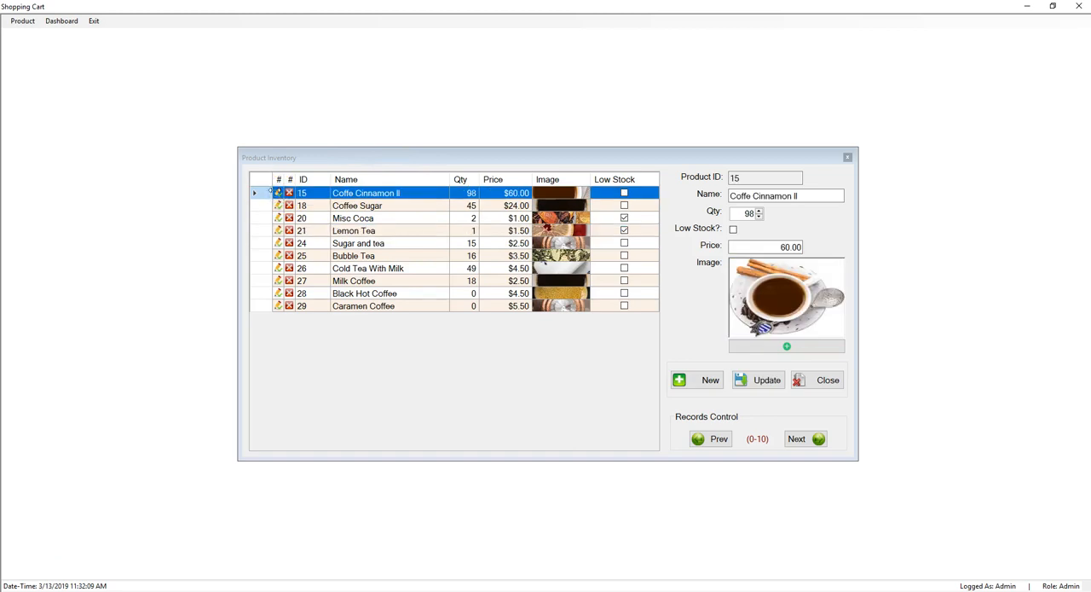
mouse_move(785, 220)
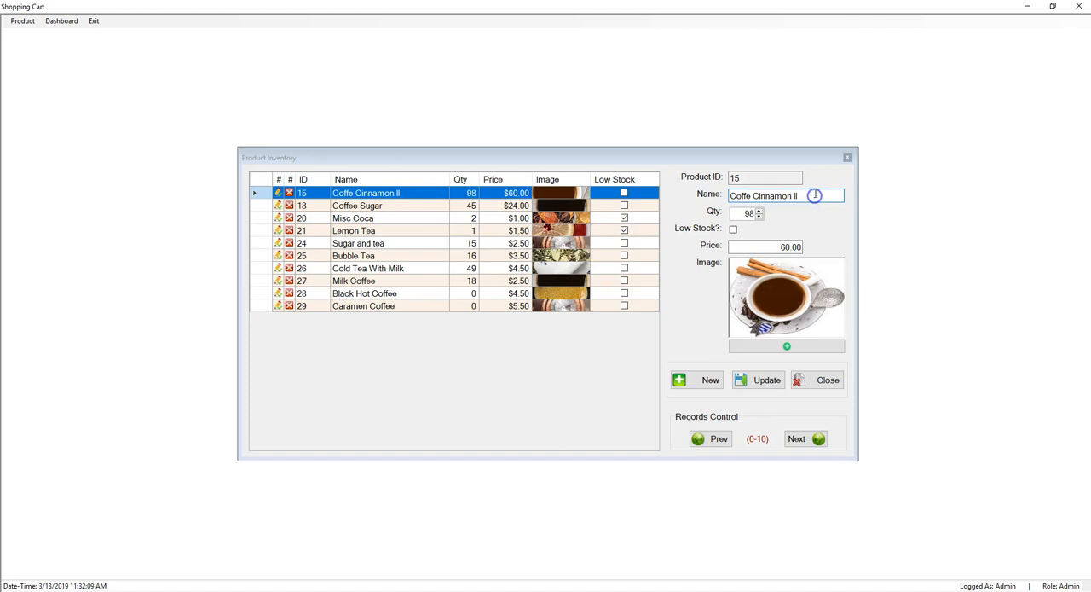
mouse_move(802, 196)
text(e)
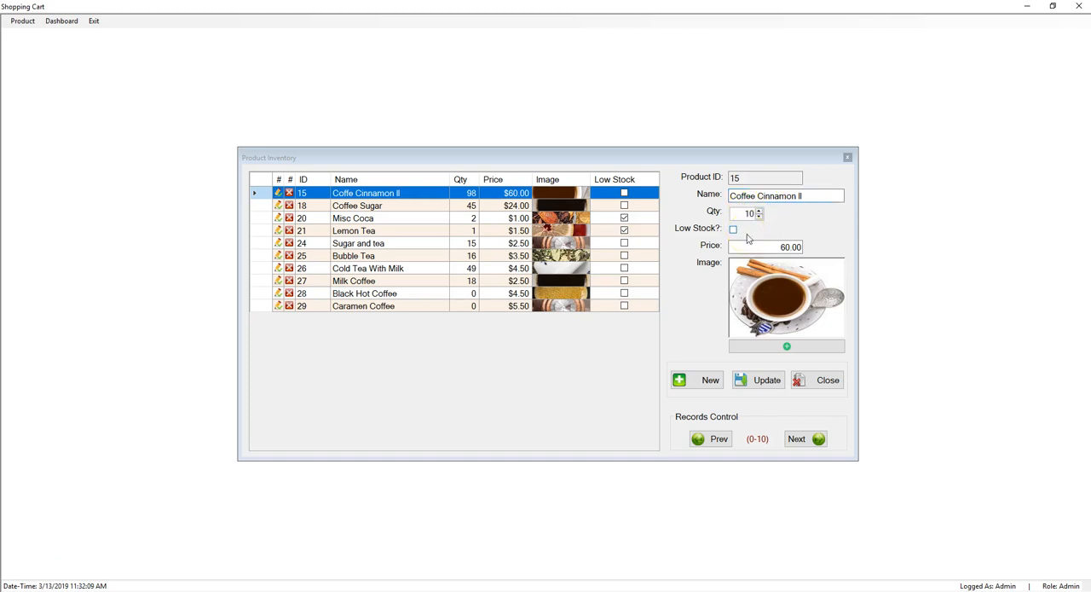
click(759, 210)
text(50)
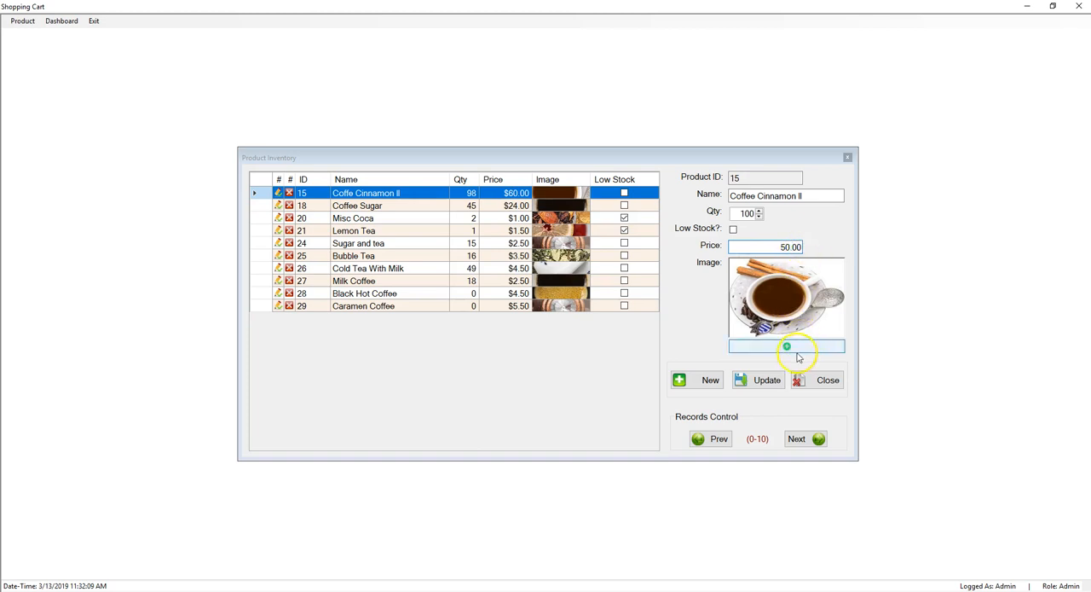
Step: Browse for a new product image, then close the file picker keeping the cinnamon coffee picture
click(786, 345)
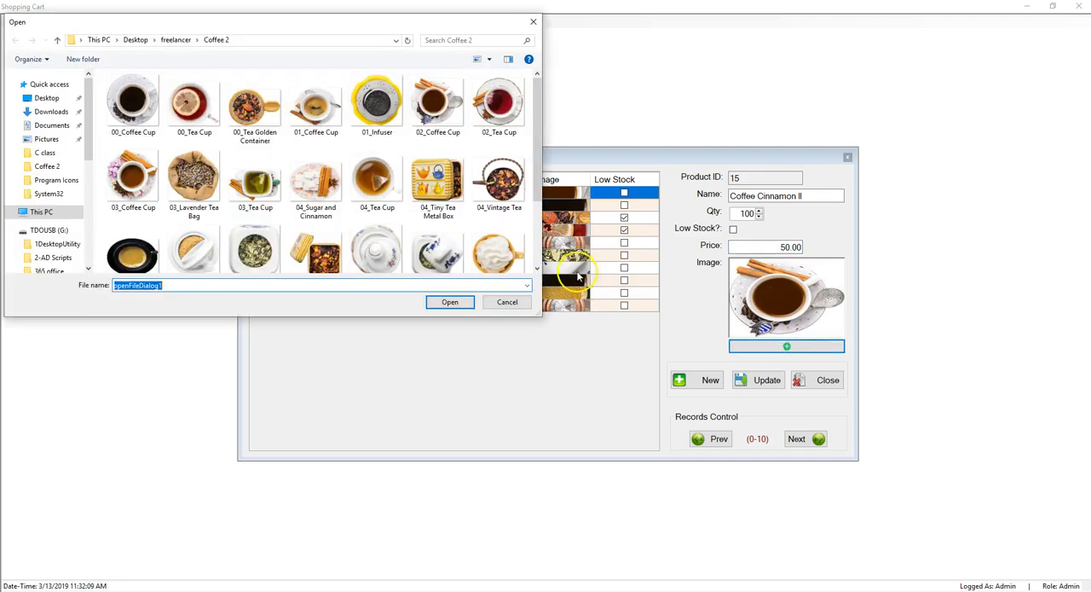
scroll(down, 3)
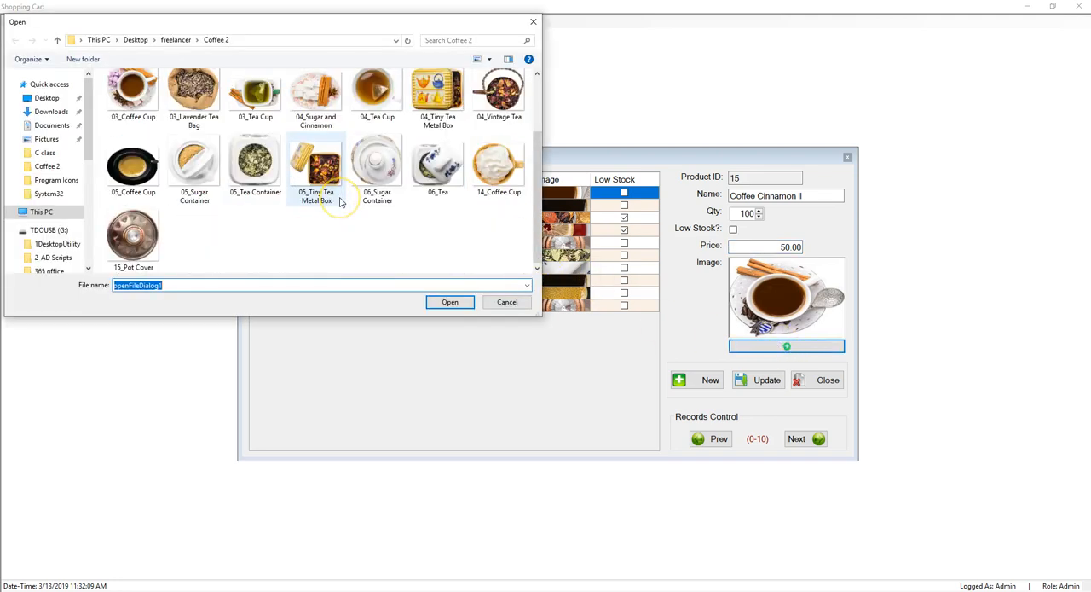
scroll(up, 3)
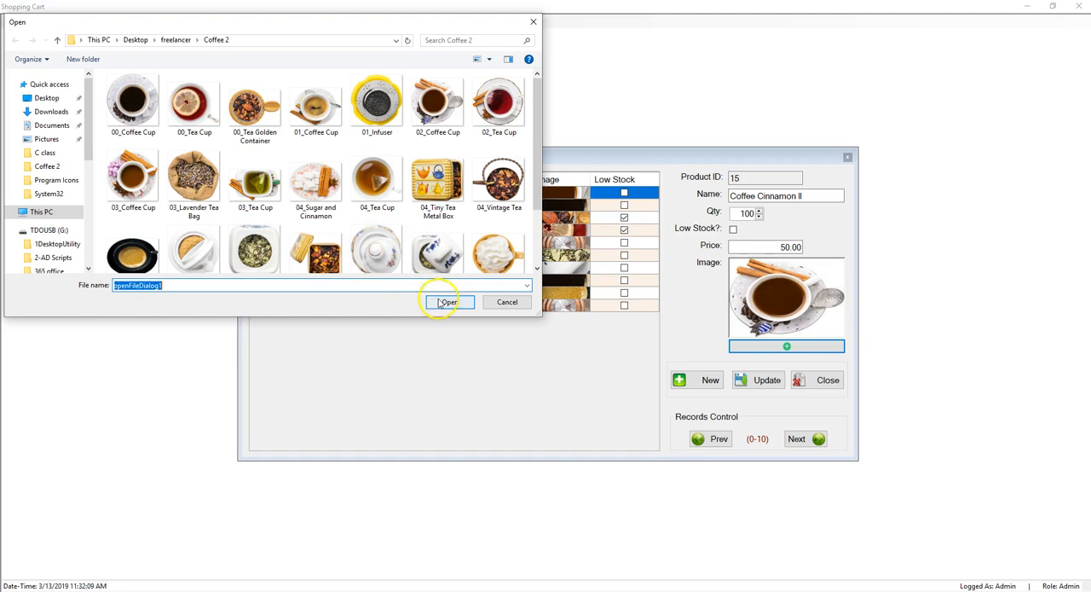
mouse_move(470, 23)
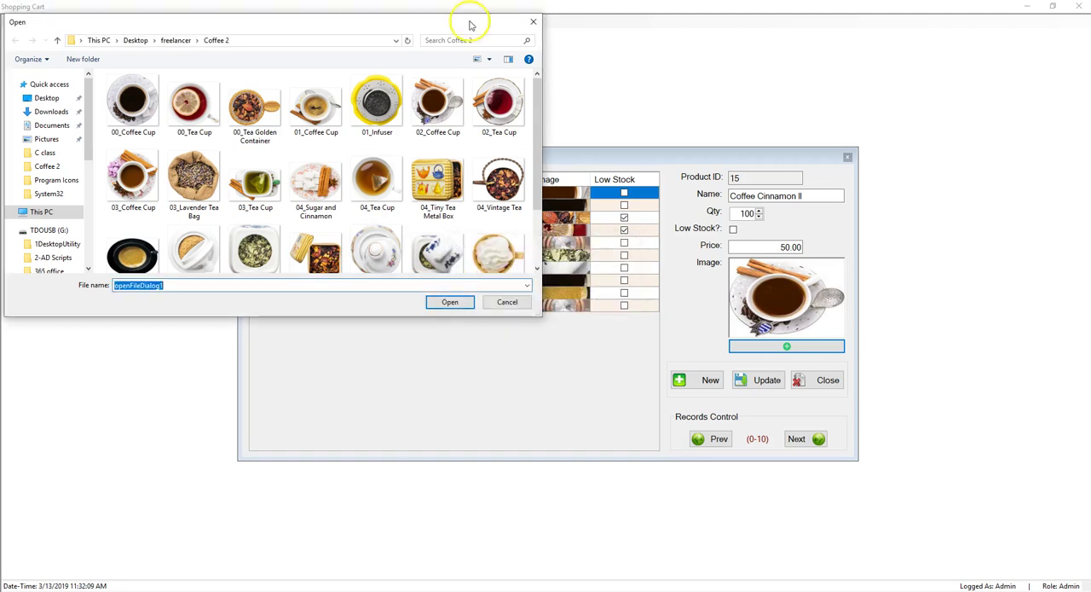
click(506, 302)
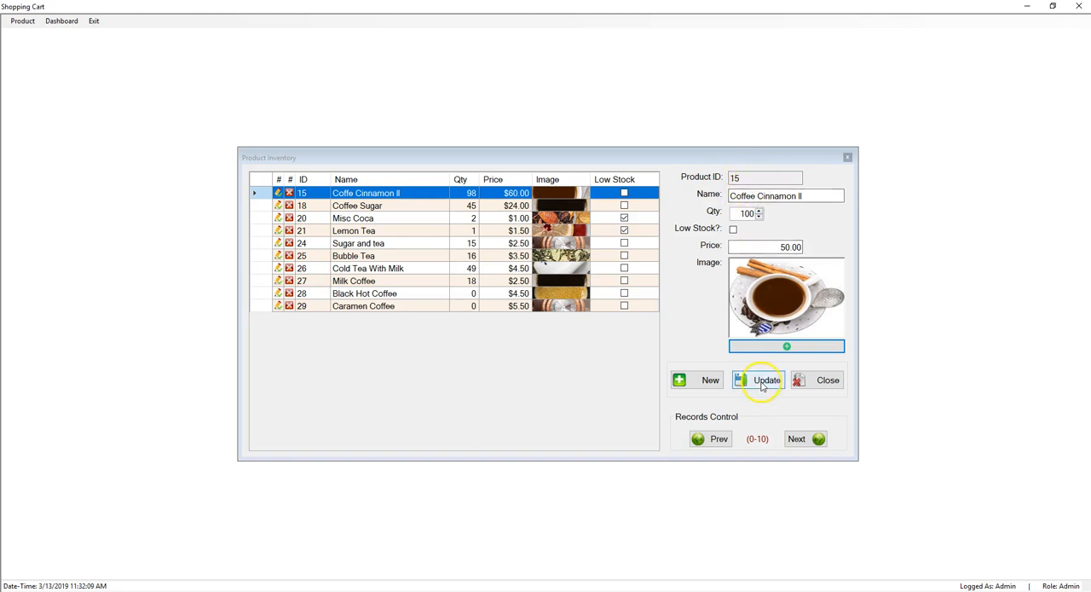
Step: Save Coffee Cinnamon II with quantity 100 at $50.00 and dismiss the confirmation
click(765, 380)
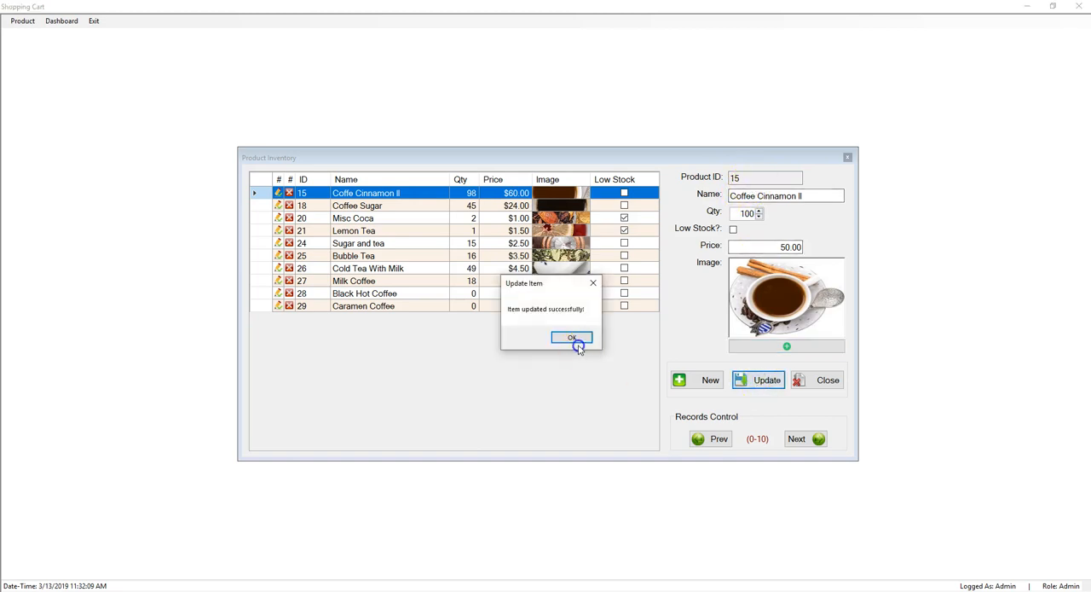
click(573, 337)
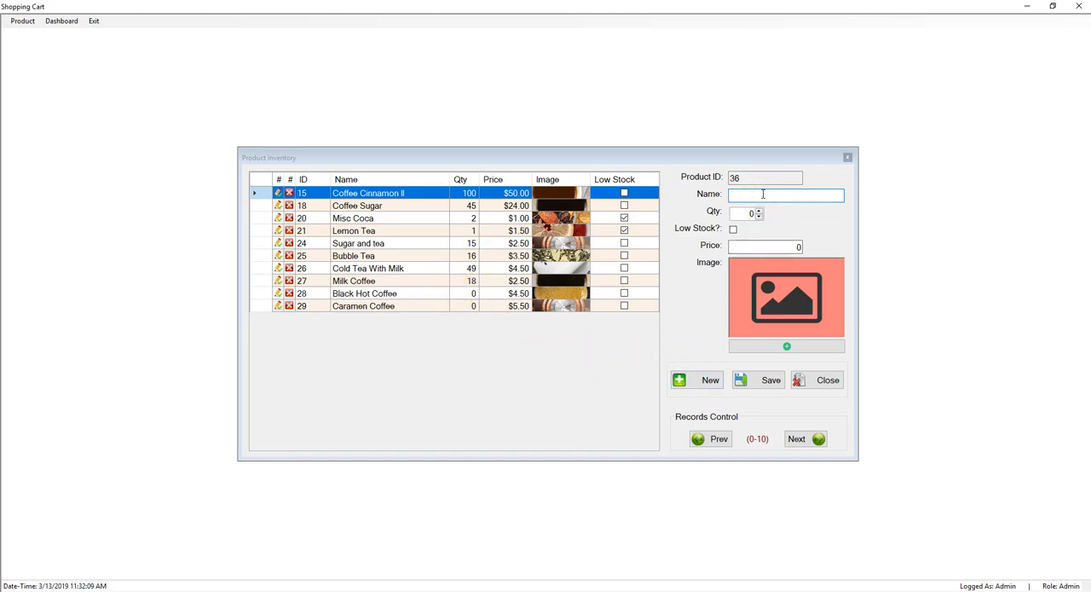
Step: Enter product Coffee with price 5 and choose a picture for it
text(Coffee)
click(746, 213)
text(50)
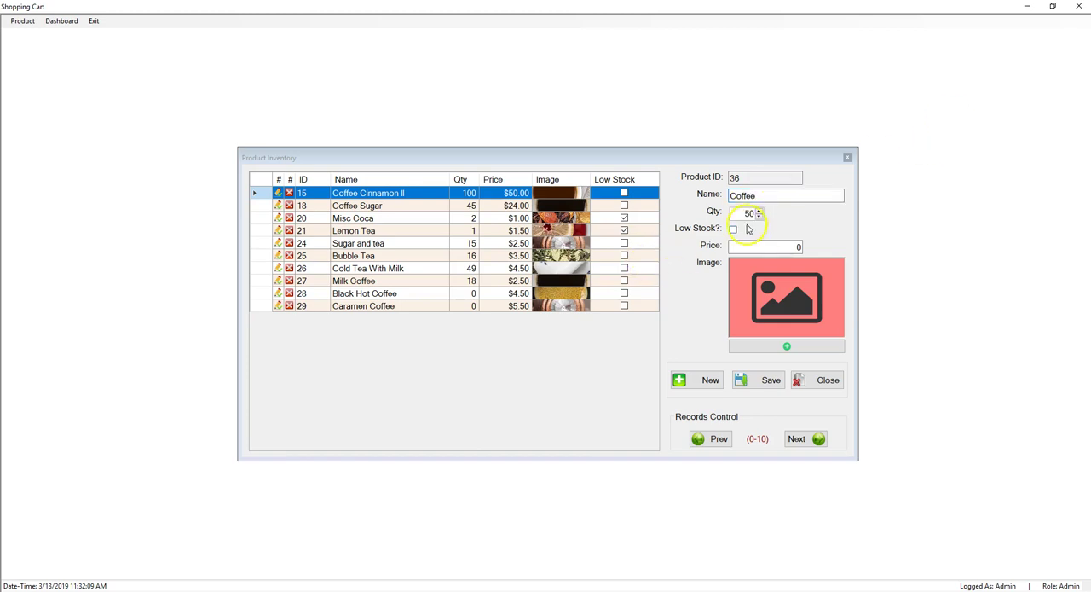
click(763, 246)
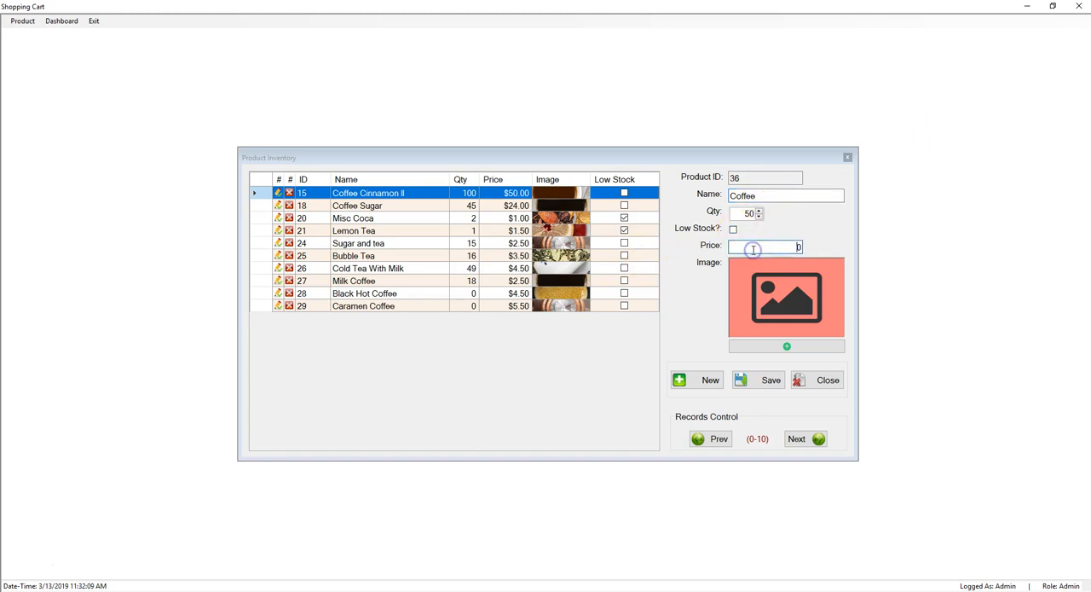
text(5)
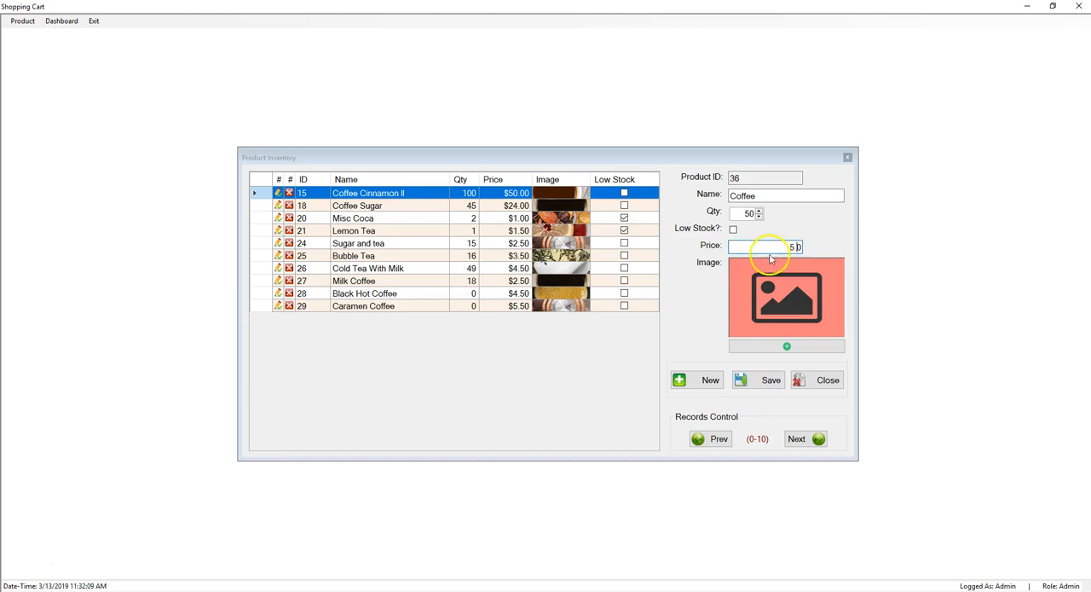
click(786, 346)
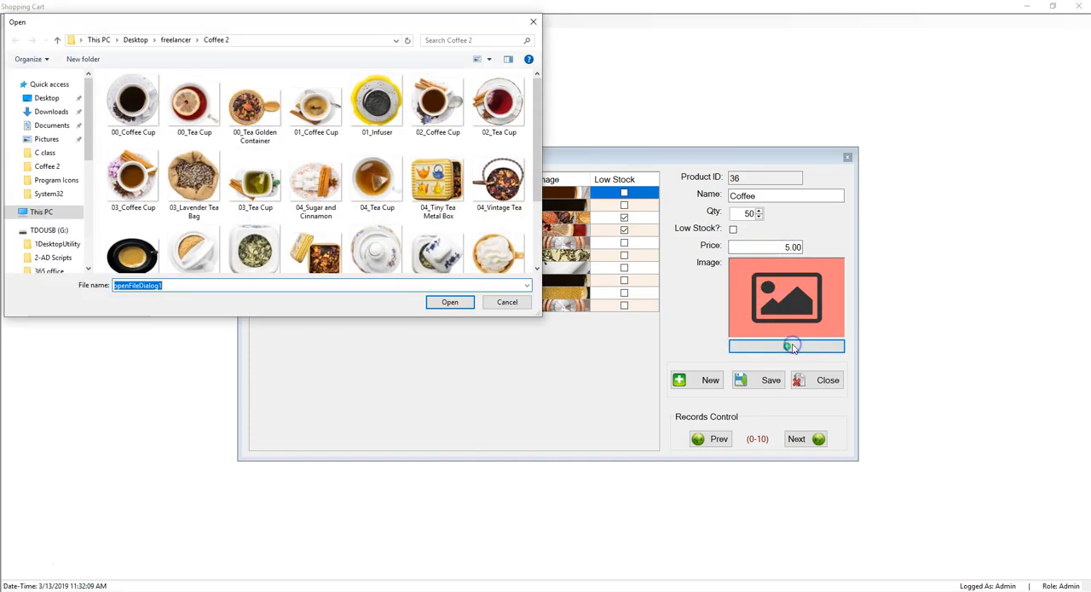
scroll(down, 3)
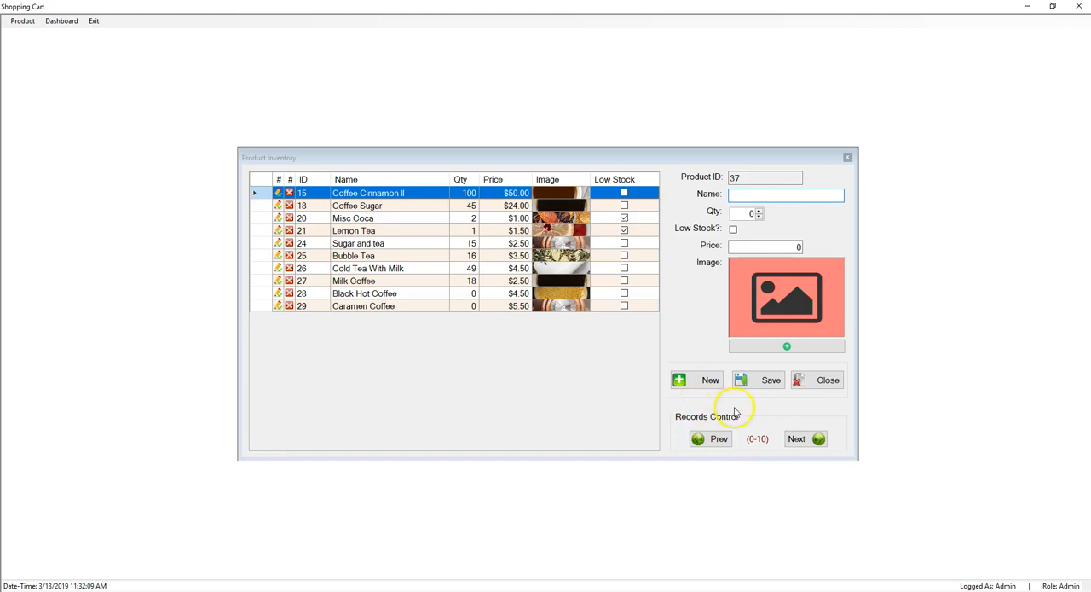
mouse_move(844, 435)
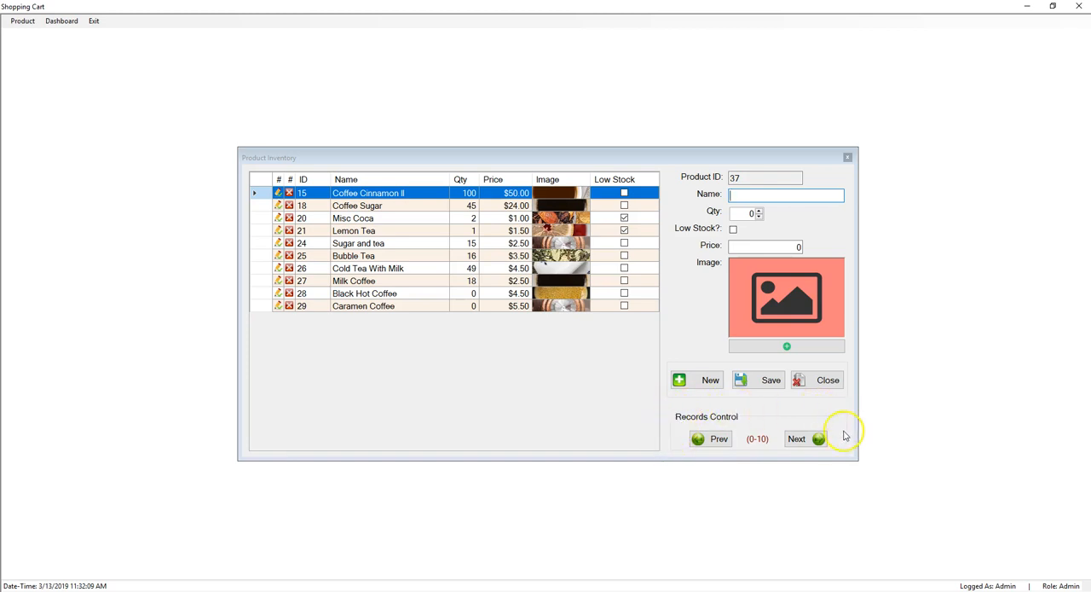
mouse_move(763, 447)
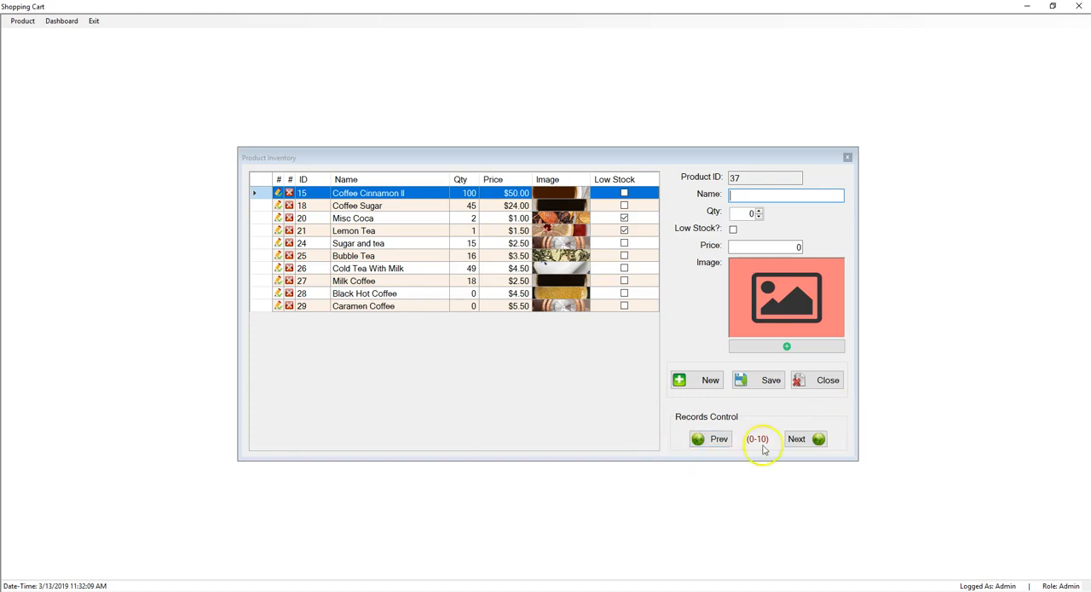
mouse_move(582, 336)
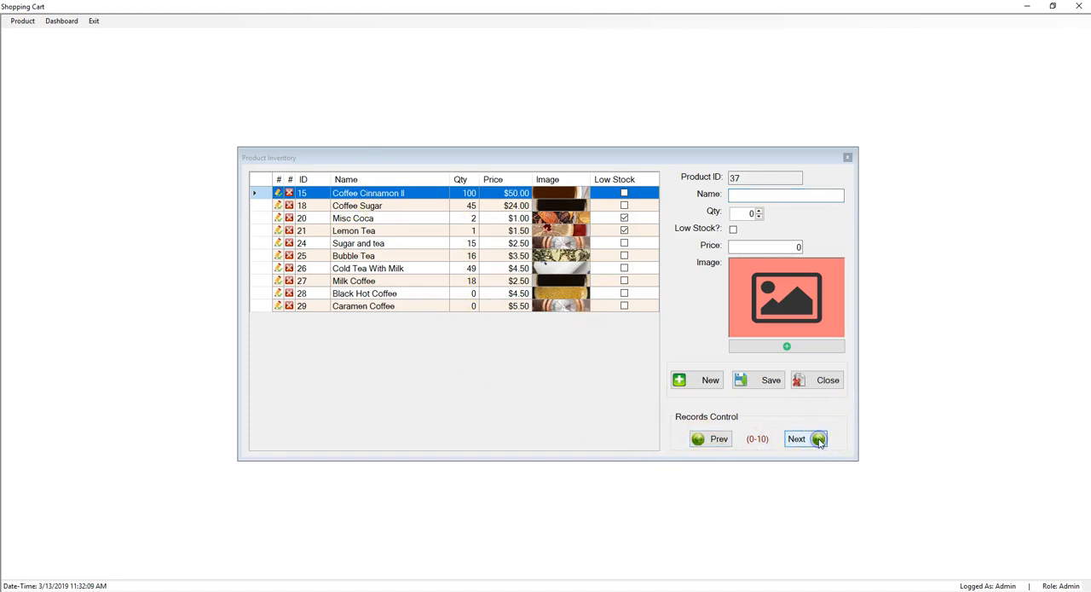
Step: Page to the second set of product records, showing Coffee ID 36
click(796, 438)
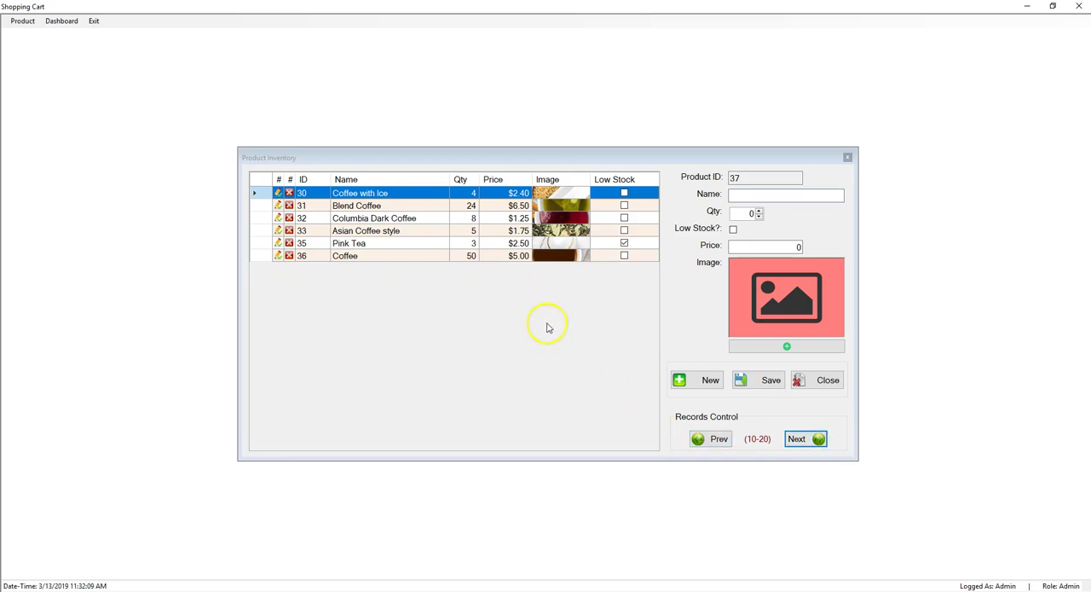
mouse_move(335, 262)
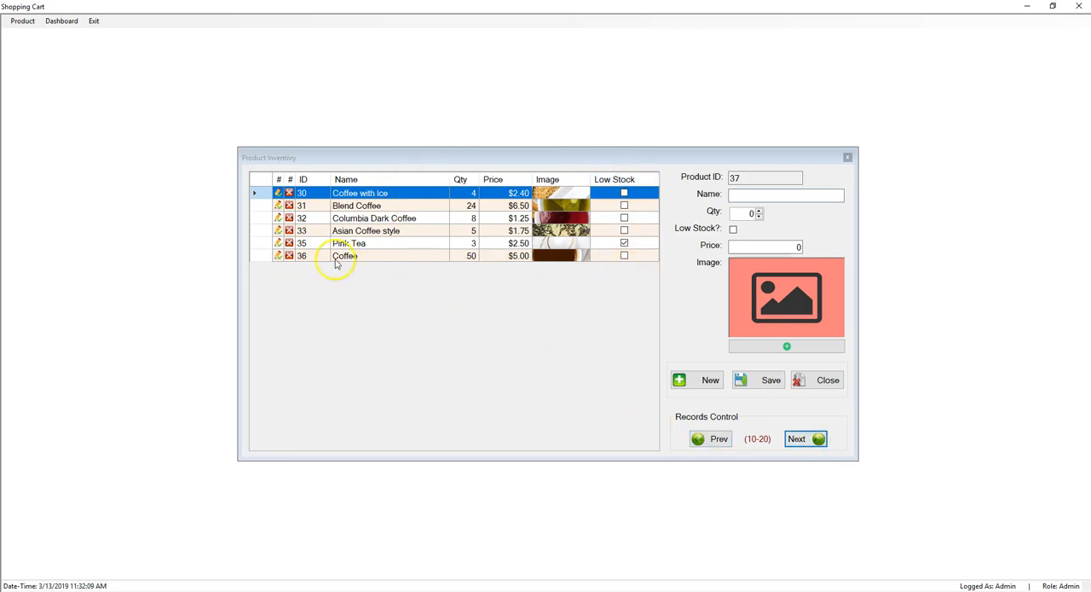
mouse_move(578, 263)
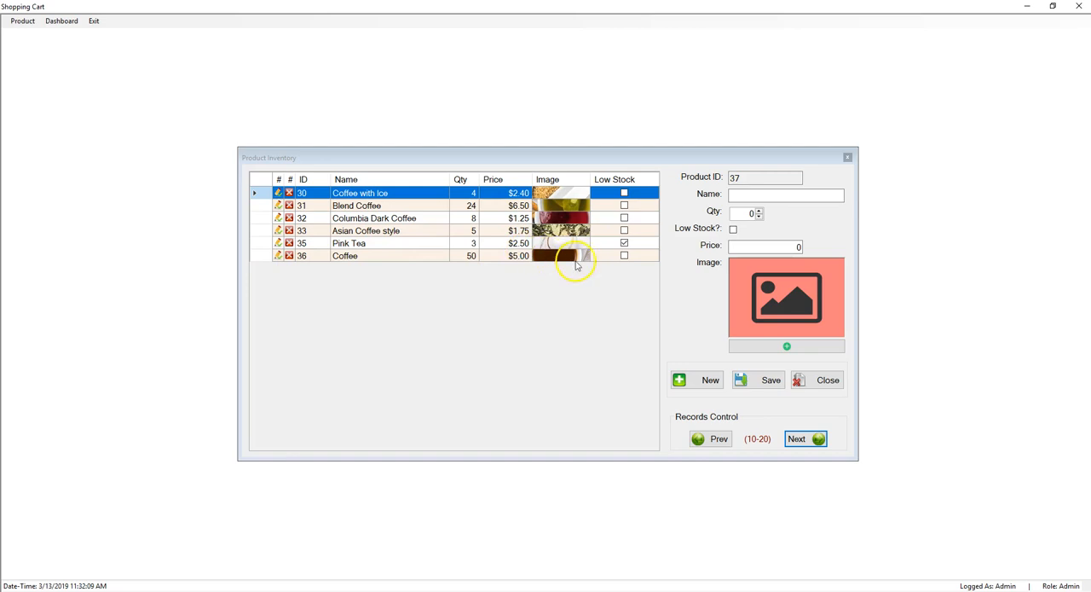
mouse_move(728, 271)
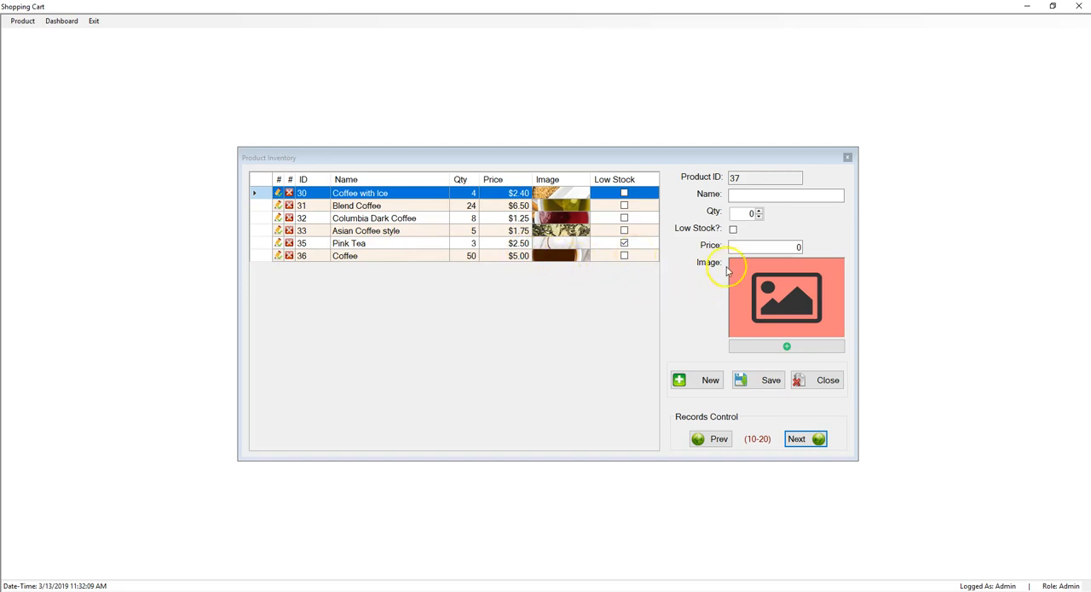
click(827, 379)
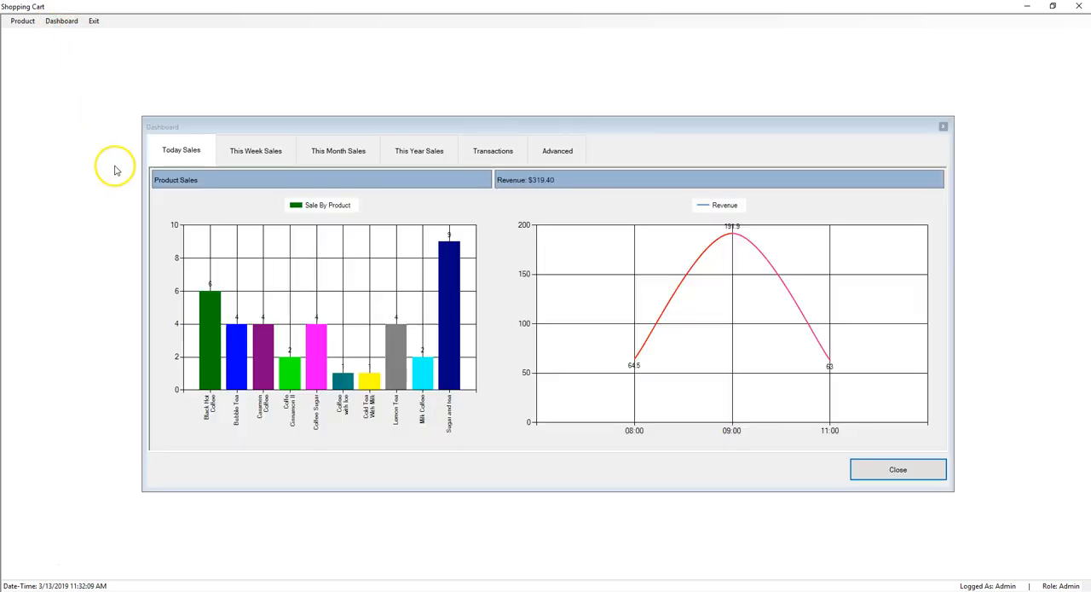
mouse_move(155, 173)
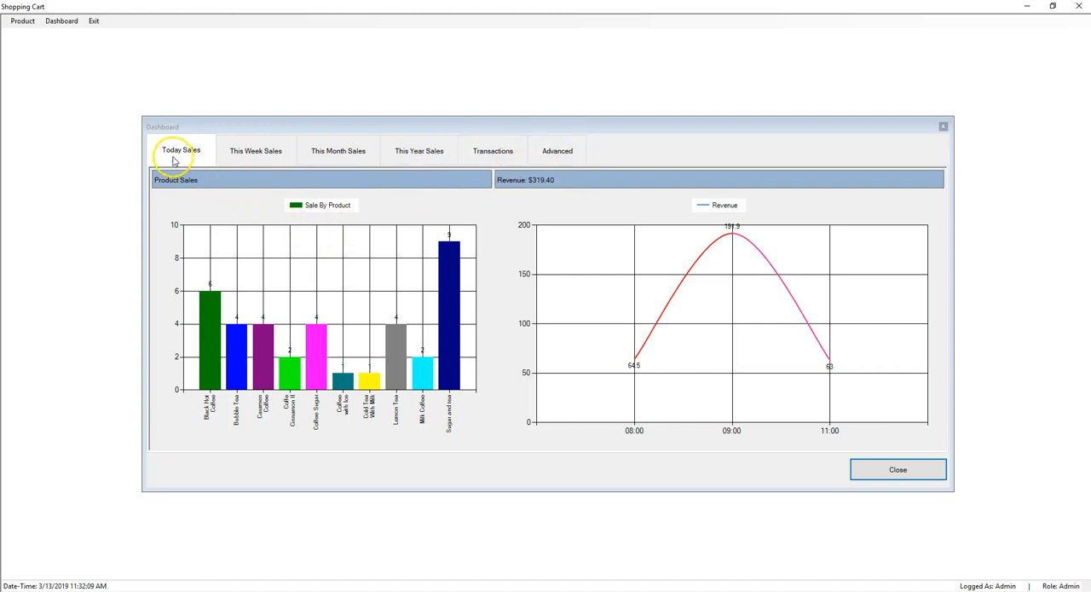
mouse_move(525, 186)
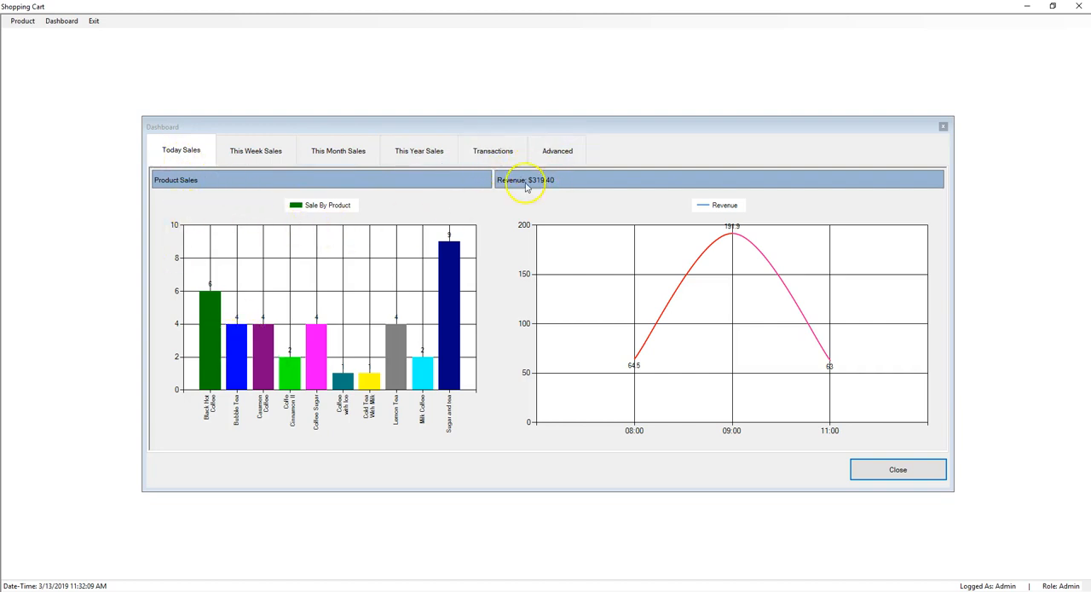
mouse_move(383, 429)
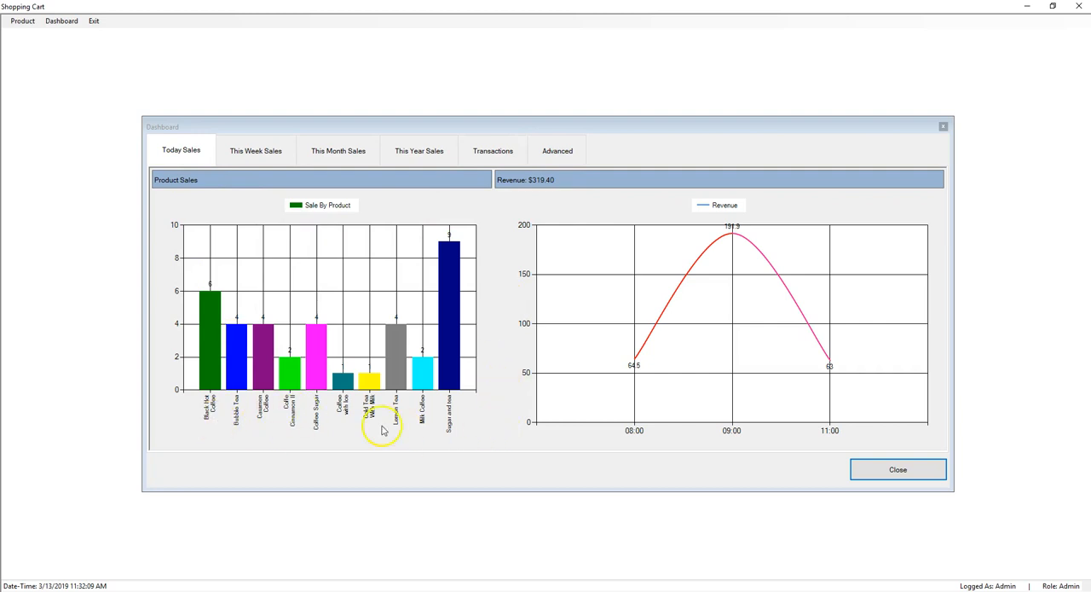
mouse_move(458, 374)
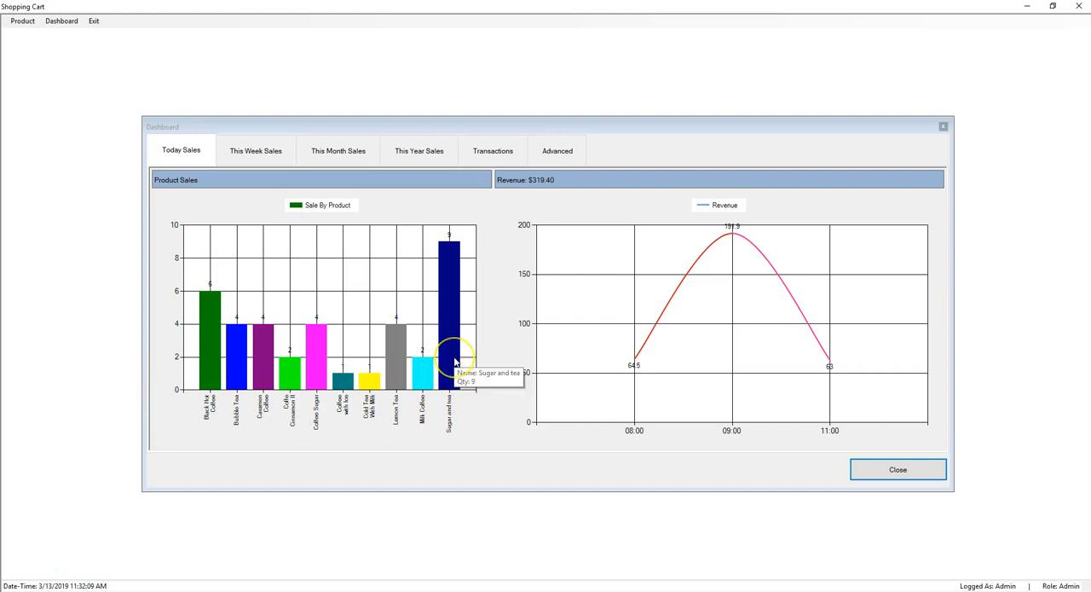
mouse_move(424, 373)
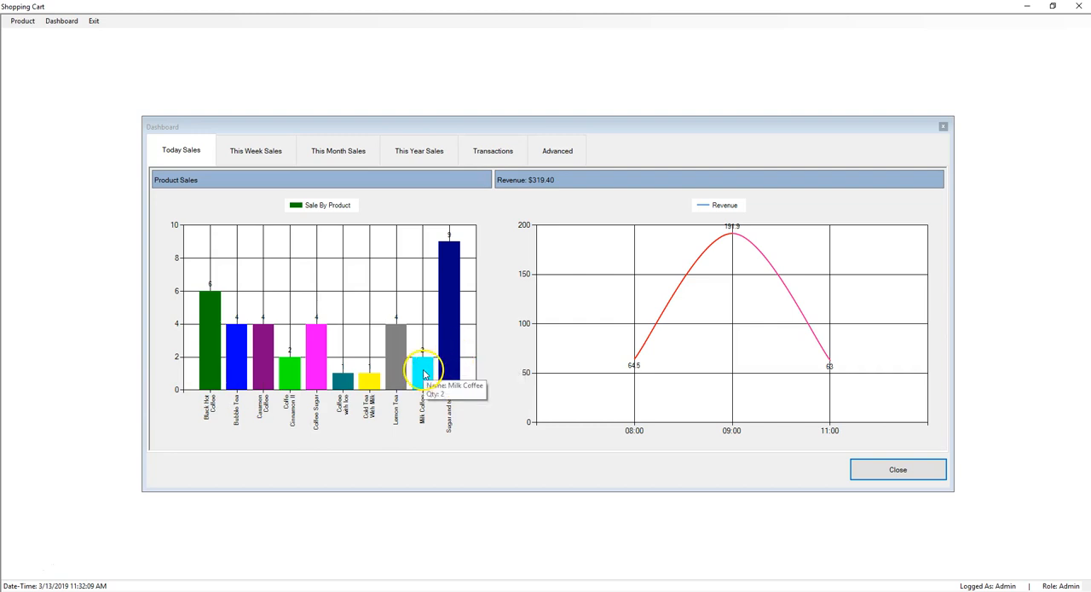
mouse_move(729, 303)
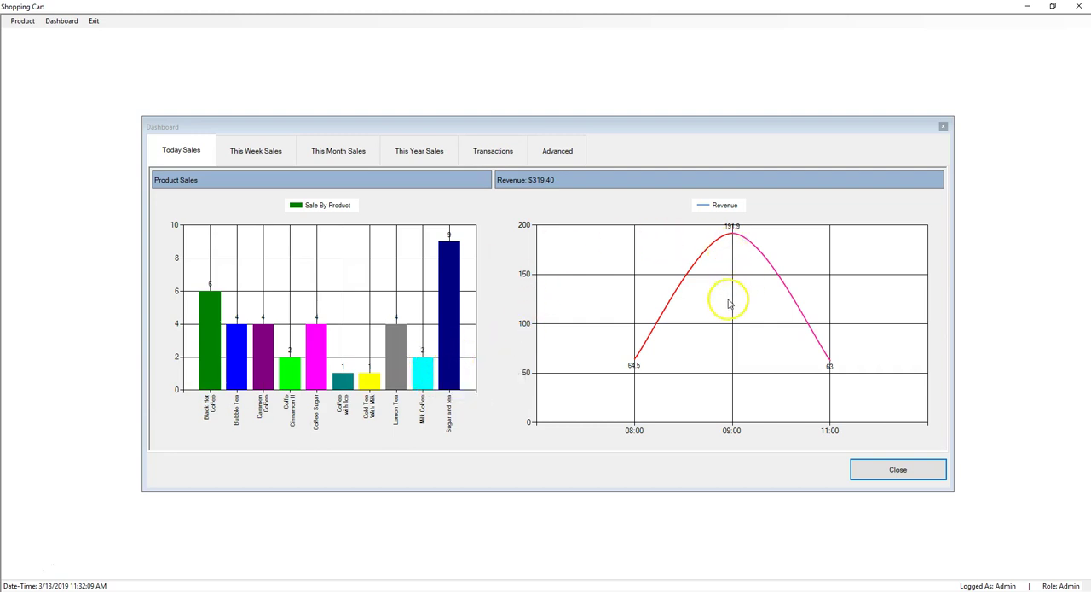
mouse_move(539, 274)
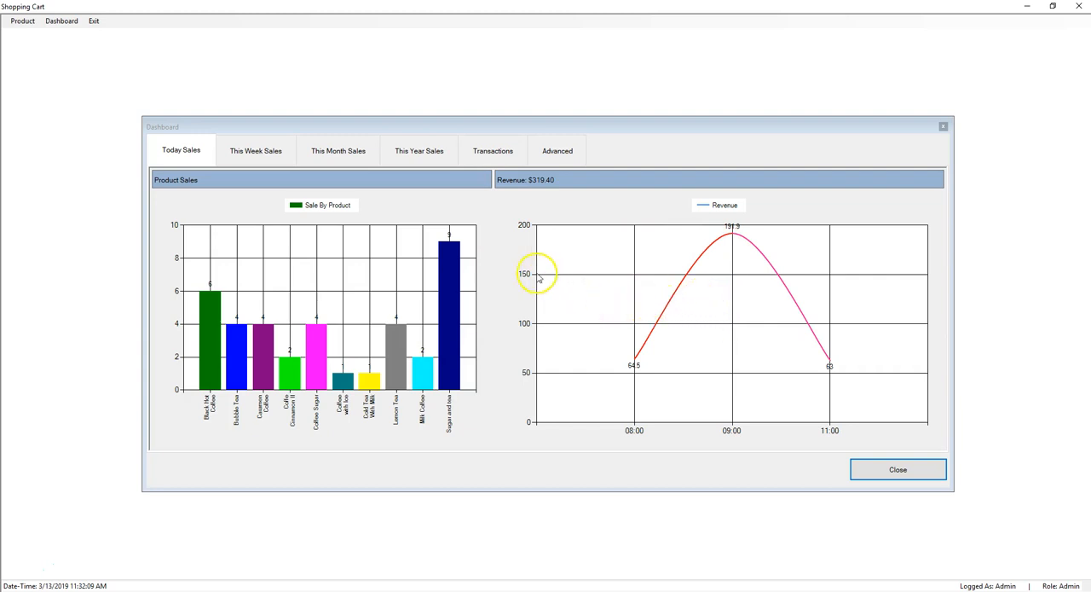
mouse_move(757, 361)
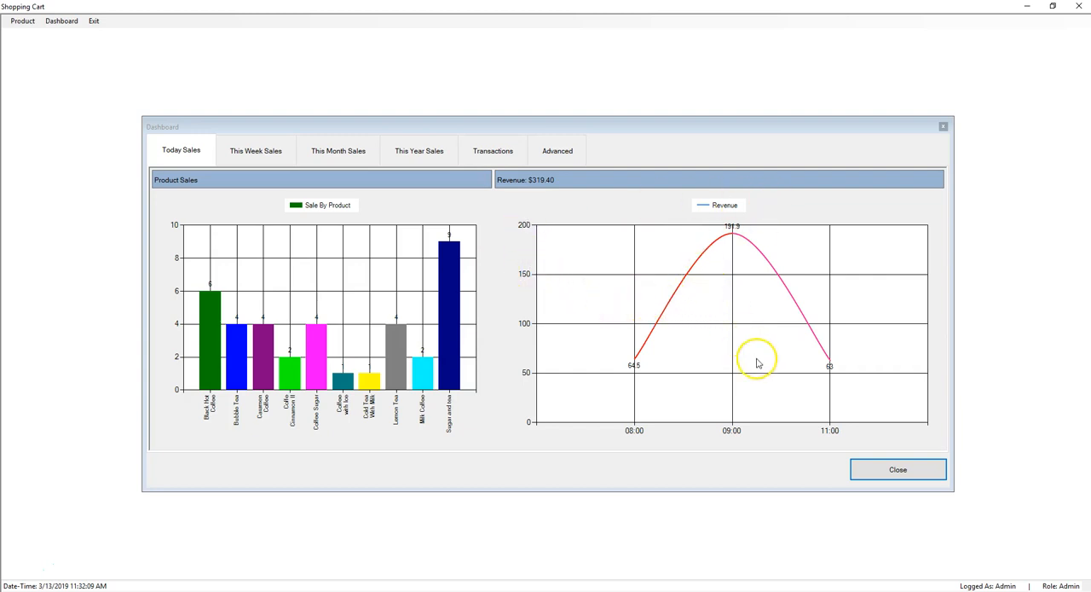
mouse_move(678, 297)
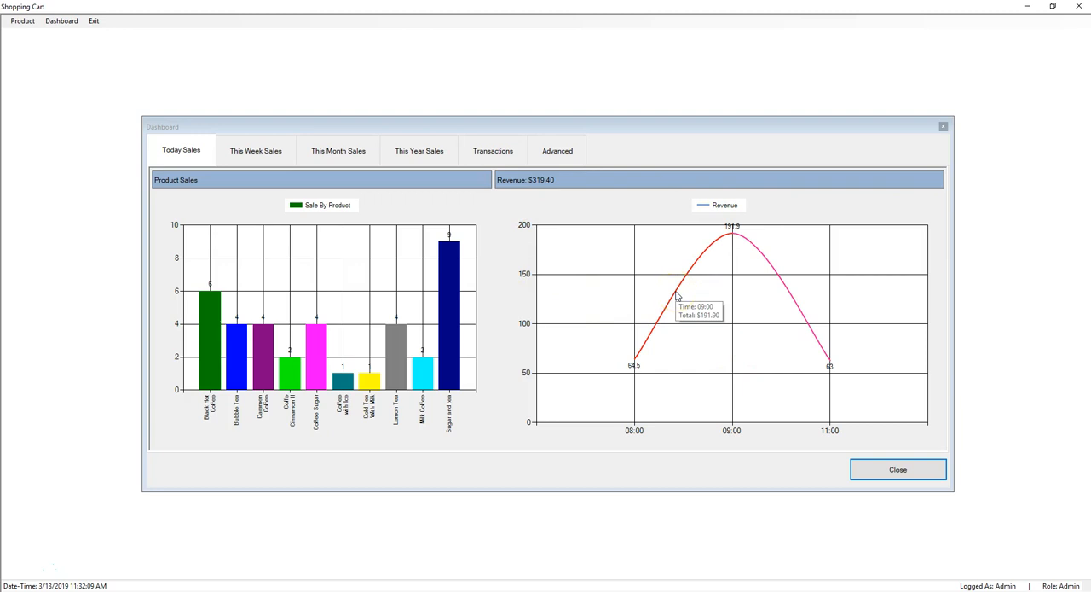
mouse_move(650, 345)
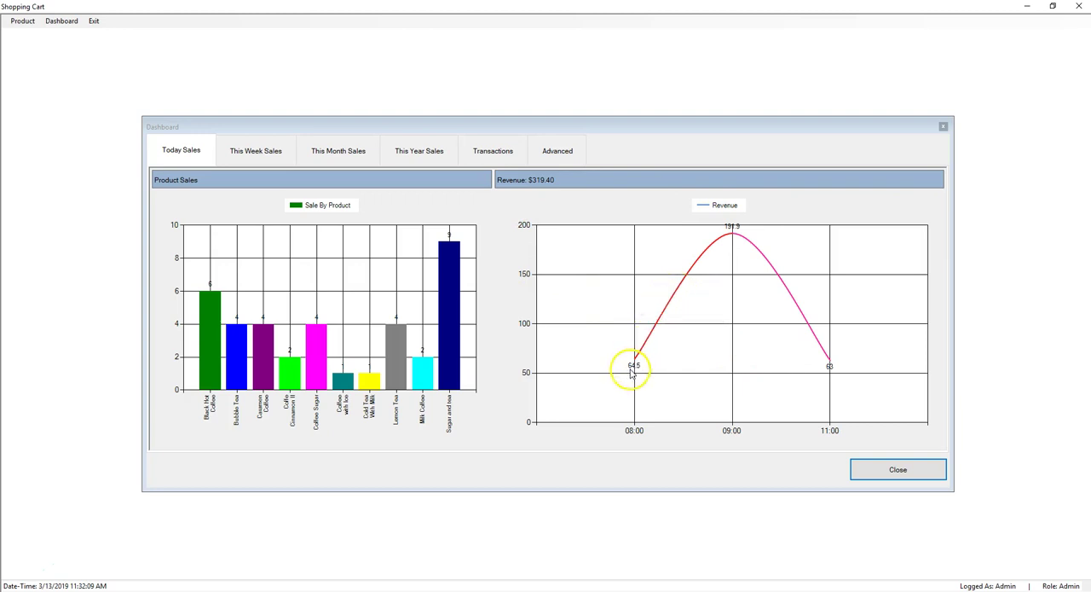
mouse_move(738, 350)
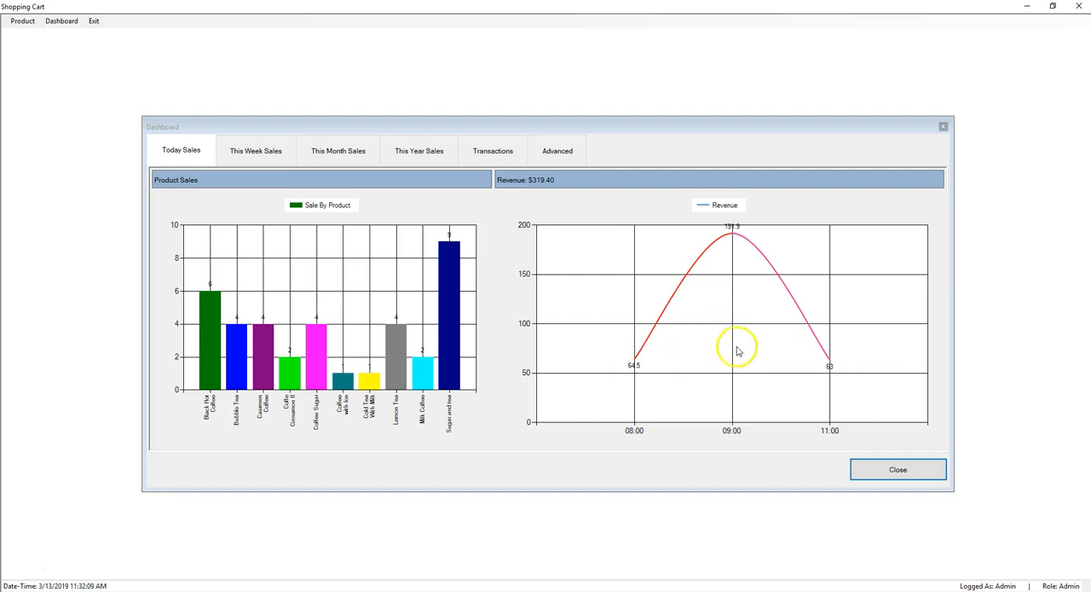
mouse_move(735, 237)
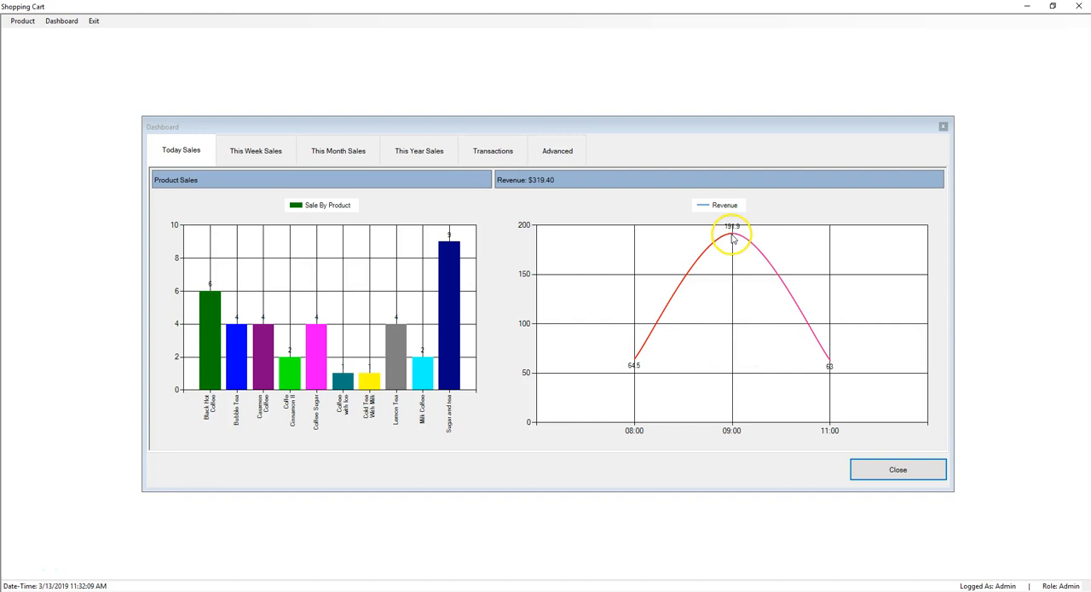
mouse_move(525, 186)
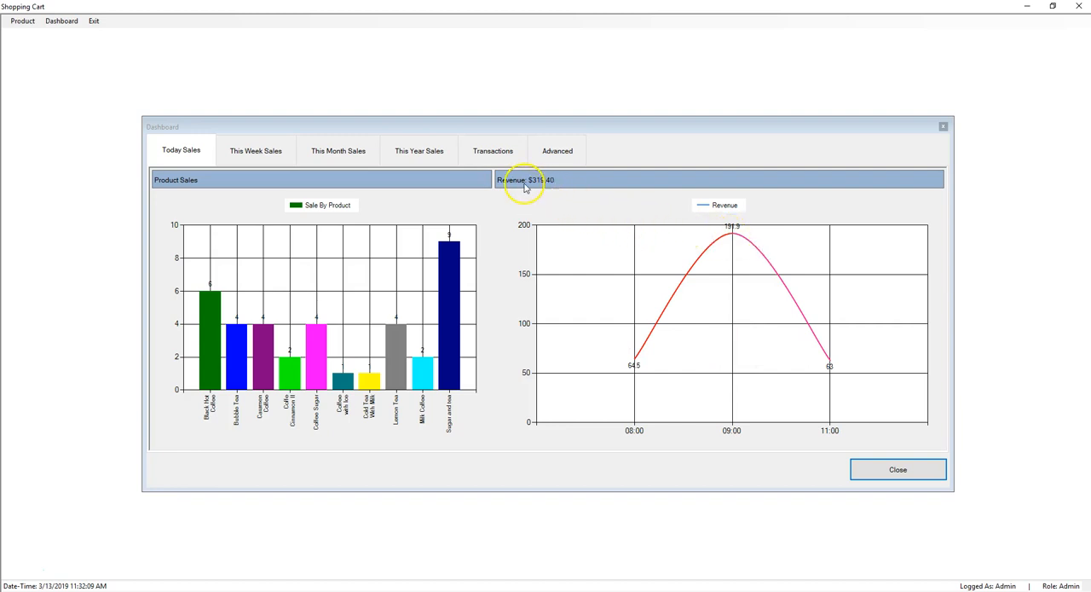
mouse_move(563, 182)
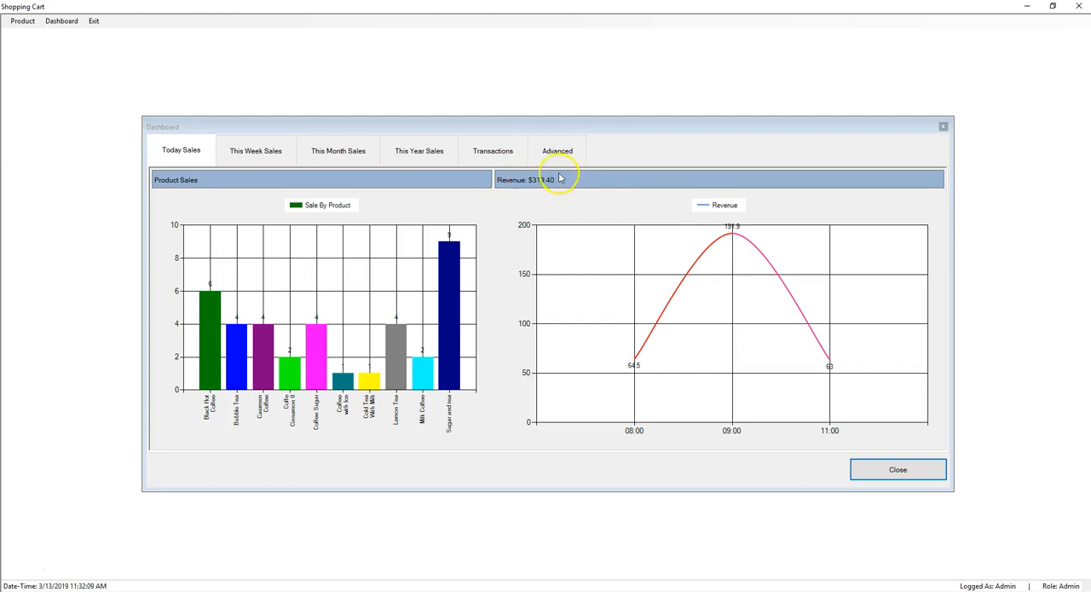
mouse_move(390, 224)
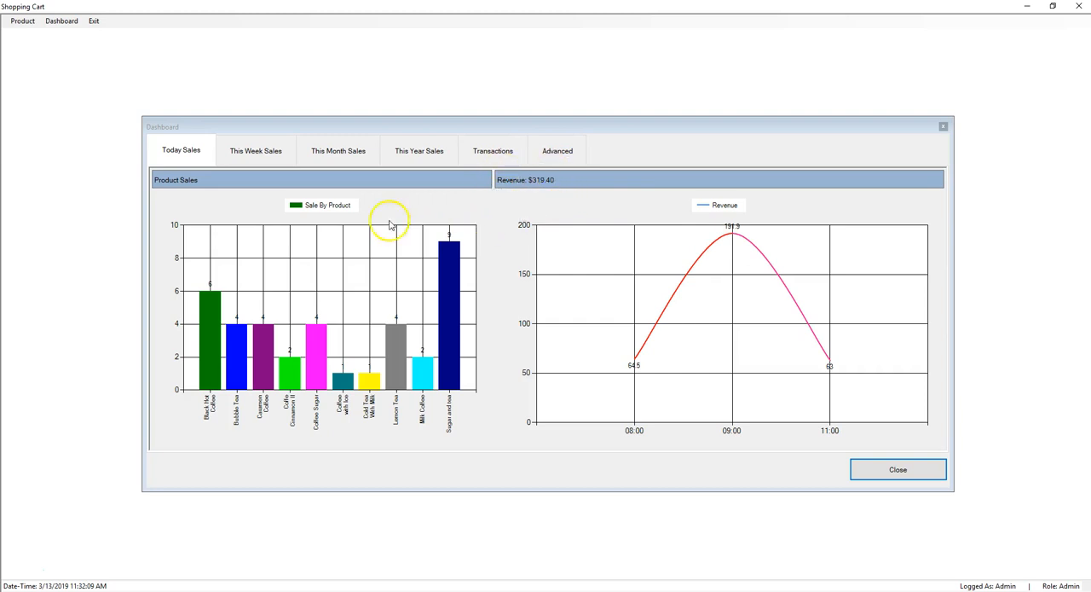
Step: Show This Week Sales, totalling $8,630.90 from 03/10 to 03/13
click(256, 151)
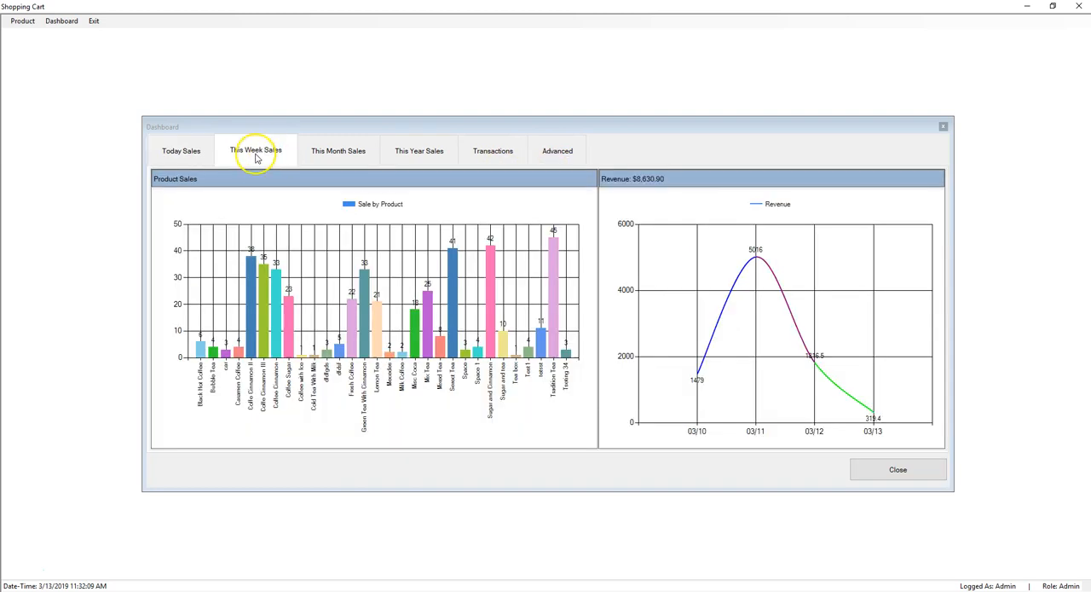
mouse_move(228, 186)
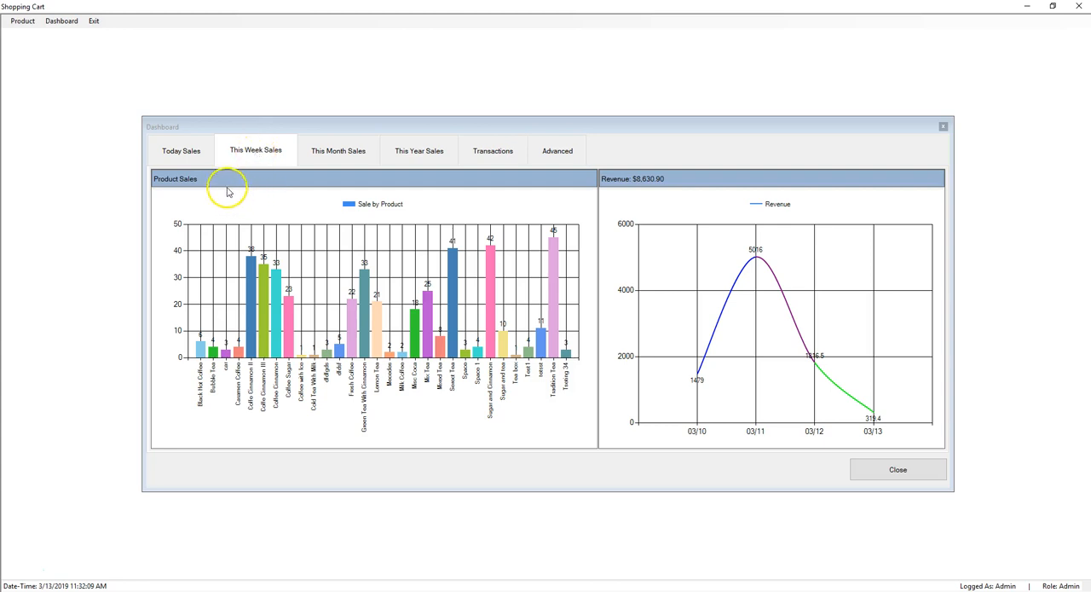
mouse_move(195, 409)
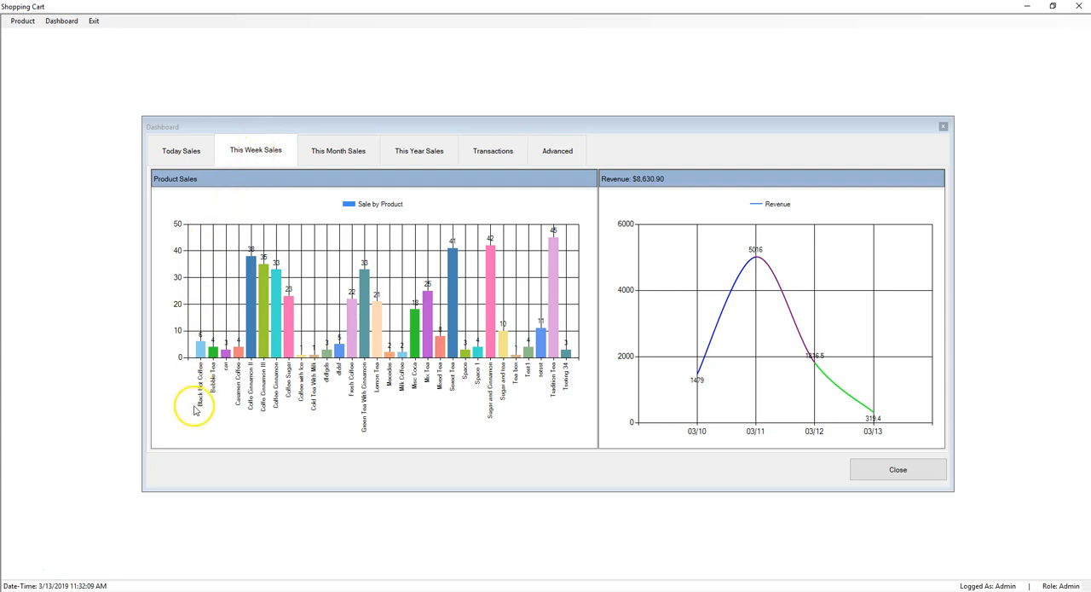
mouse_move(455, 397)
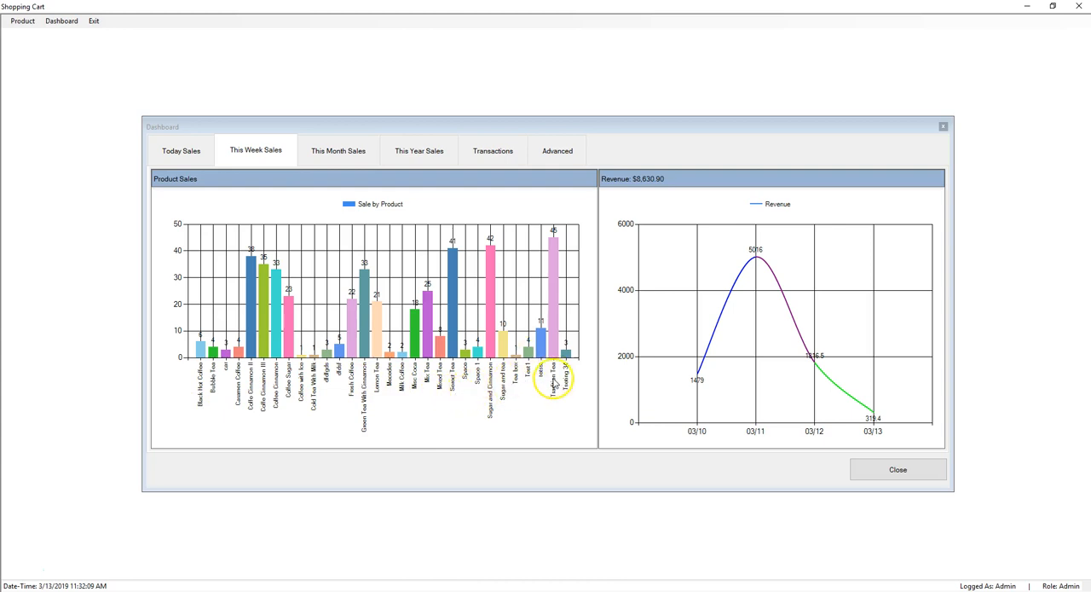
mouse_move(555, 333)
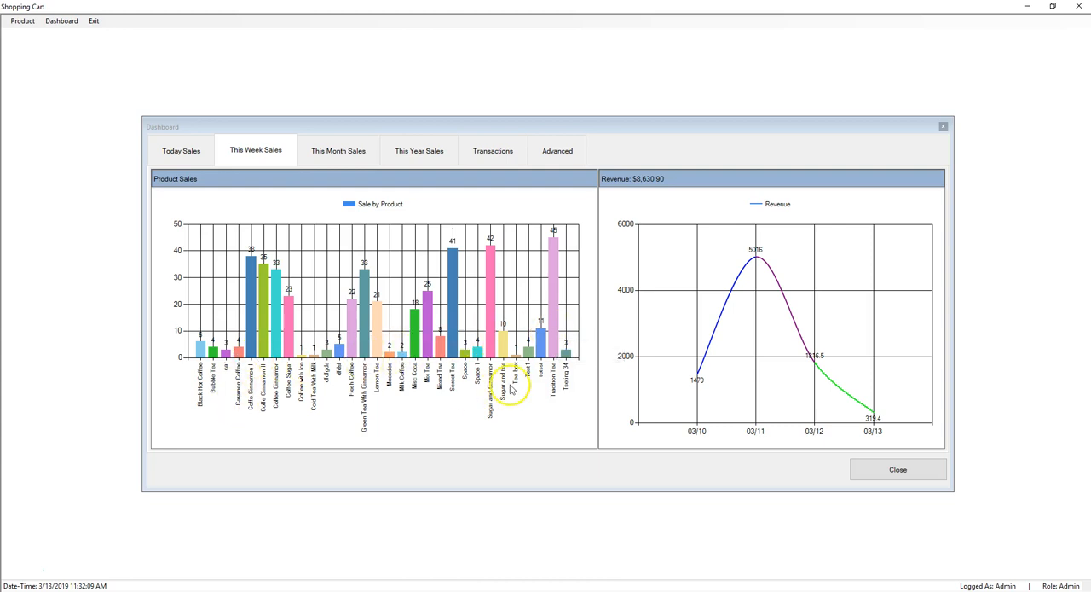
mouse_move(745, 438)
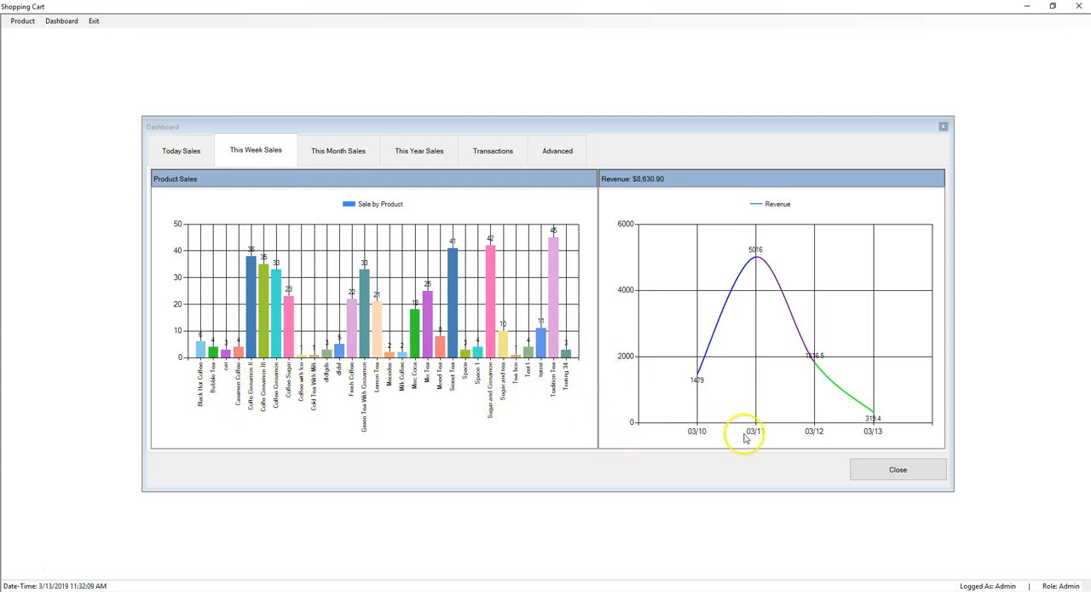
mouse_move(710, 356)
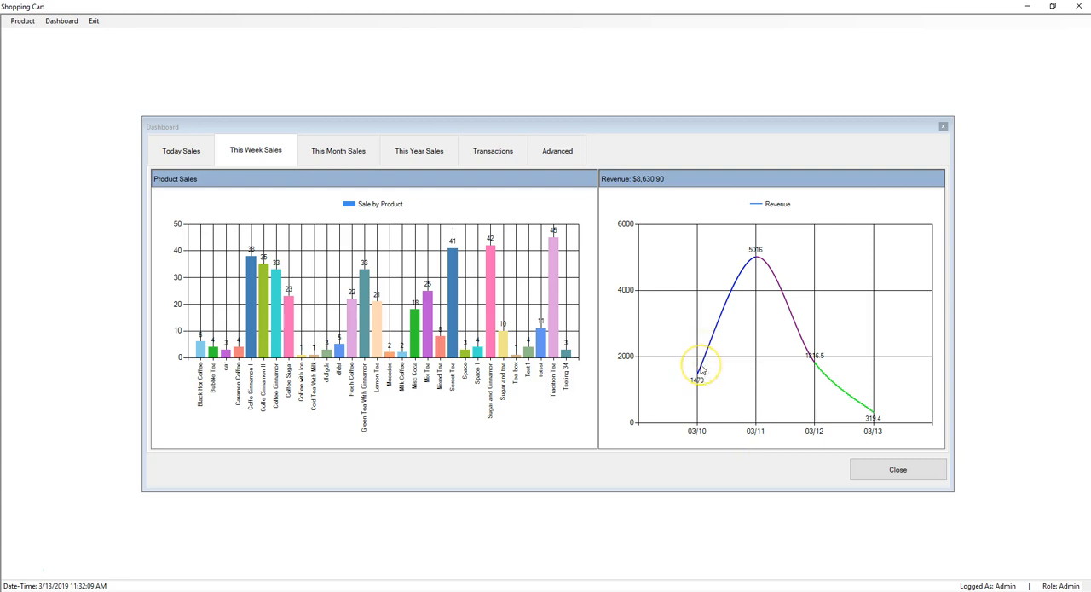
mouse_move(729, 316)
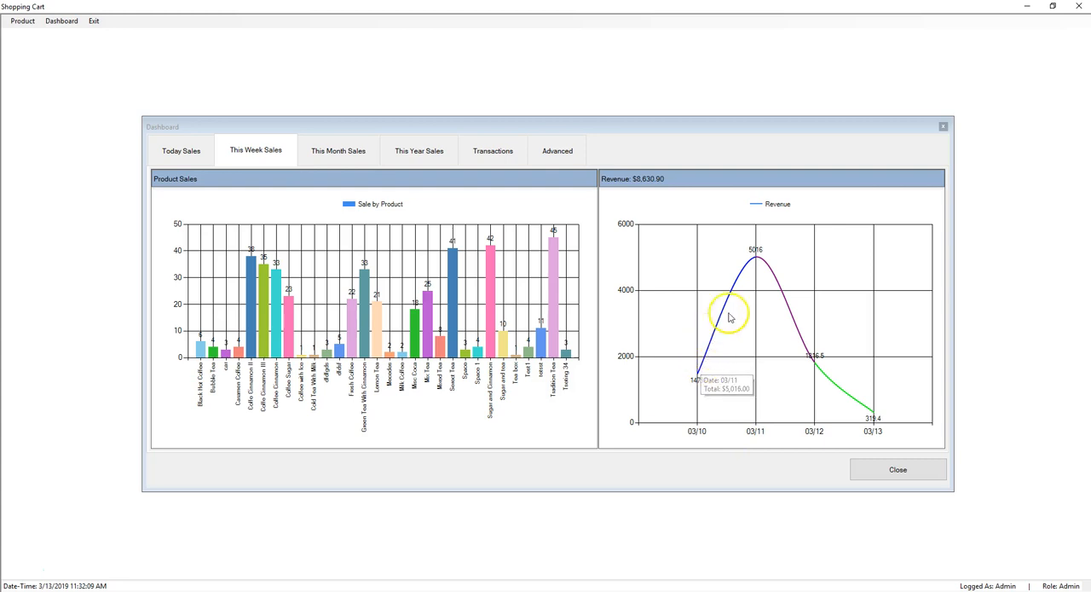
Step: Show This Month Sales, totalling $10,550.90 from 03/06 to 03/13
click(337, 150)
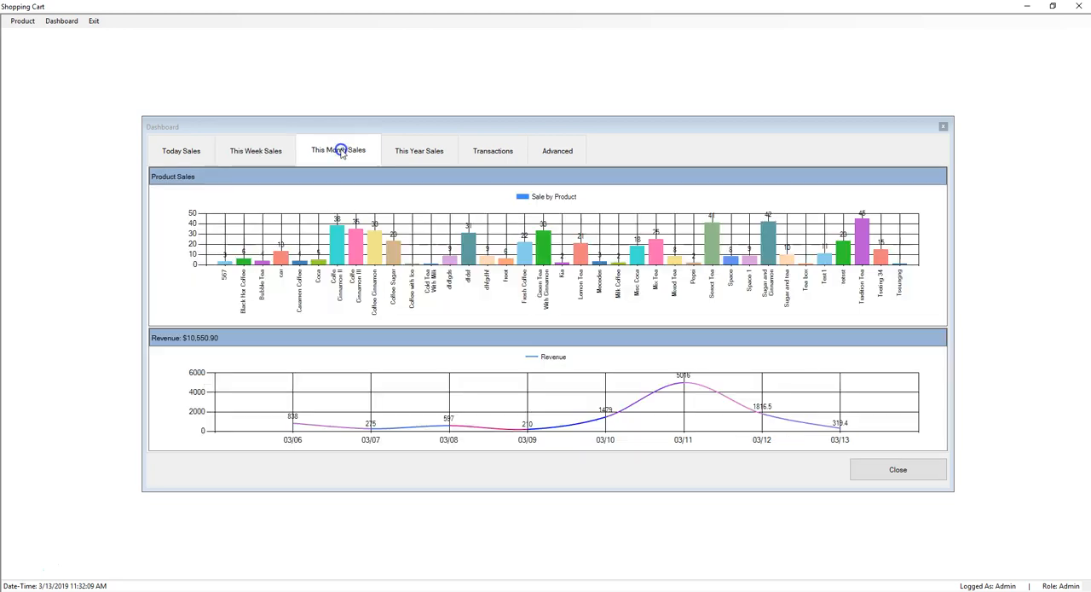
mouse_move(354, 160)
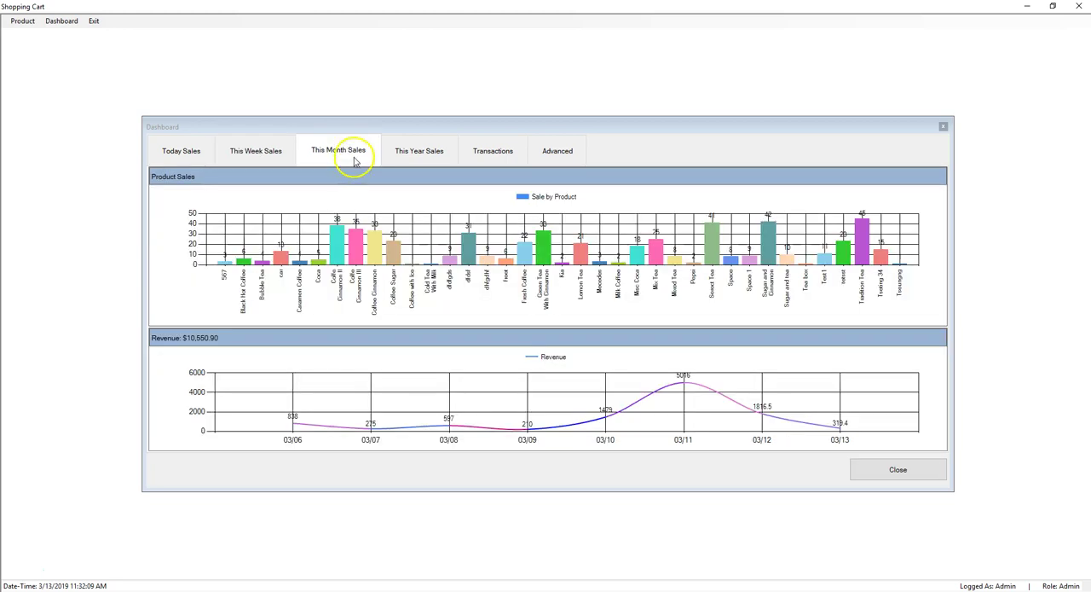
mouse_move(1004, 246)
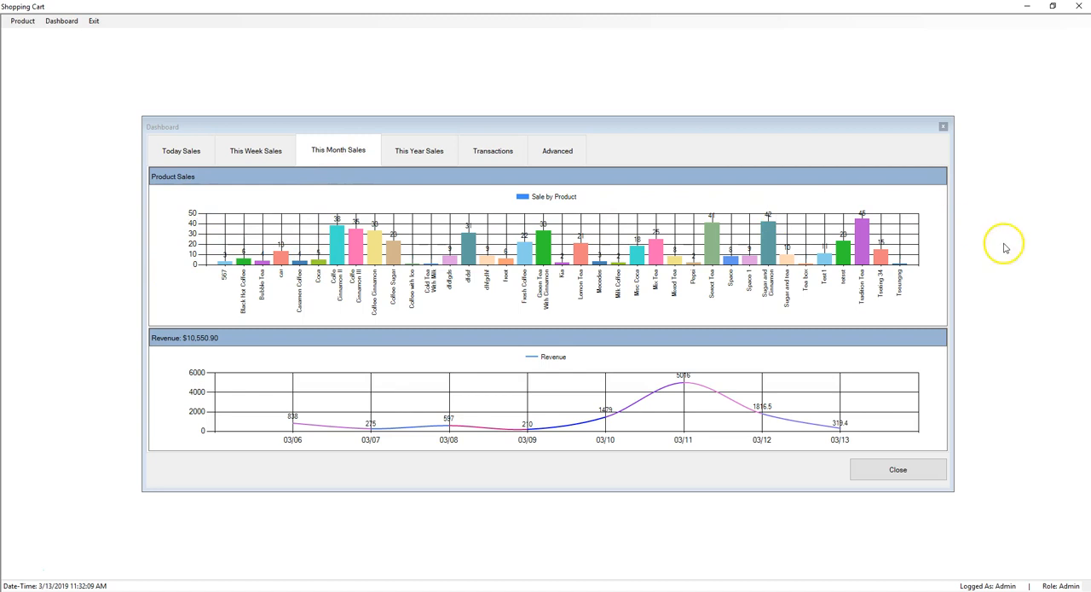
mouse_move(235, 243)
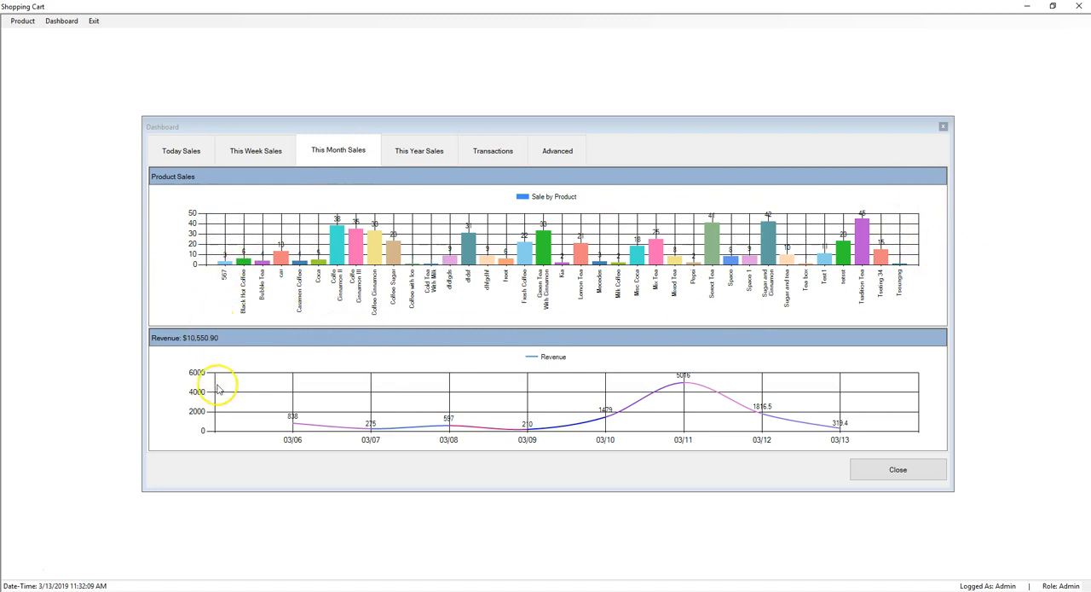
mouse_move(471, 429)
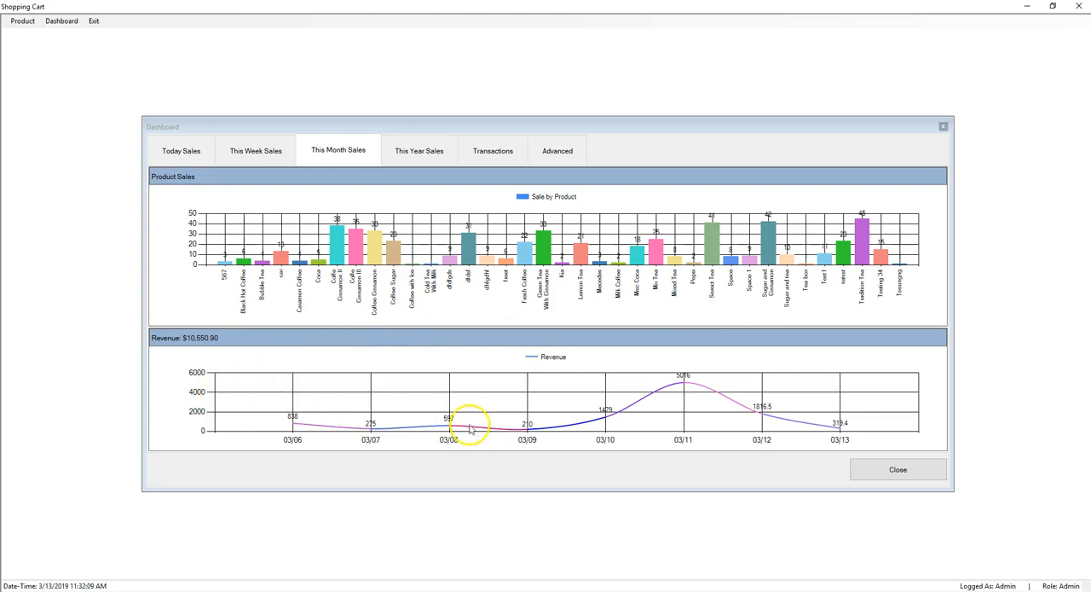
mouse_move(715, 393)
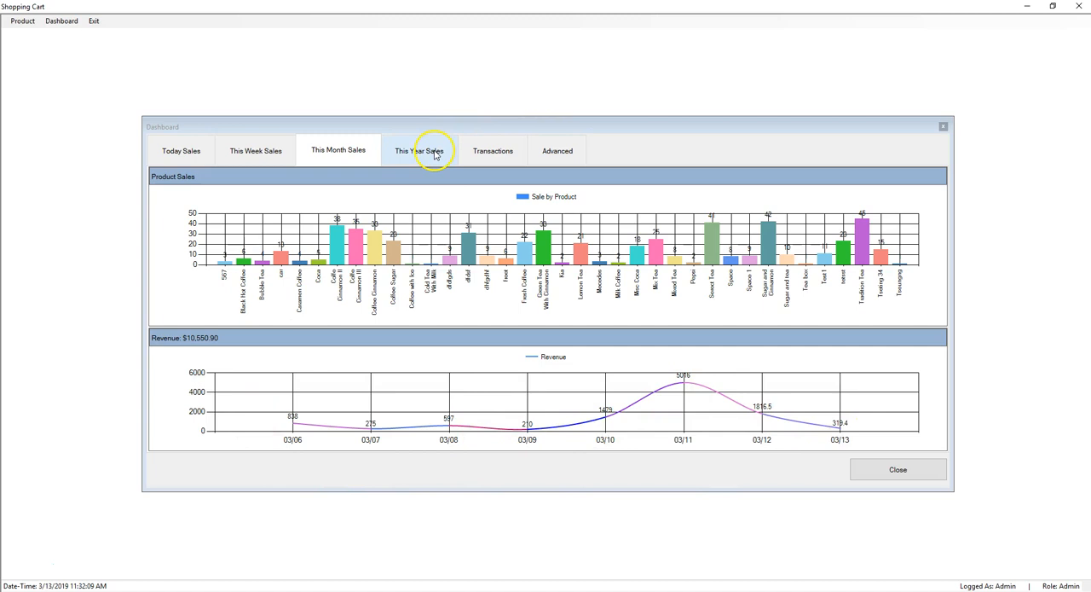
Step: Show This Year Sales, with Jan–Mar revenue totalling $10,673.90
click(419, 150)
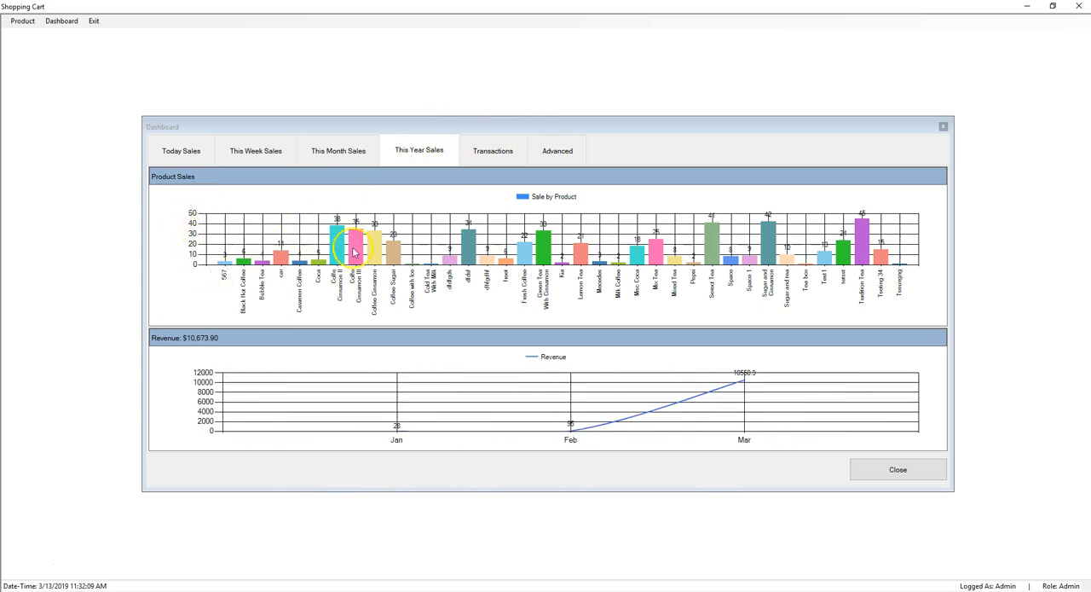
mouse_move(935, 237)
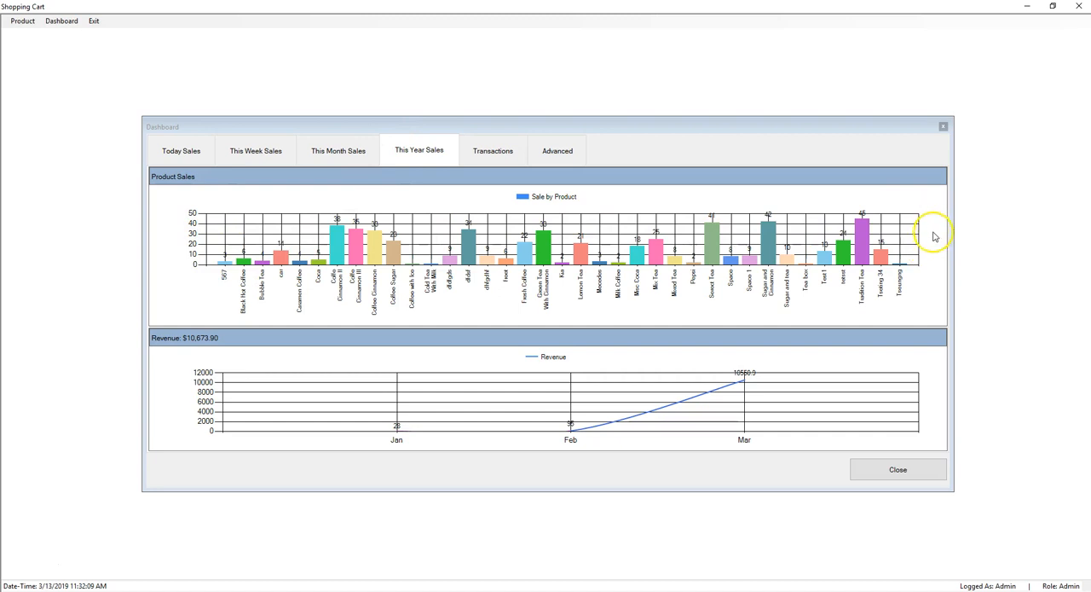
mouse_move(459, 255)
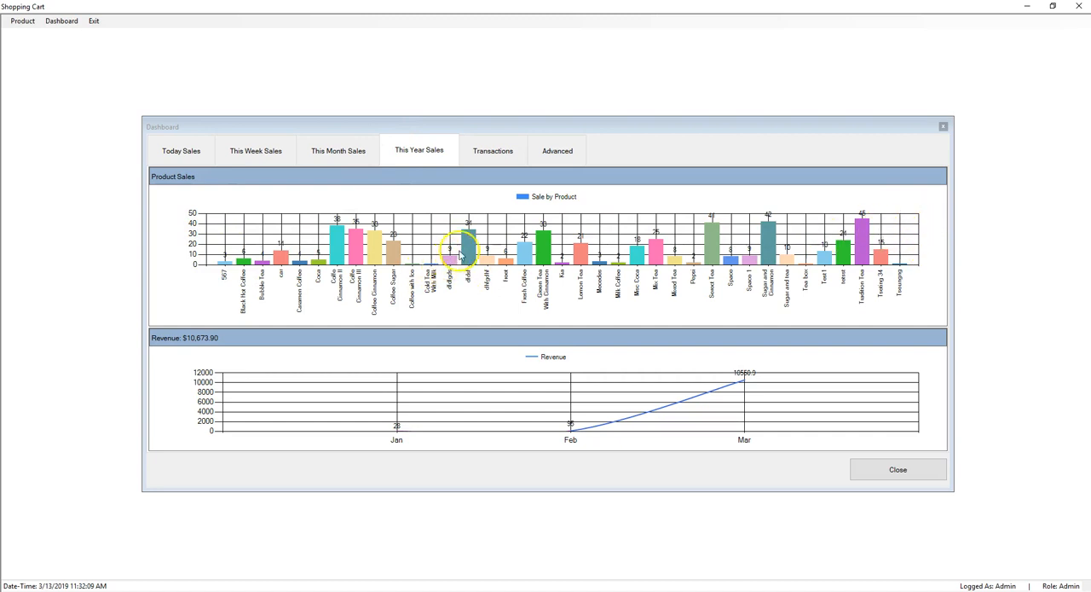
mouse_move(627, 256)
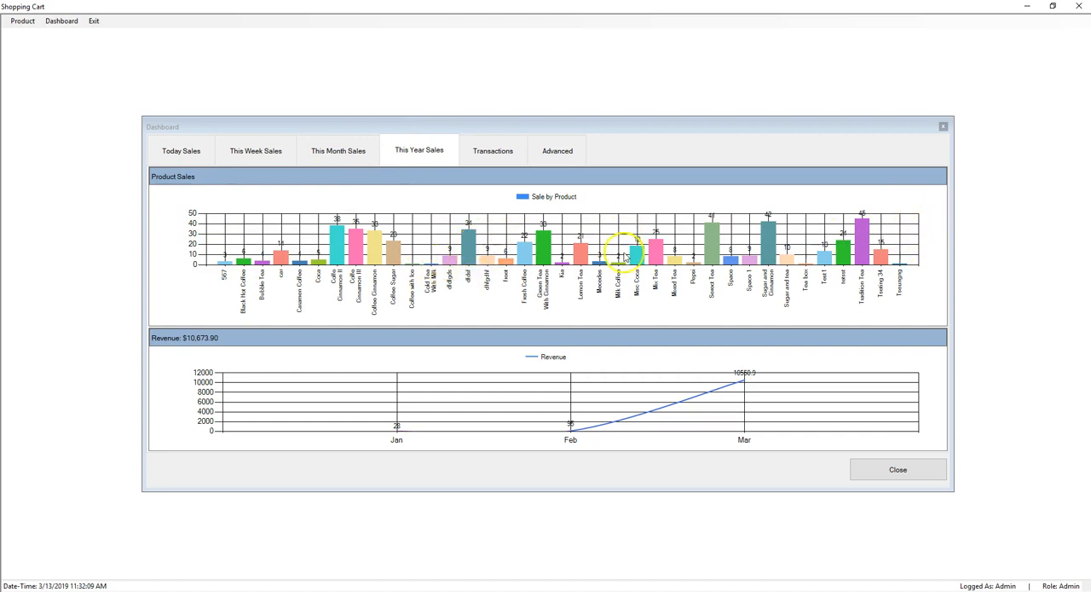
mouse_move(528, 387)
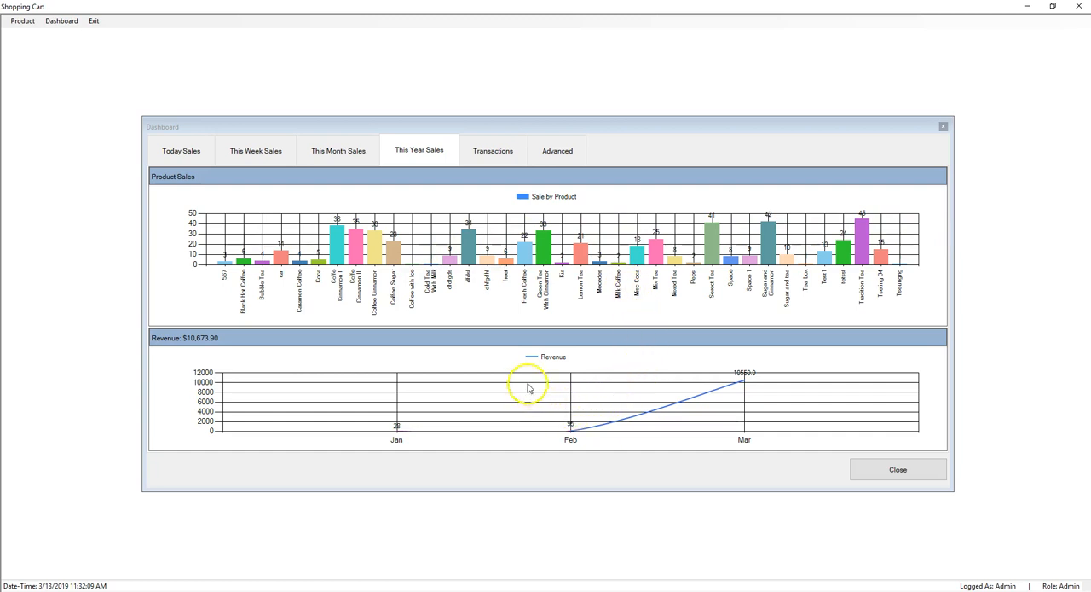
mouse_move(547, 368)
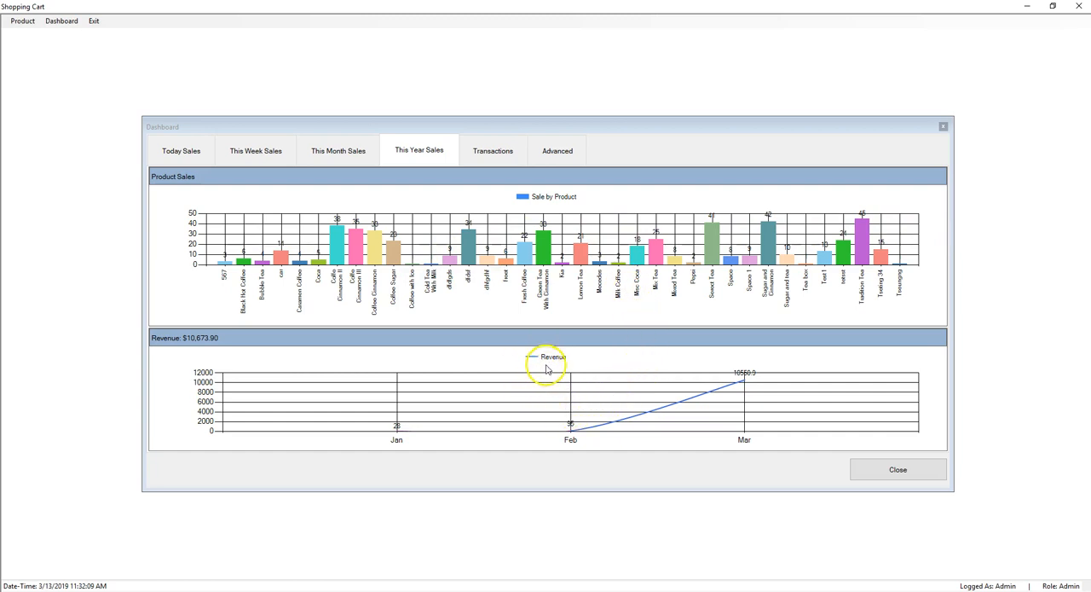
mouse_move(763, 390)
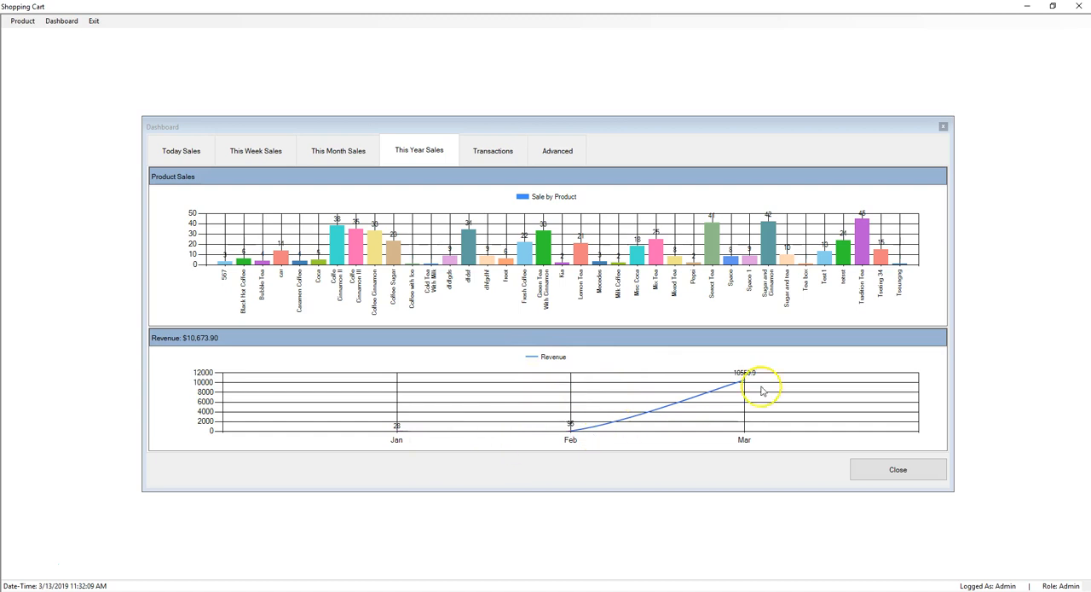
click(493, 150)
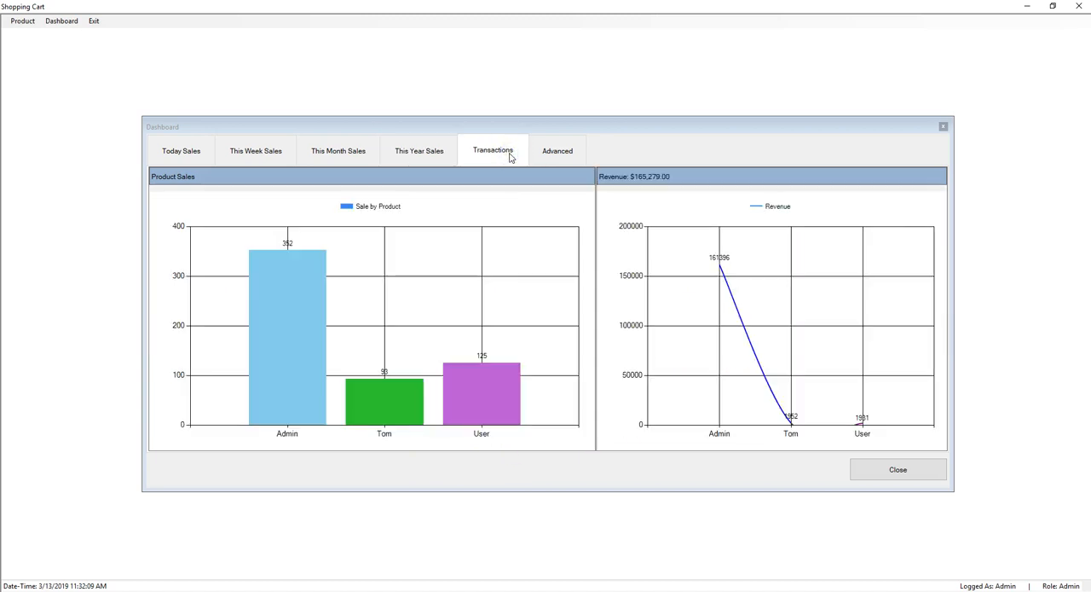
mouse_move(539, 262)
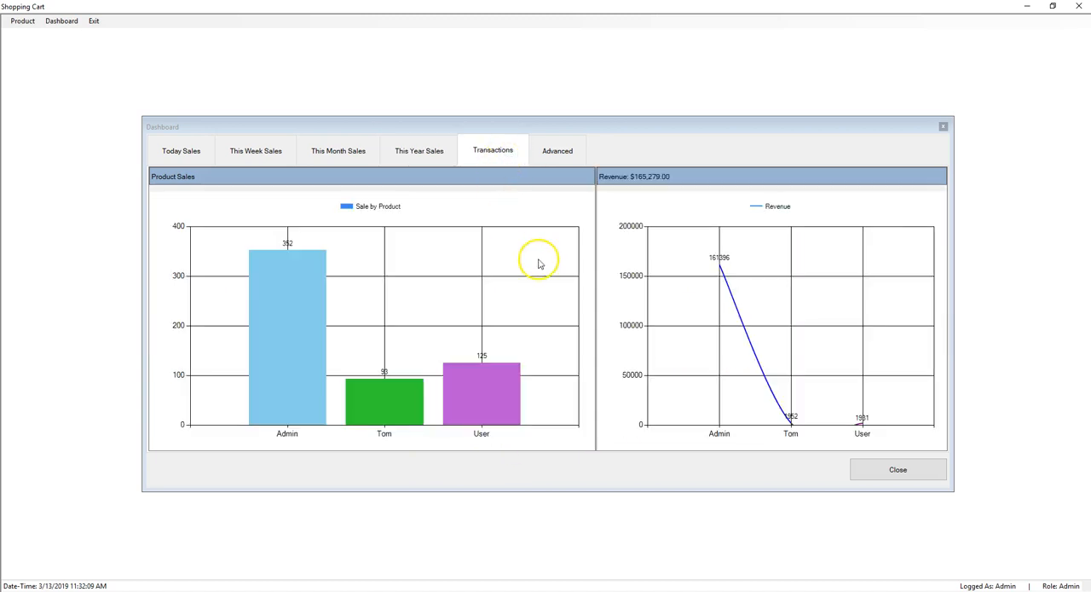
mouse_move(356, 439)
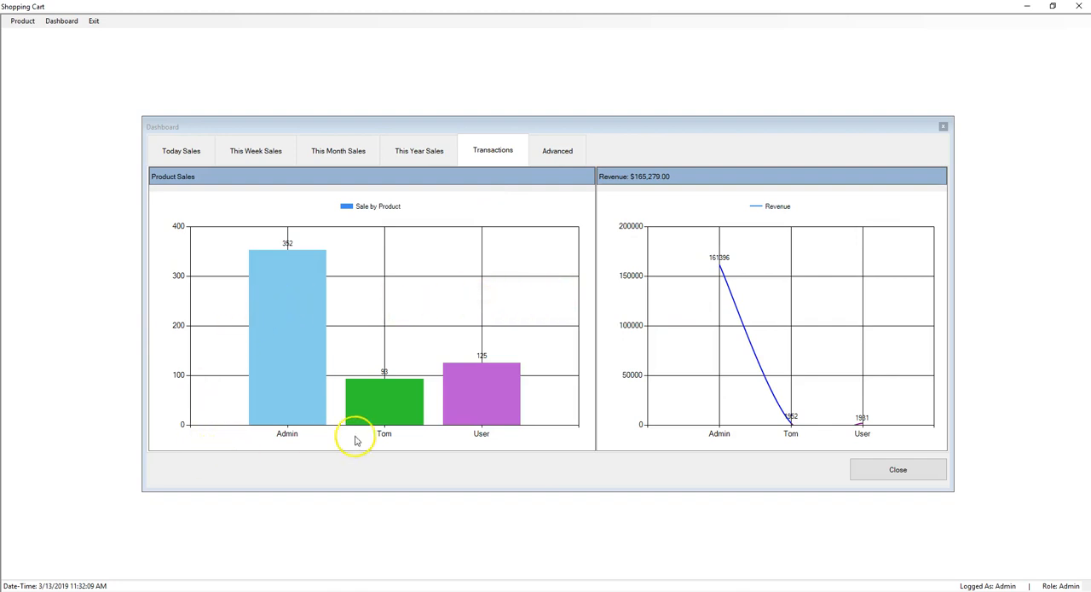
mouse_move(475, 450)
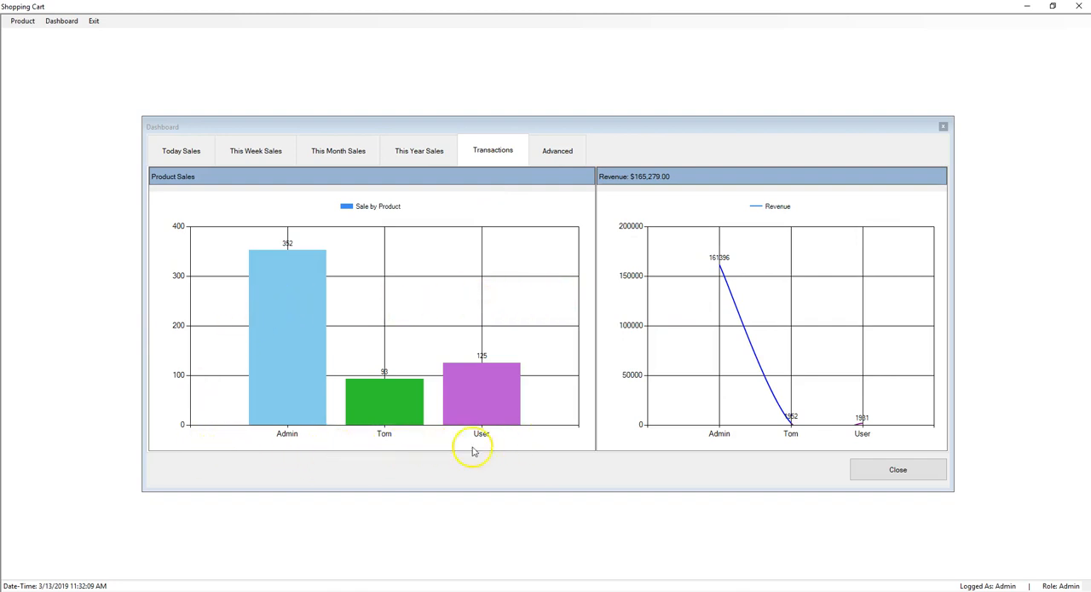
mouse_move(525, 456)
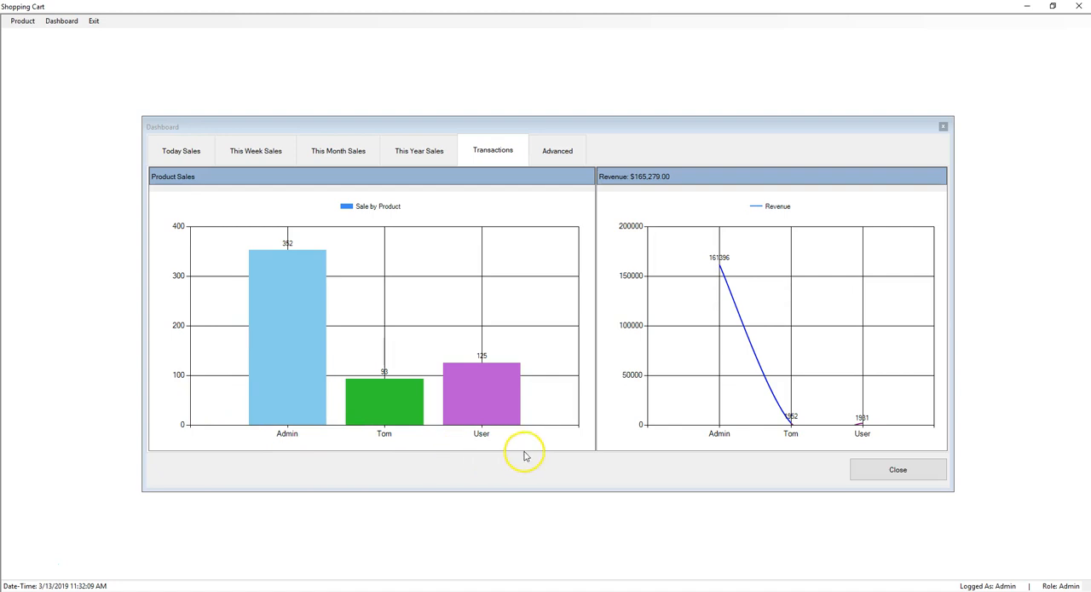
mouse_move(266, 453)
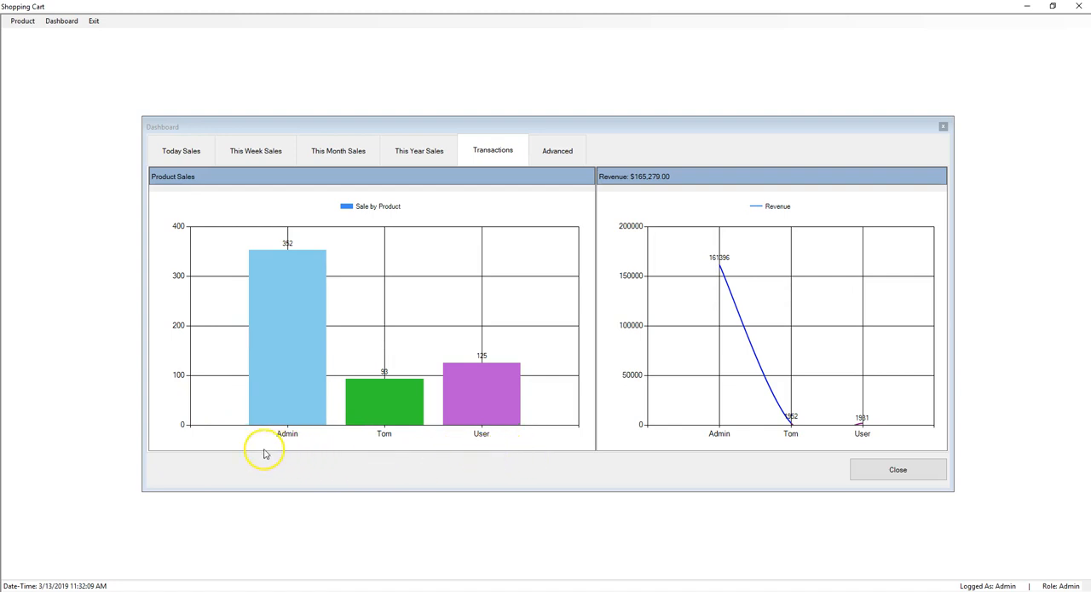
mouse_move(484, 451)
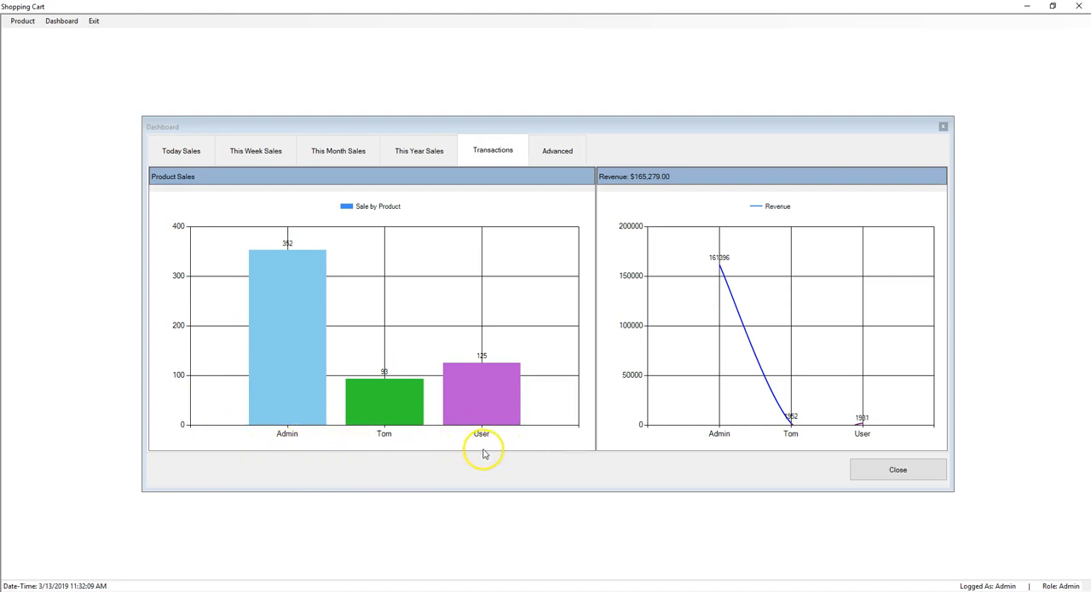
mouse_move(755, 428)
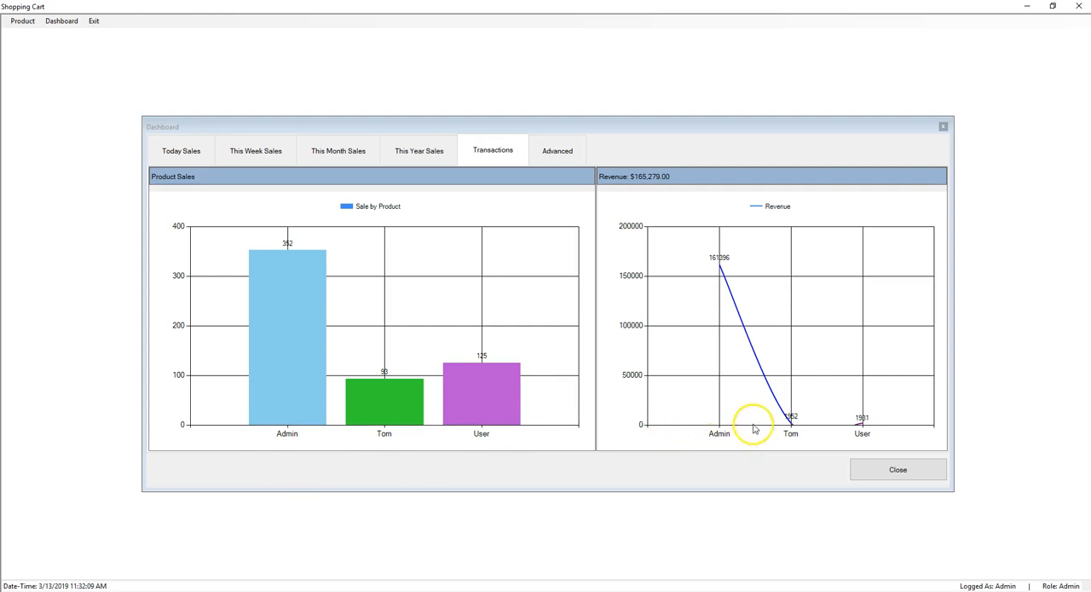
mouse_move(759, 364)
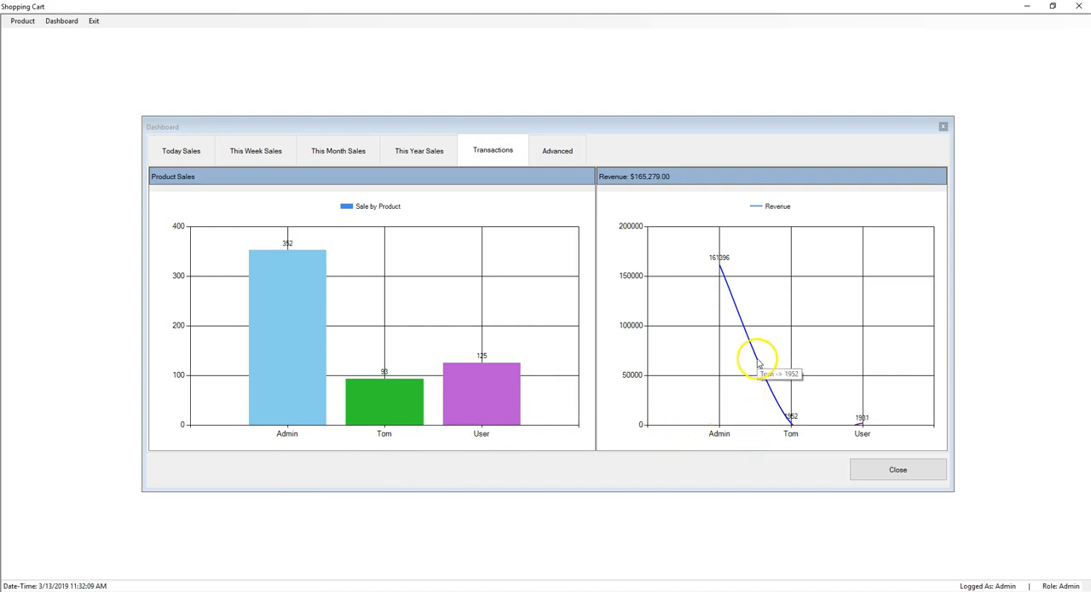
mouse_move(725, 283)
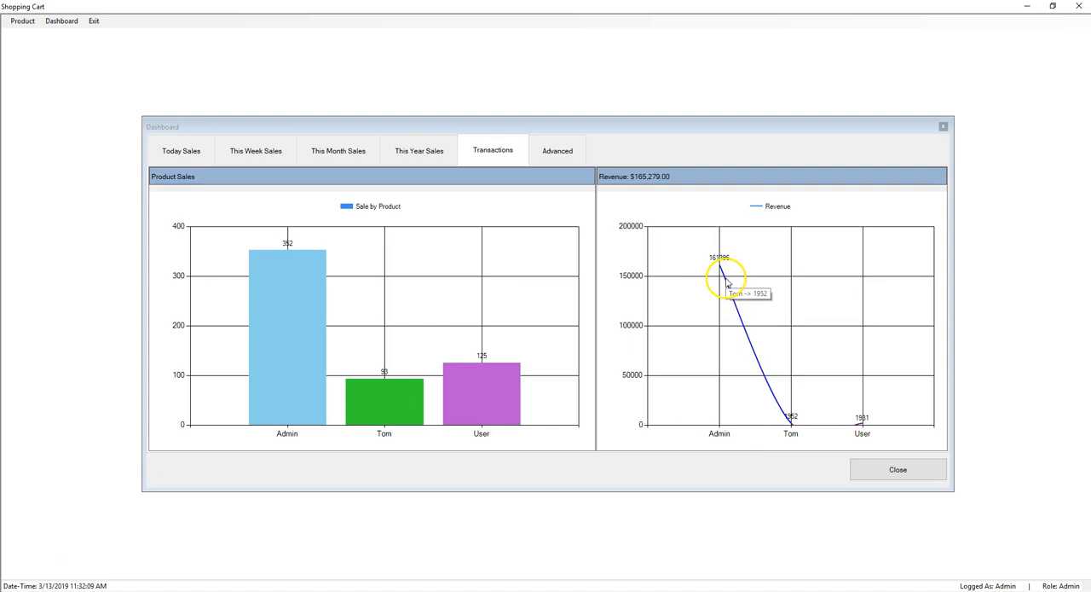
mouse_move(876, 438)
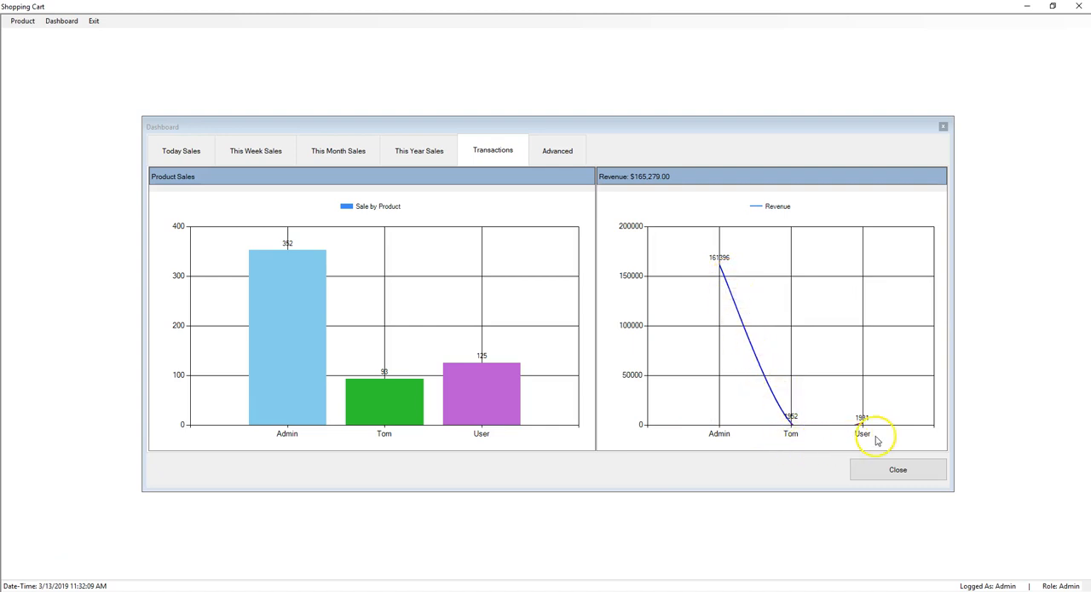
mouse_move(897, 433)
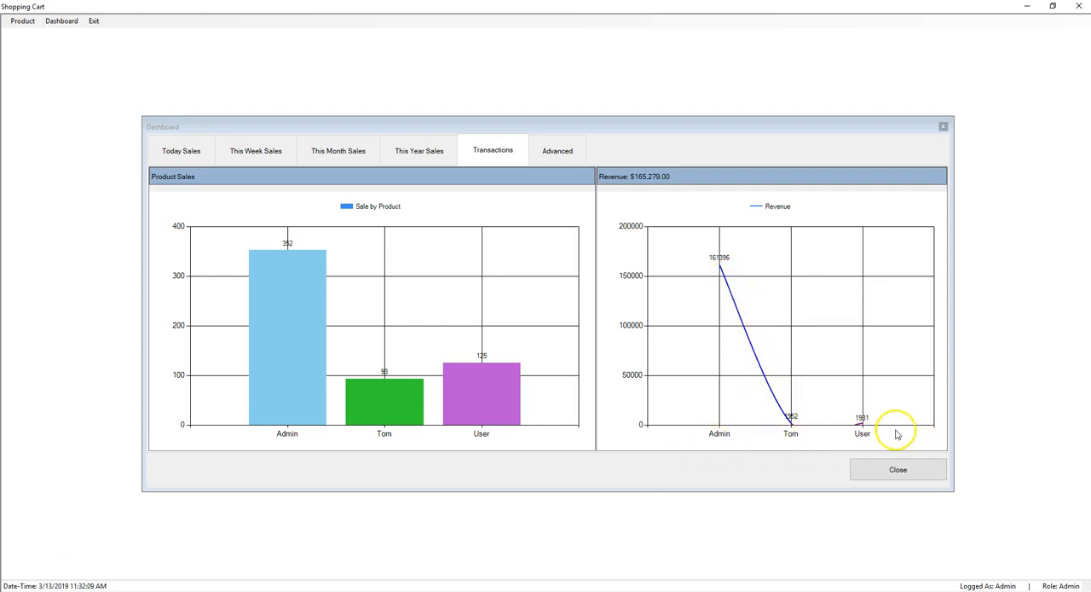
mouse_move(602, 186)
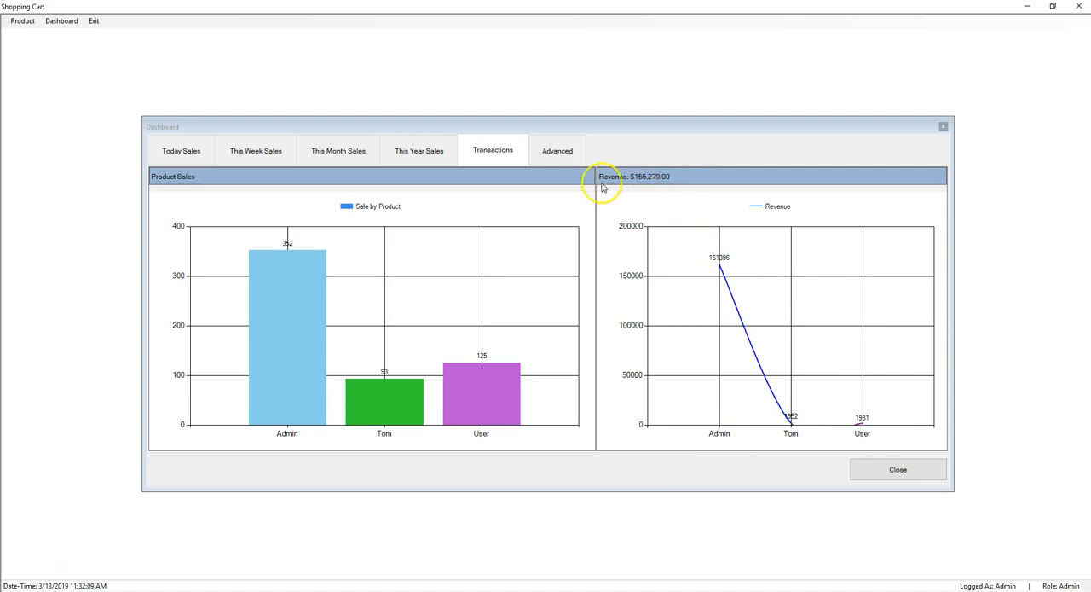
mouse_move(682, 176)
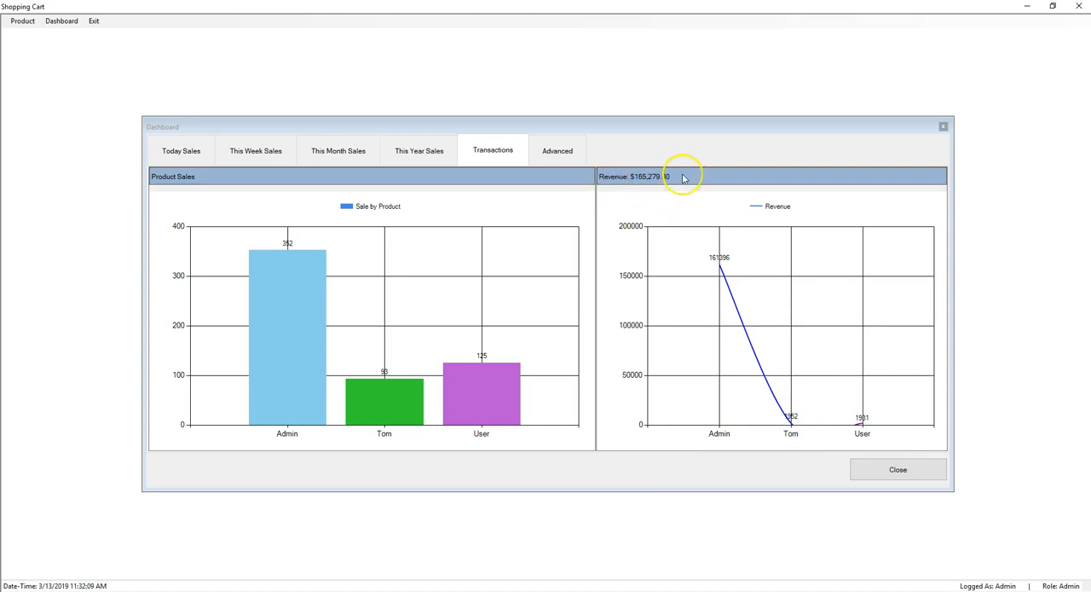
mouse_move(660, 191)
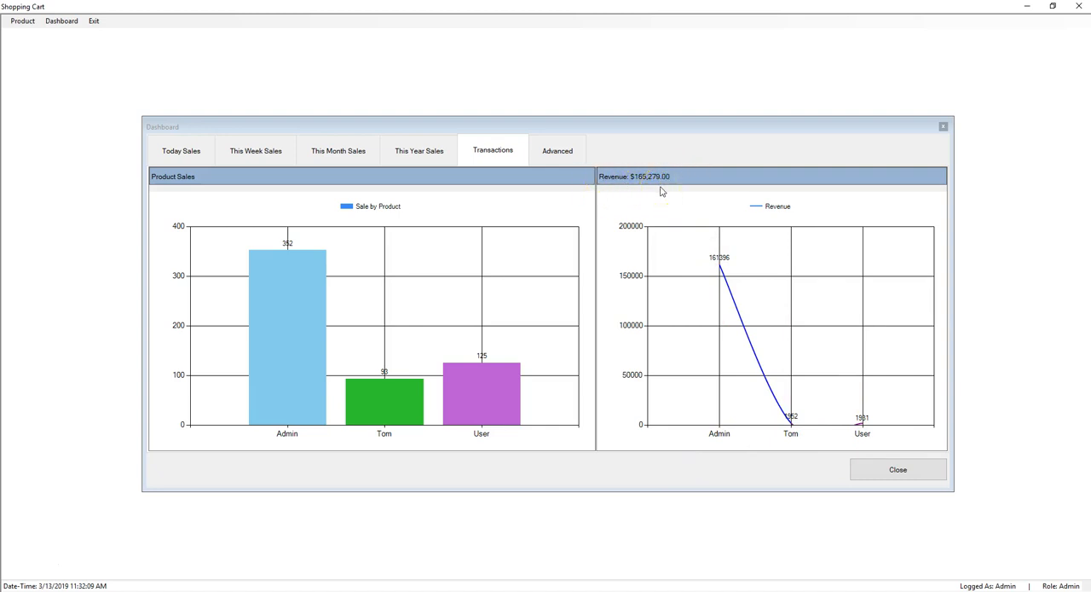
mouse_move(672, 192)
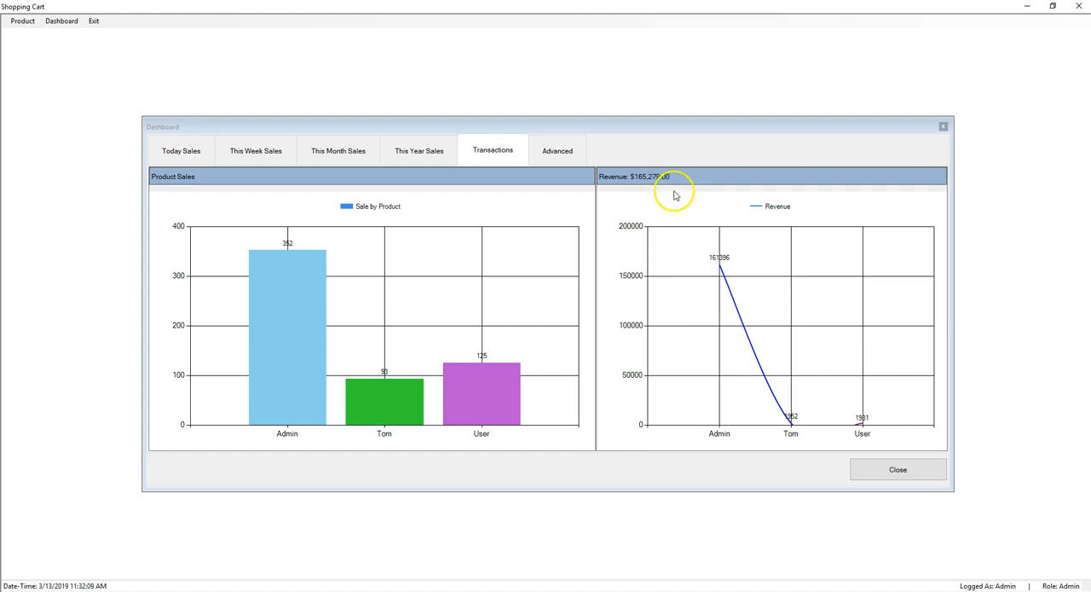
Step: Open the Advanced dashboard view with Top 10 sales and low-stock charts
click(557, 150)
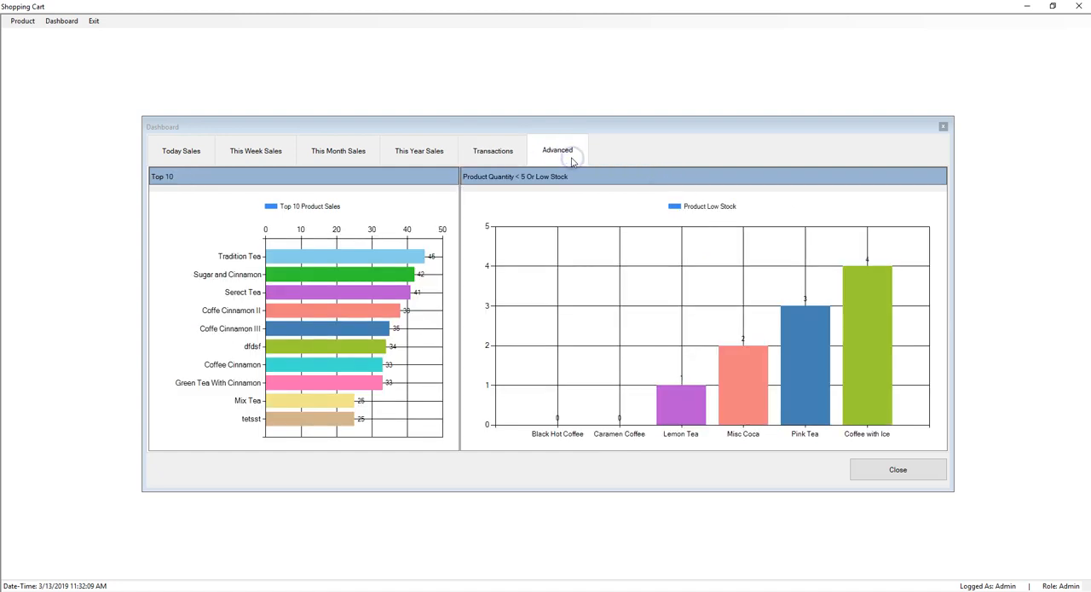
mouse_move(283, 210)
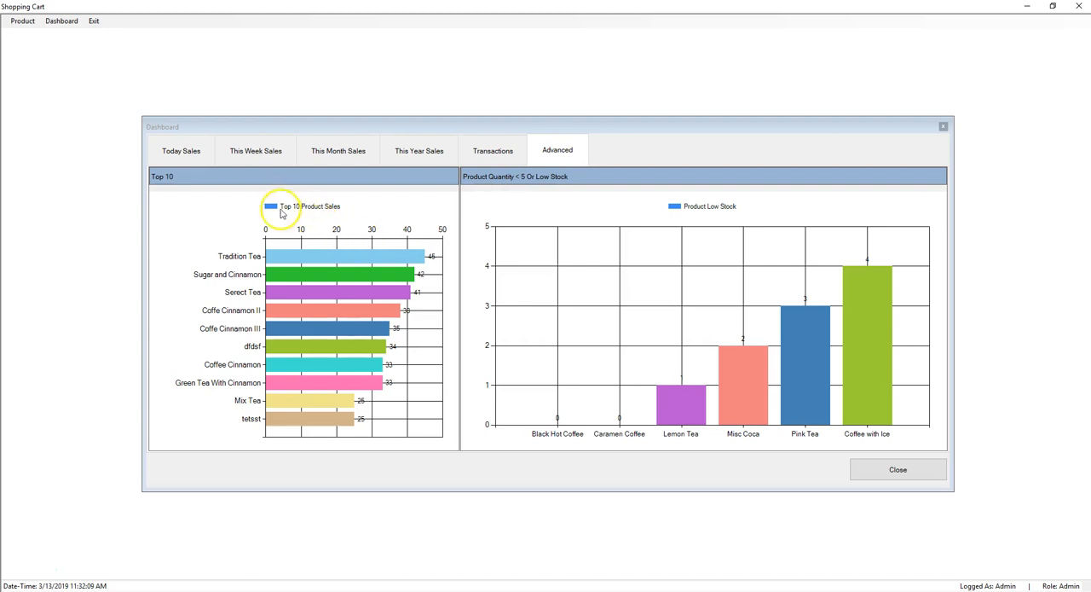
mouse_move(196, 247)
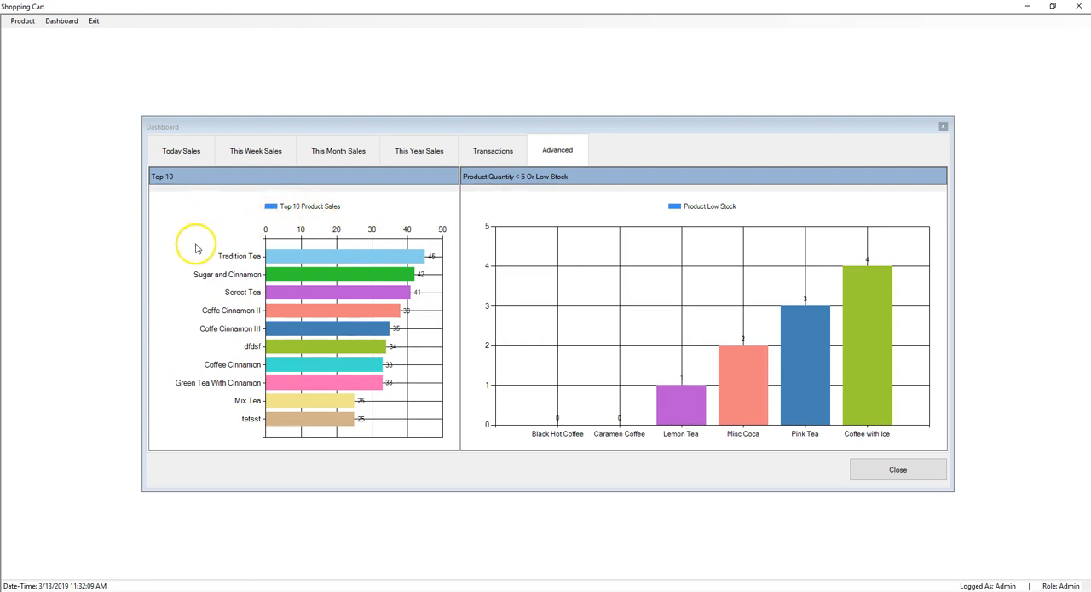
mouse_move(168, 413)
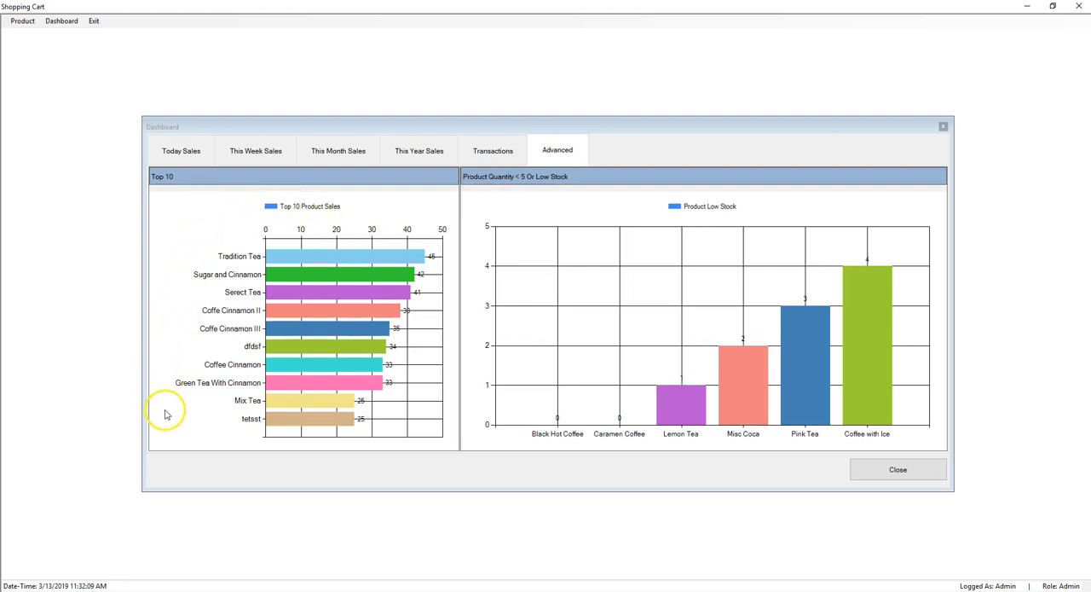
mouse_move(195, 225)
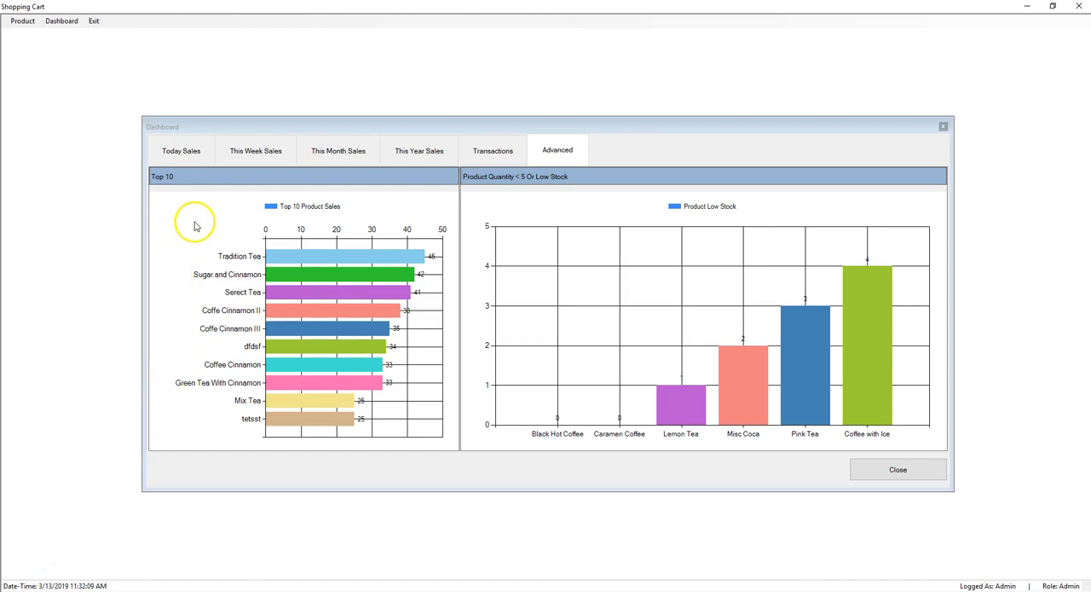
mouse_move(215, 254)
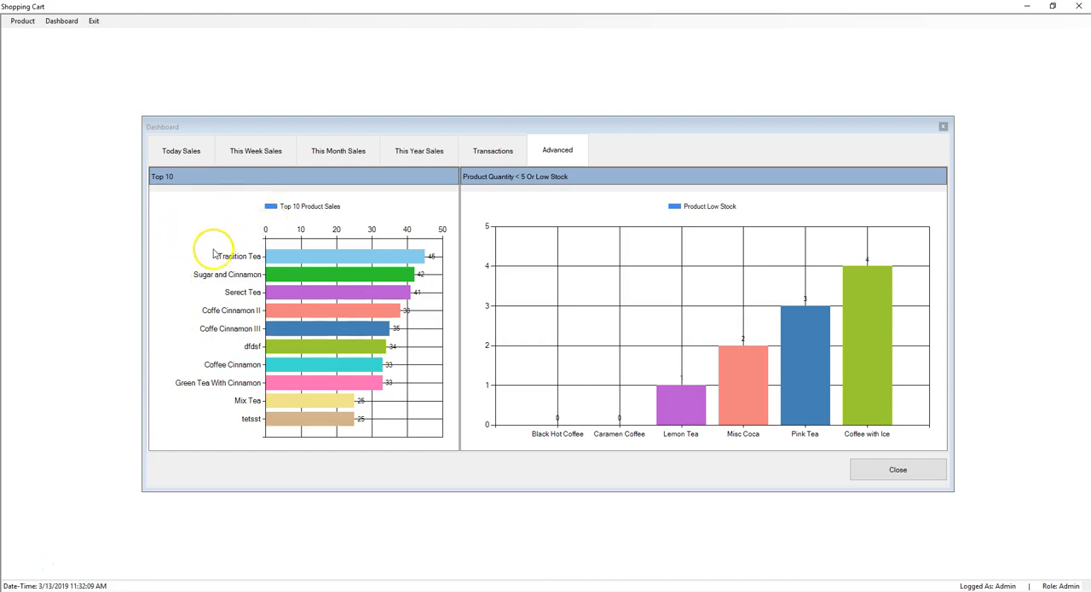
mouse_move(361, 259)
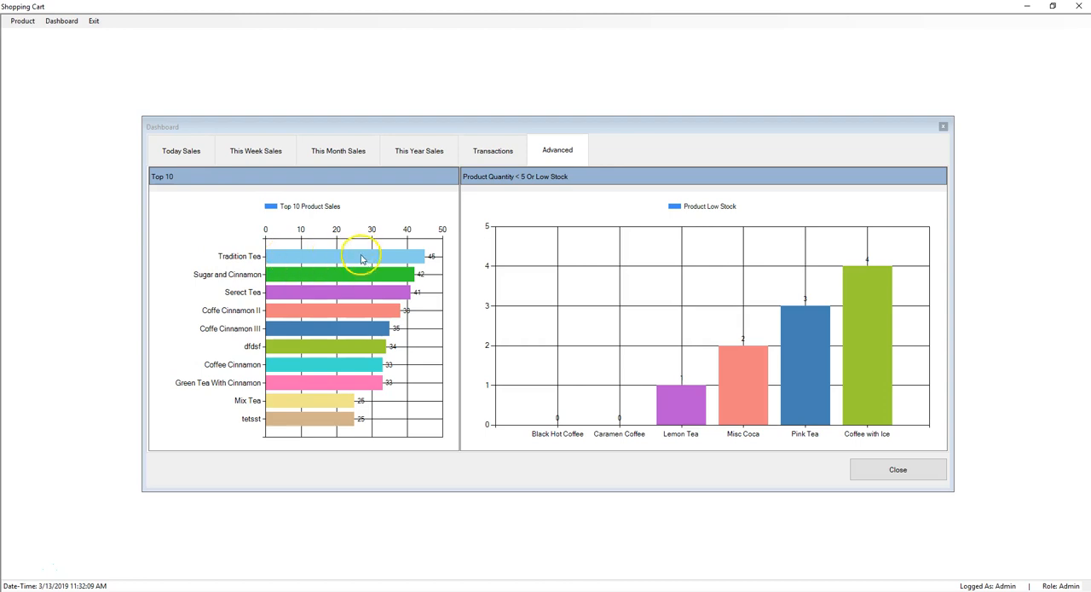
mouse_move(365, 258)
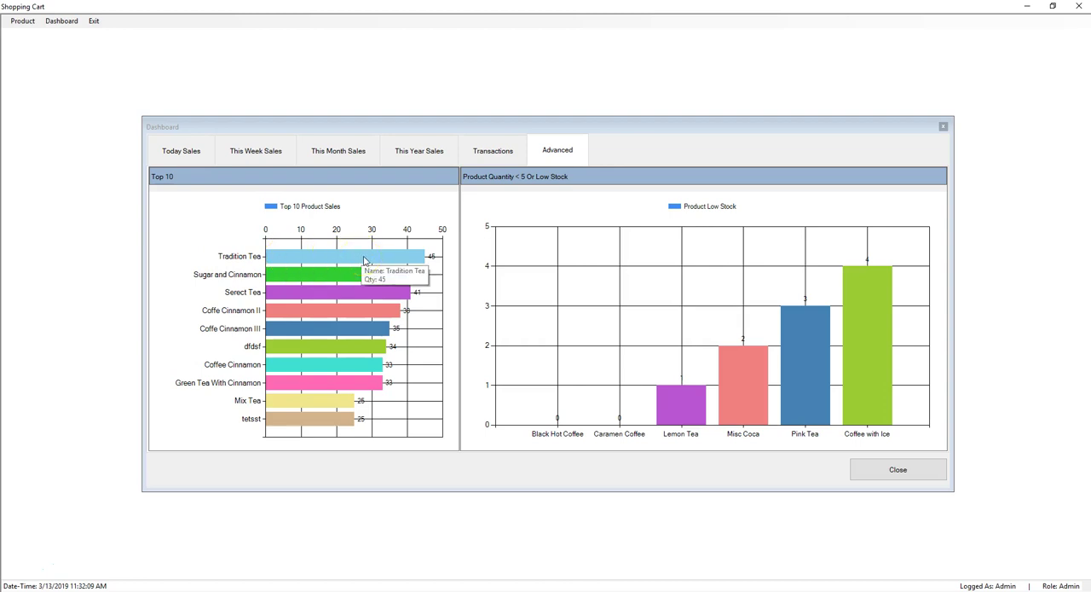
mouse_move(512, 332)
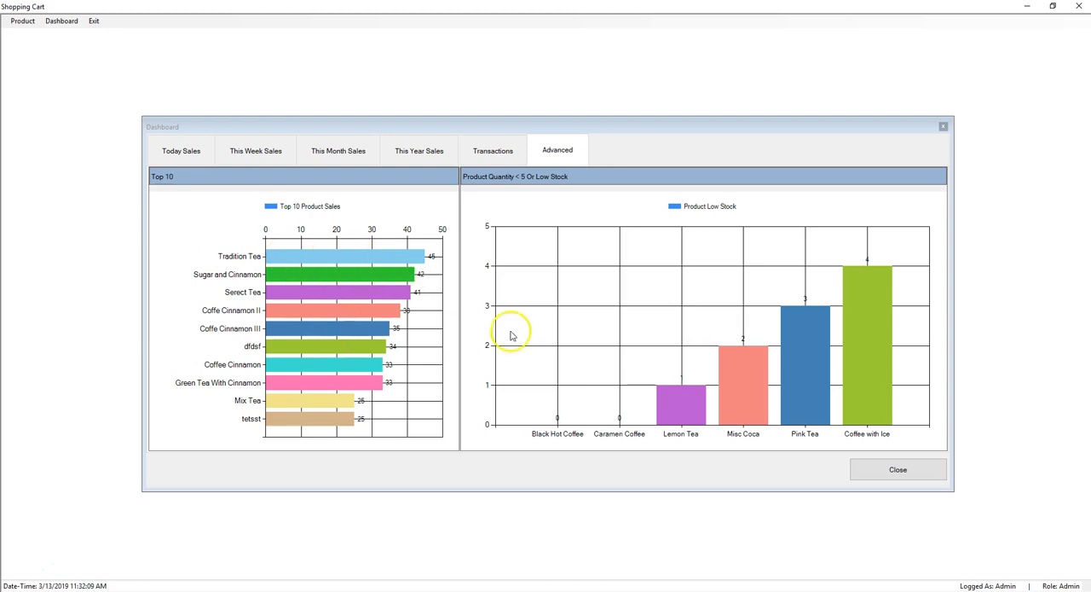
mouse_move(476, 331)
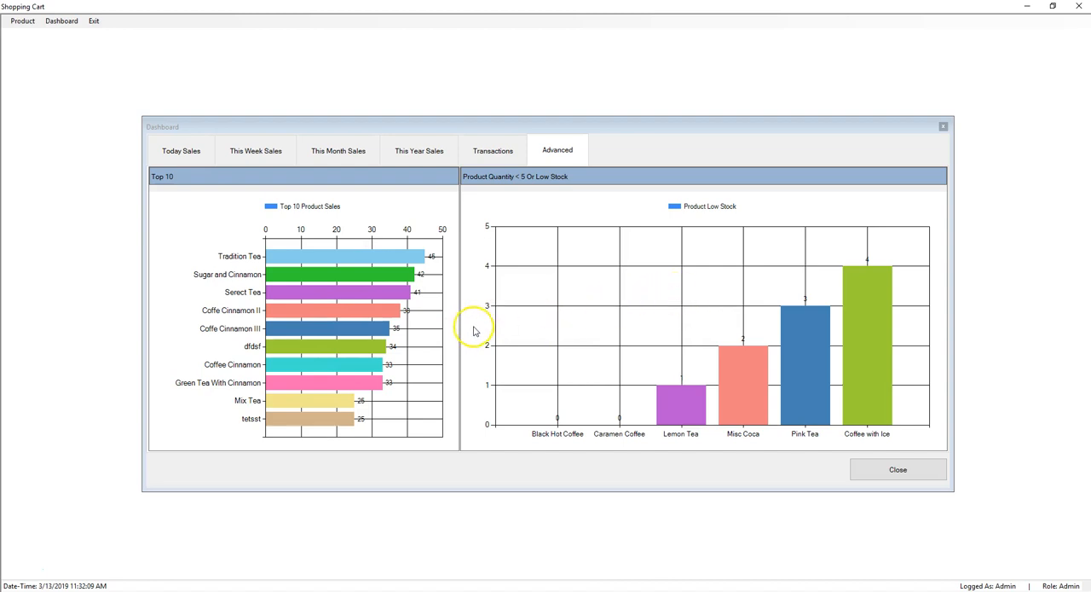
mouse_move(476, 310)
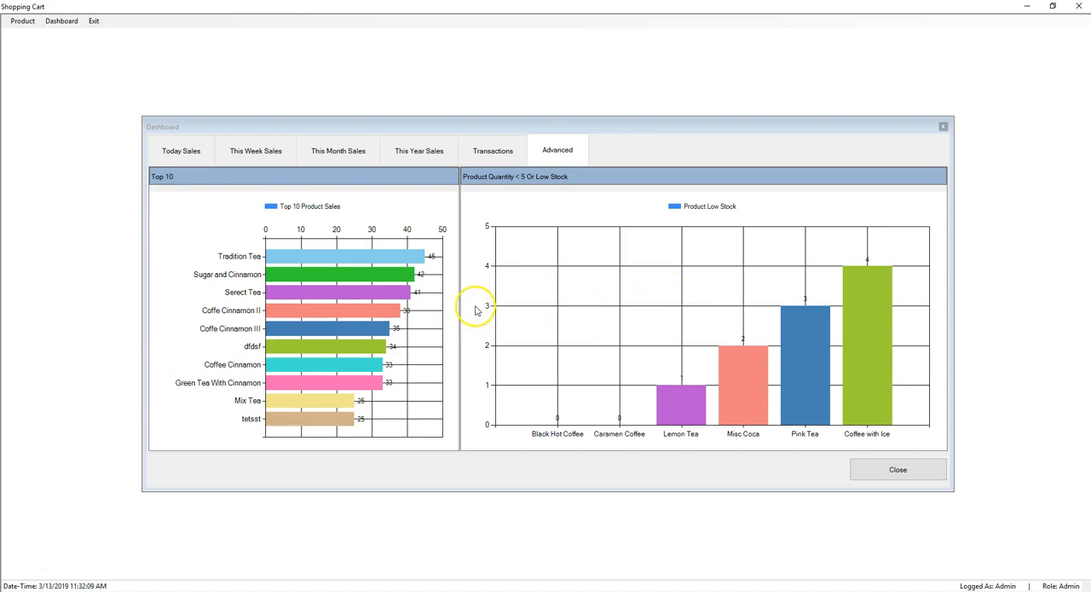
mouse_move(475, 281)
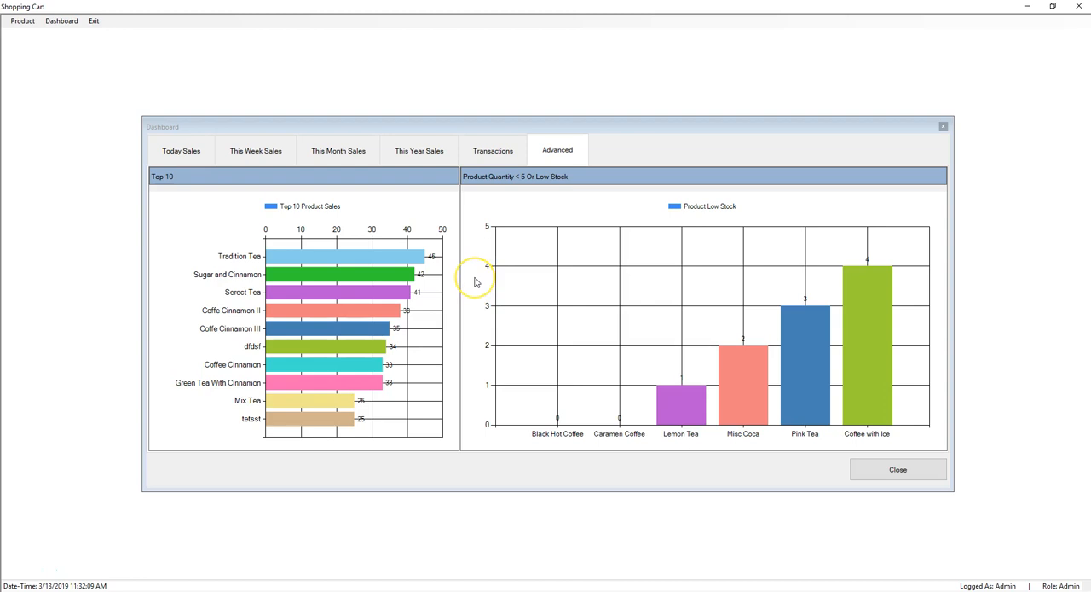
mouse_move(475, 281)
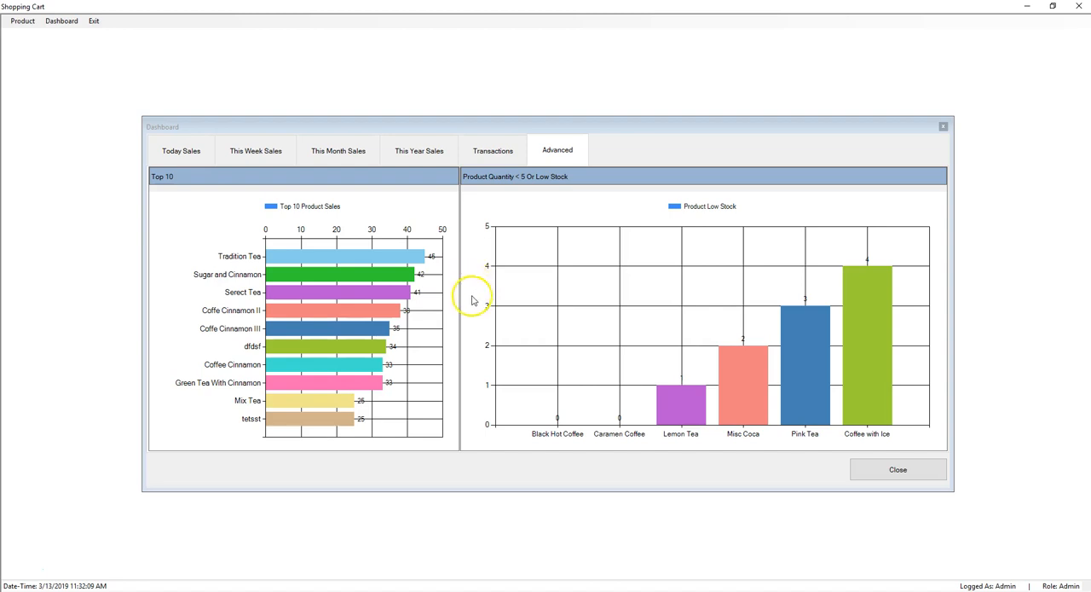
mouse_move(484, 214)
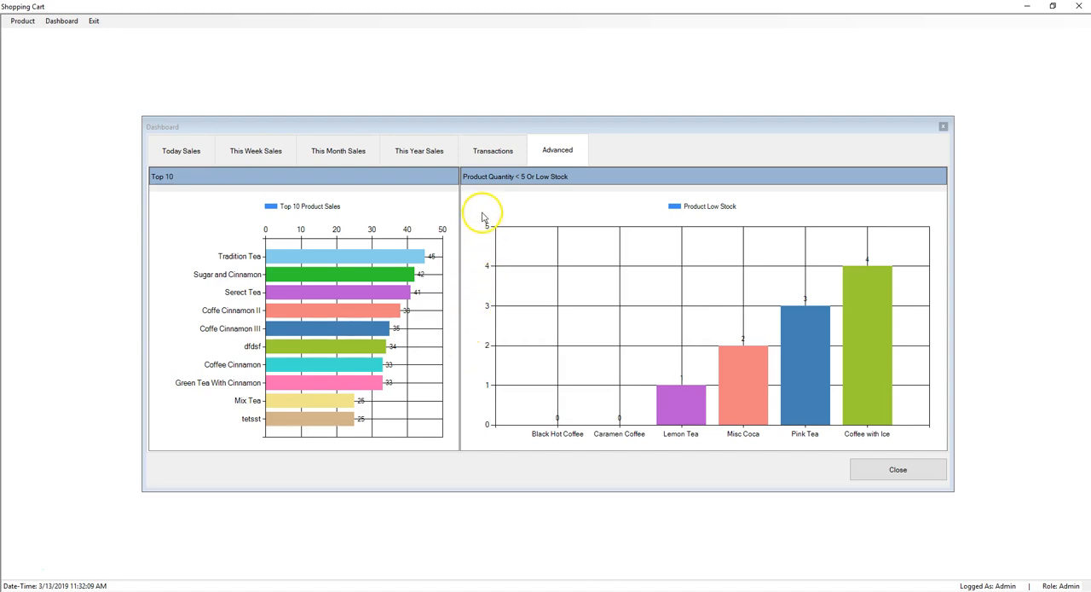
mouse_move(142, 94)
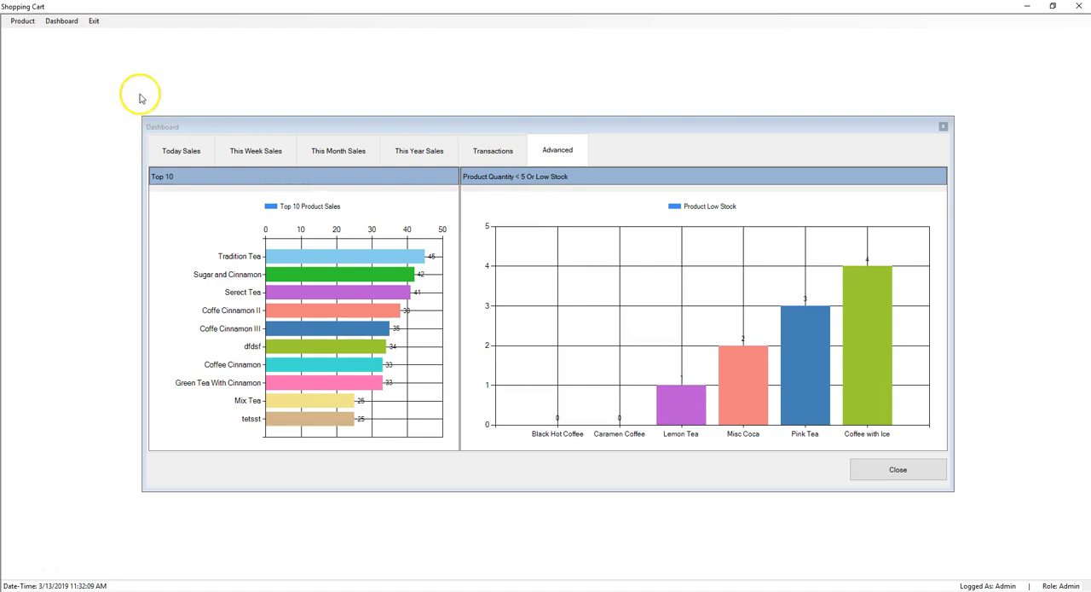
mouse_move(421, 468)
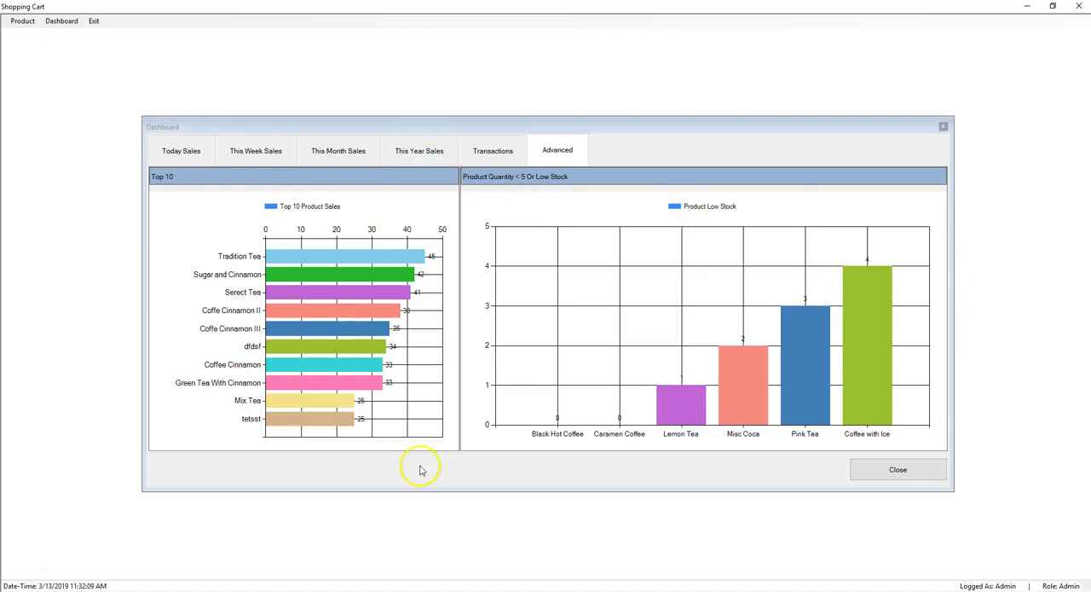
mouse_move(927, 496)
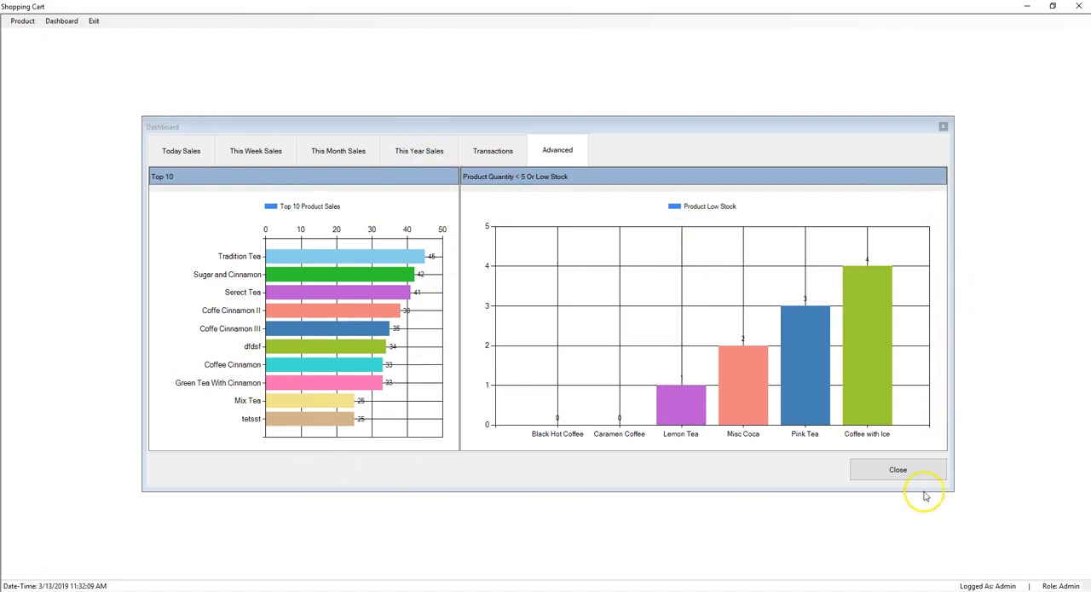